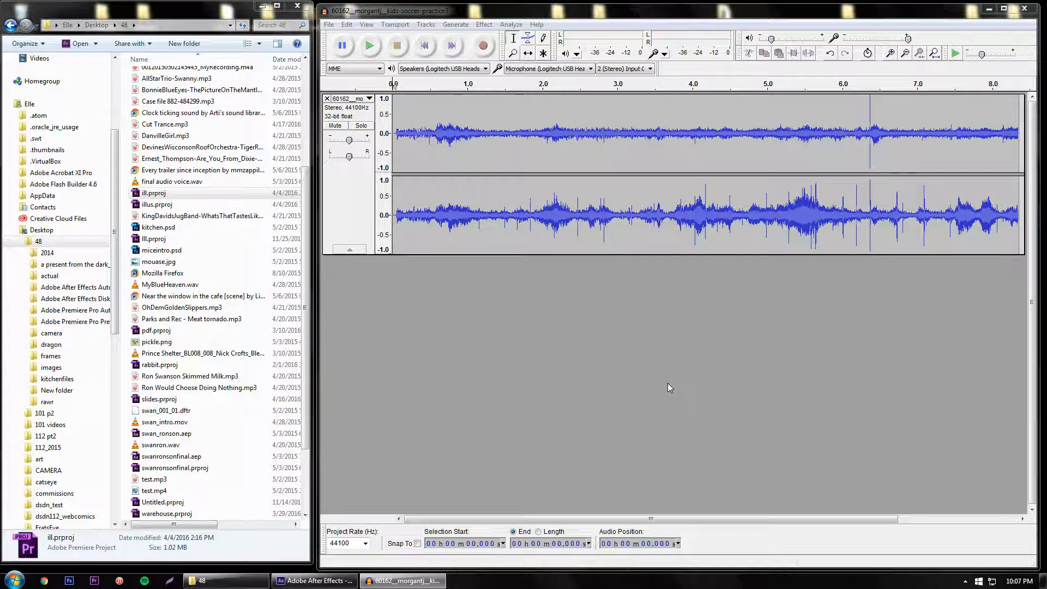
mouse_move(396, 386)
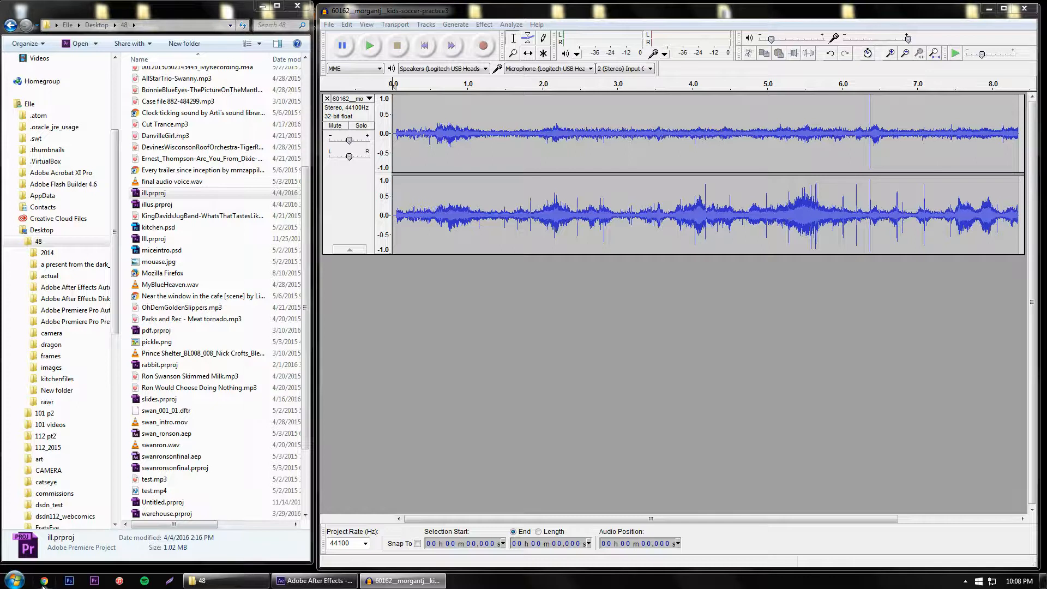
Search the web for Audacity and browse the official Audacity website.
click(45, 579)
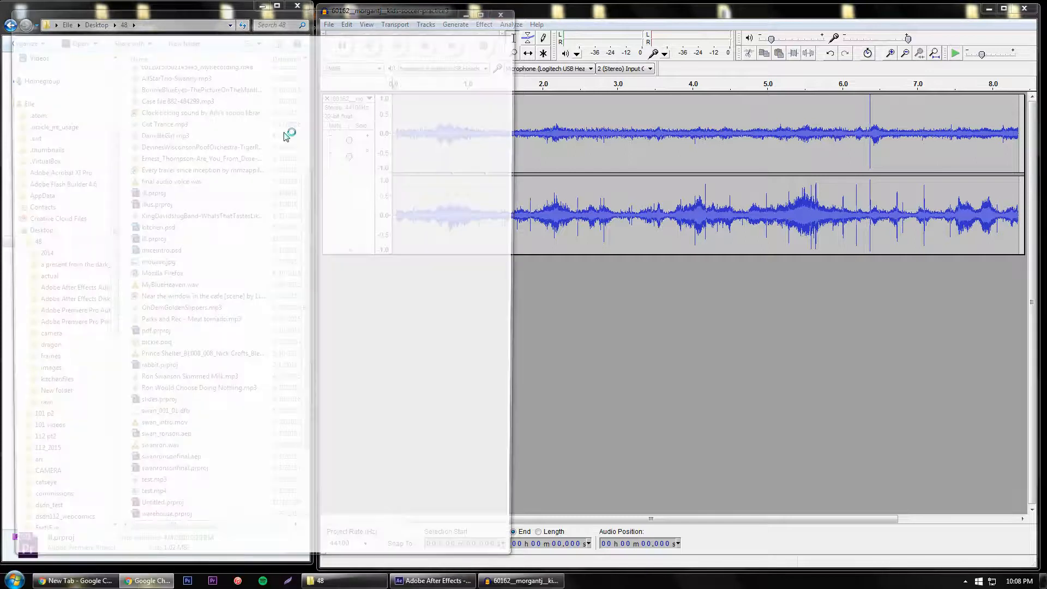
click(75, 580)
text(au)
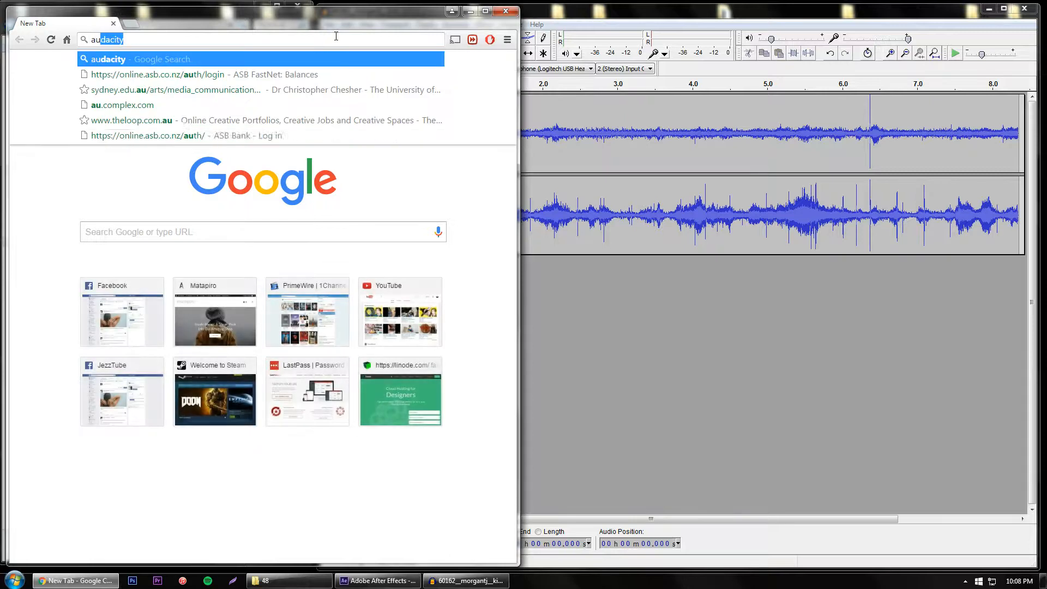
key(Return)
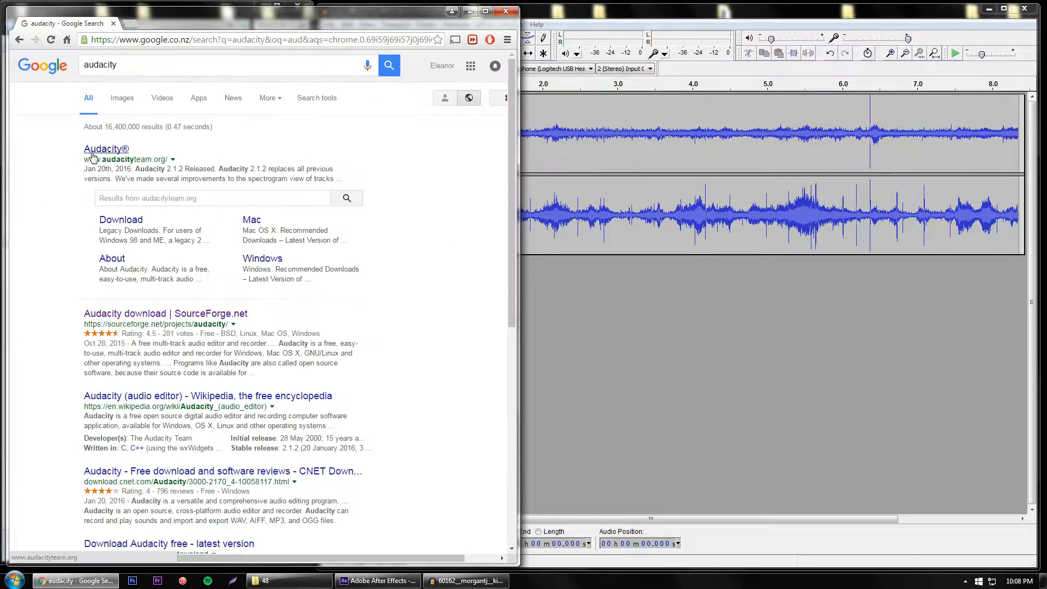
click(105, 148)
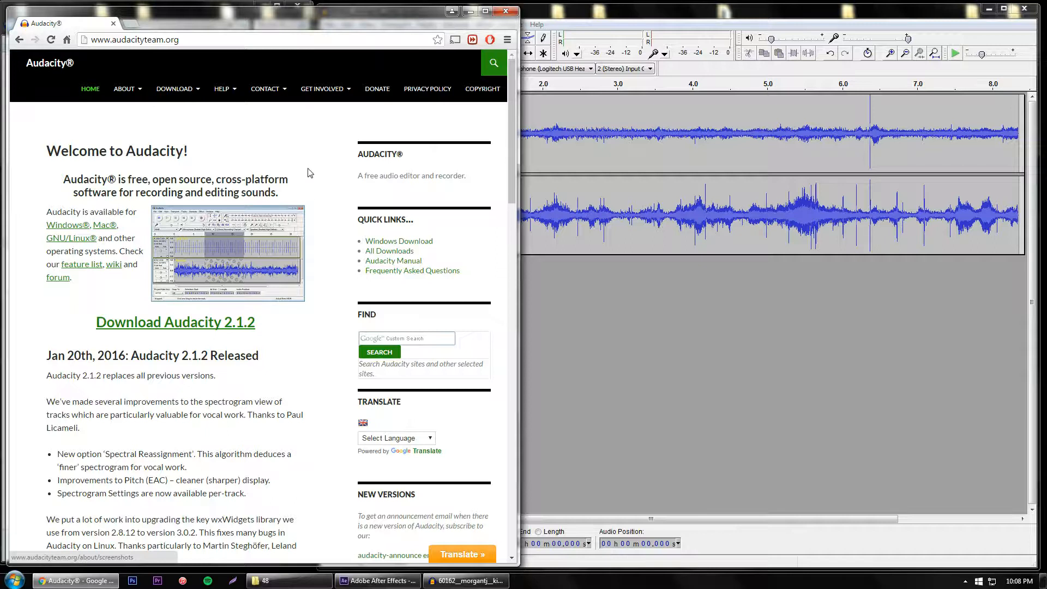
scroll(down, 3)
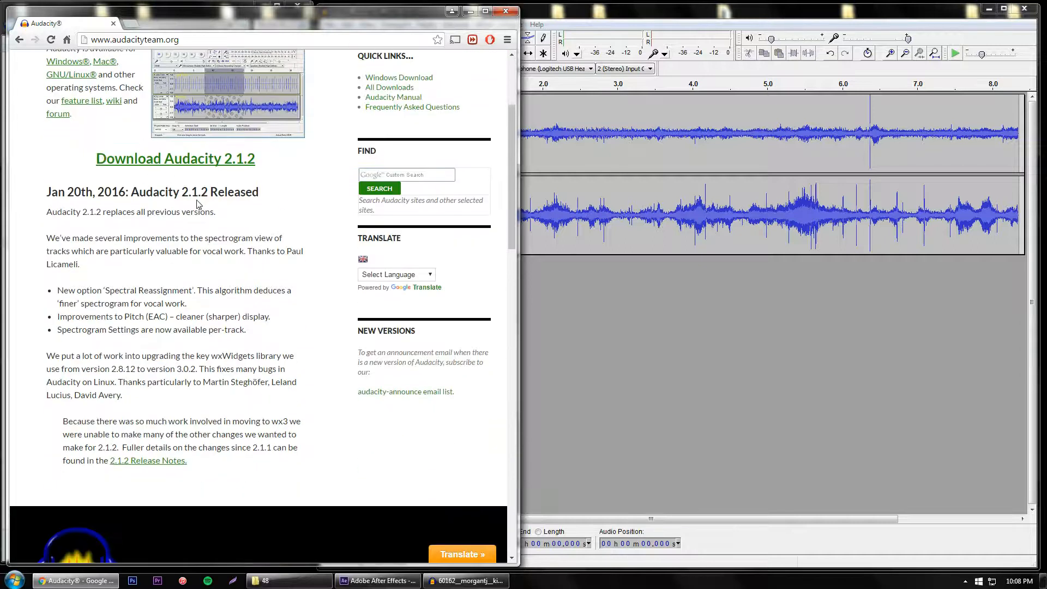
scroll(up, 3)
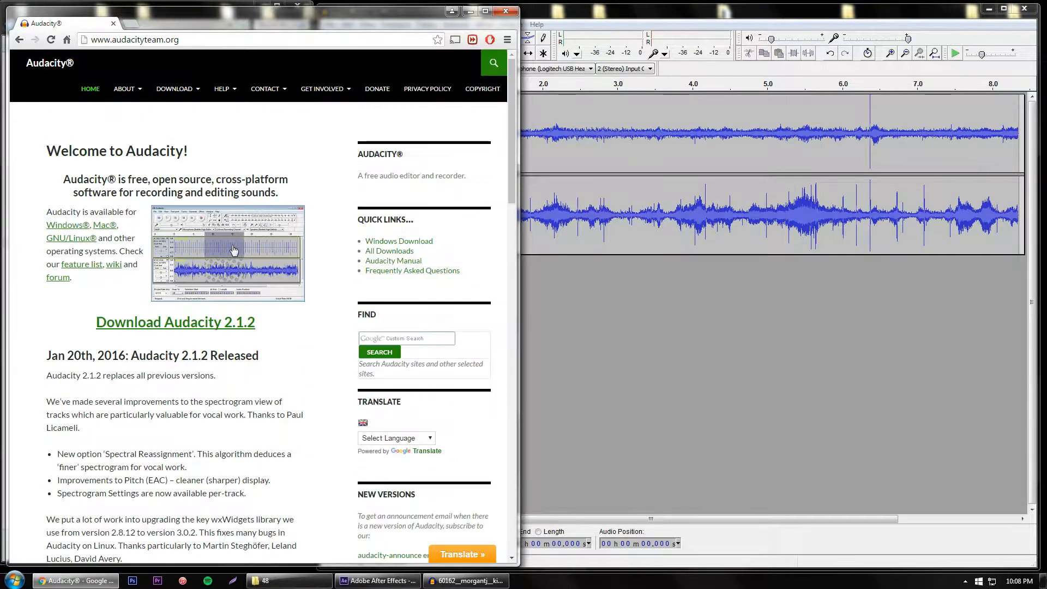
mouse_move(230, 250)
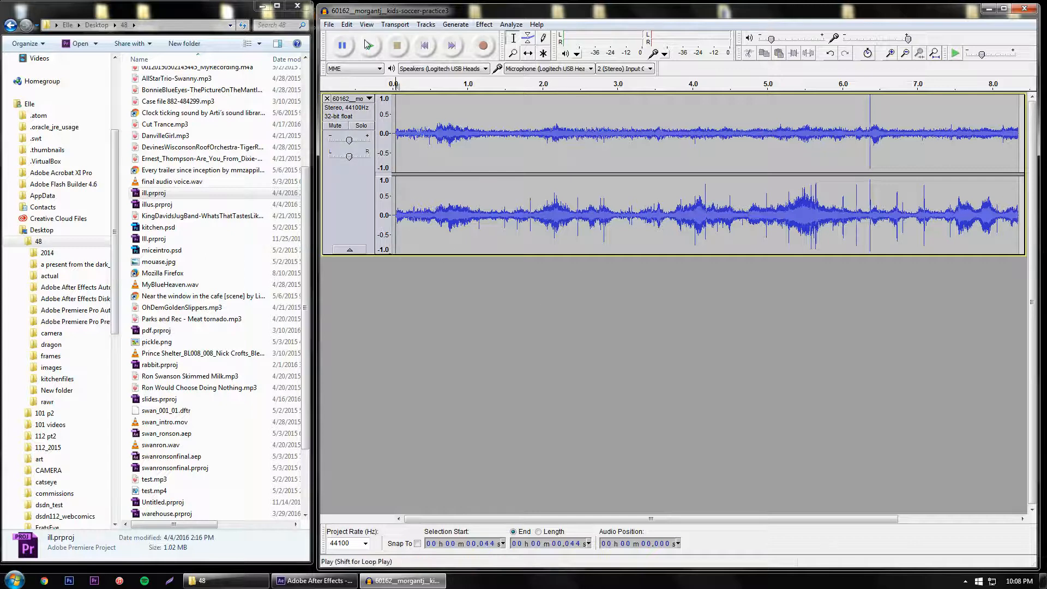
Play the football clip's audio, then stop playback.
click(368, 46)
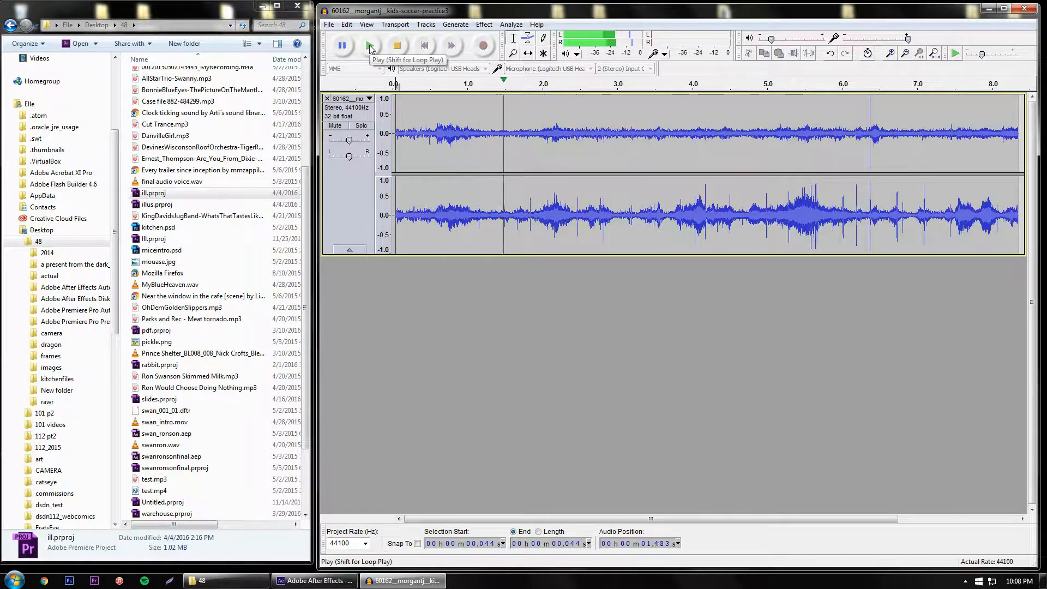
click(369, 45)
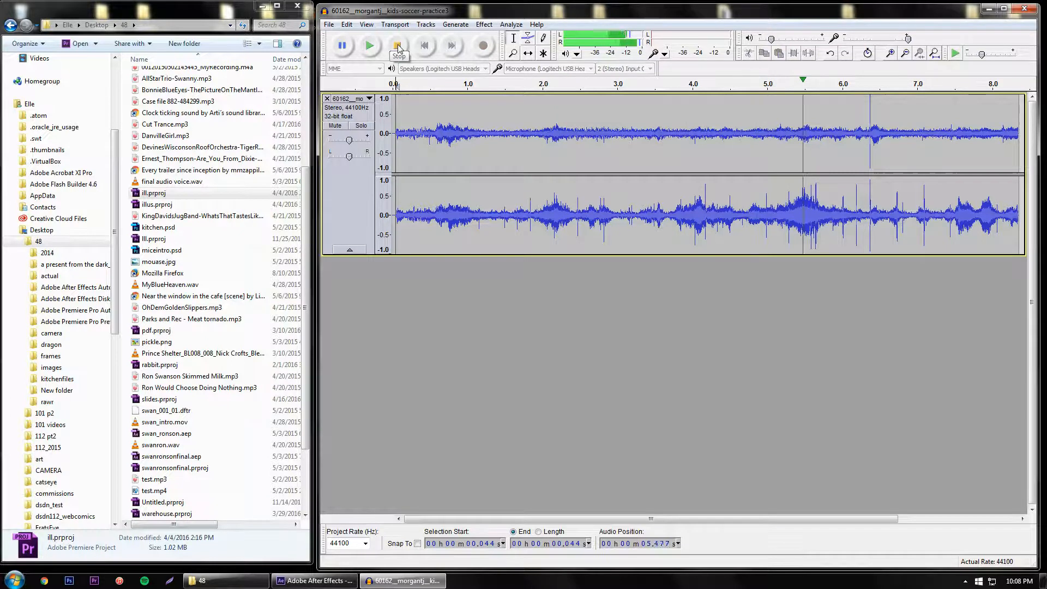
click(397, 45)
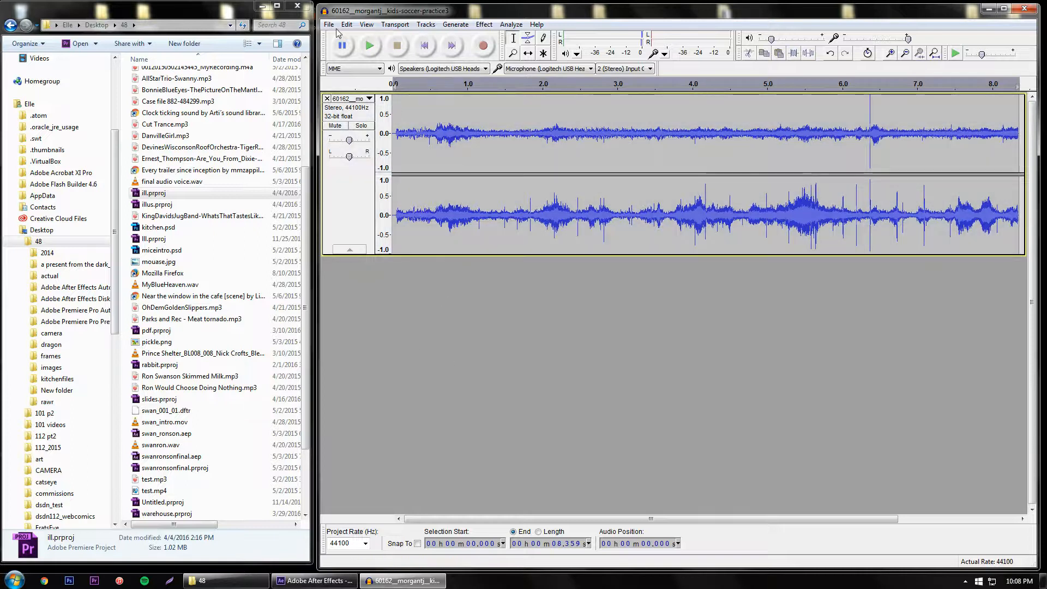
Import the Cut Trance music file as a second track below the football clip.
click(328, 24)
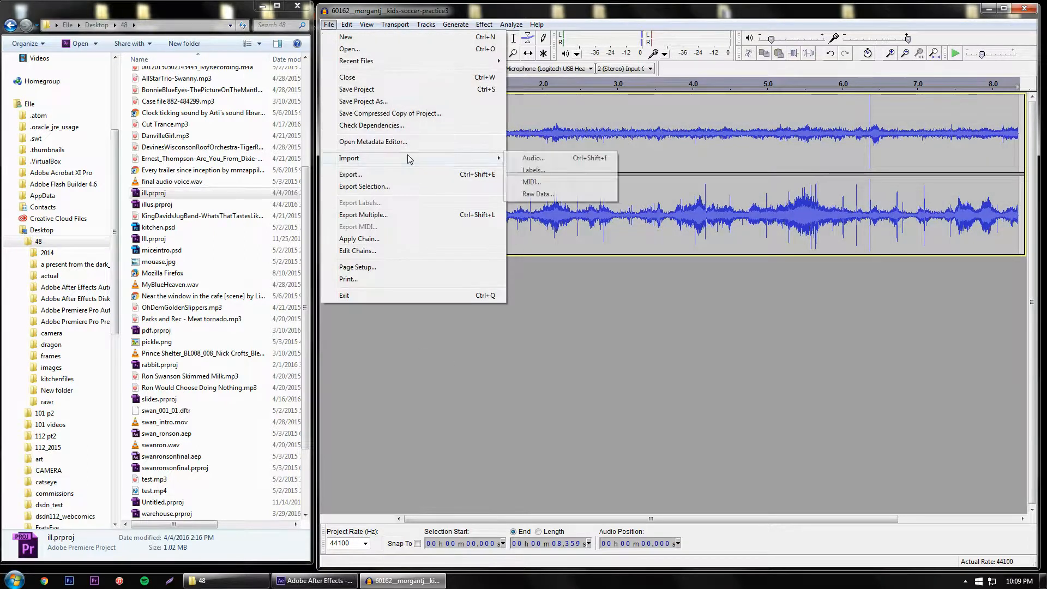
mouse_move(562, 161)
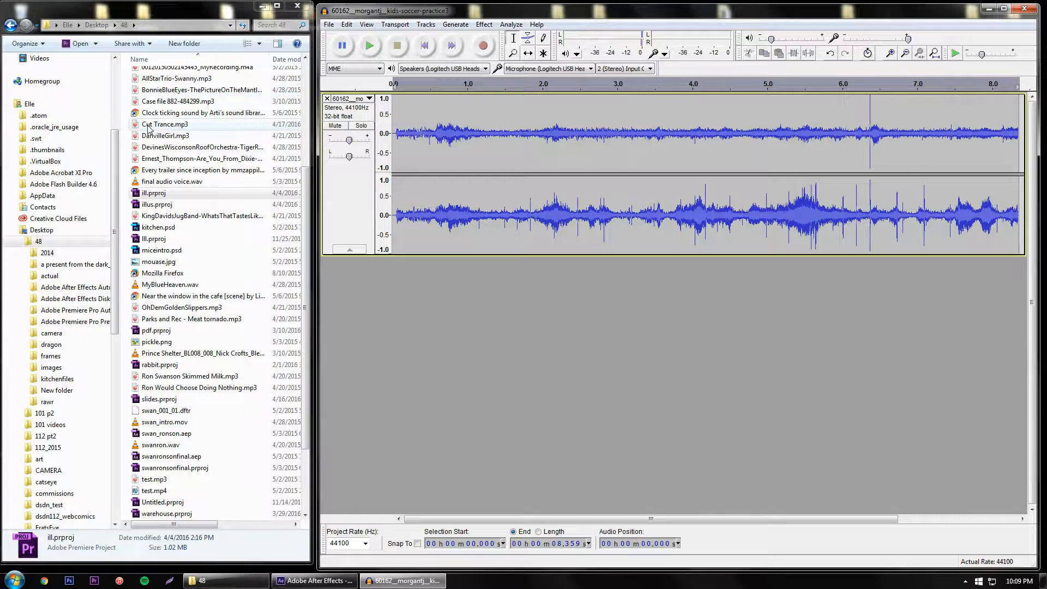
click(165, 125)
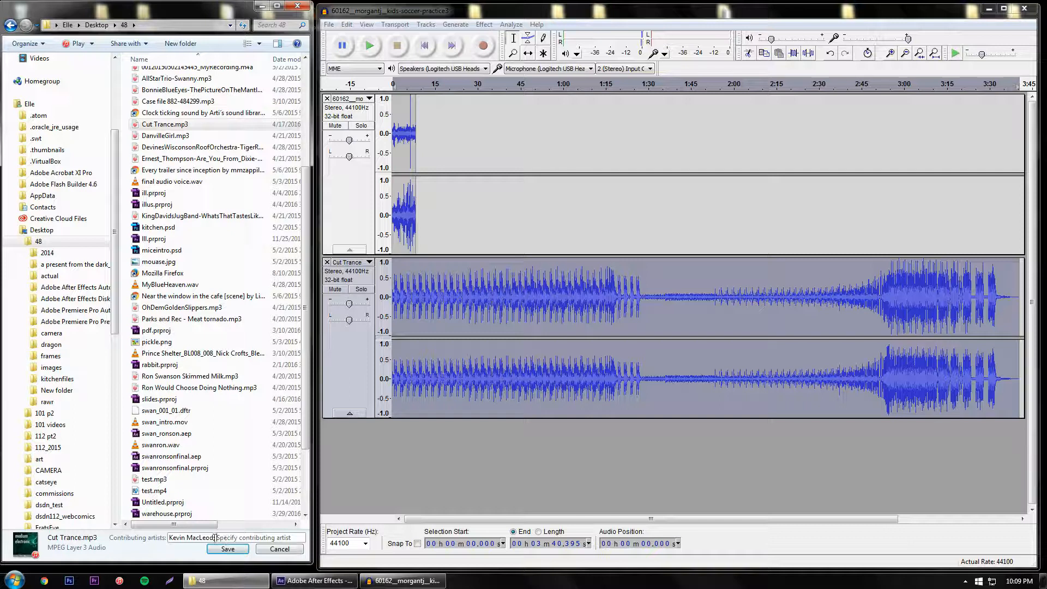
triple_click(194, 537)
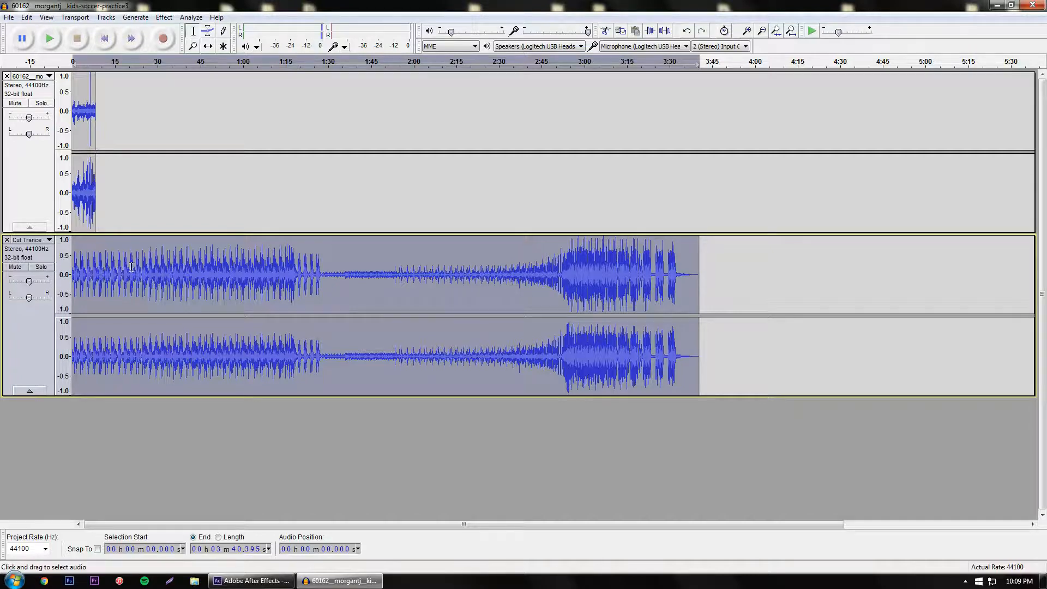
click(694, 274)
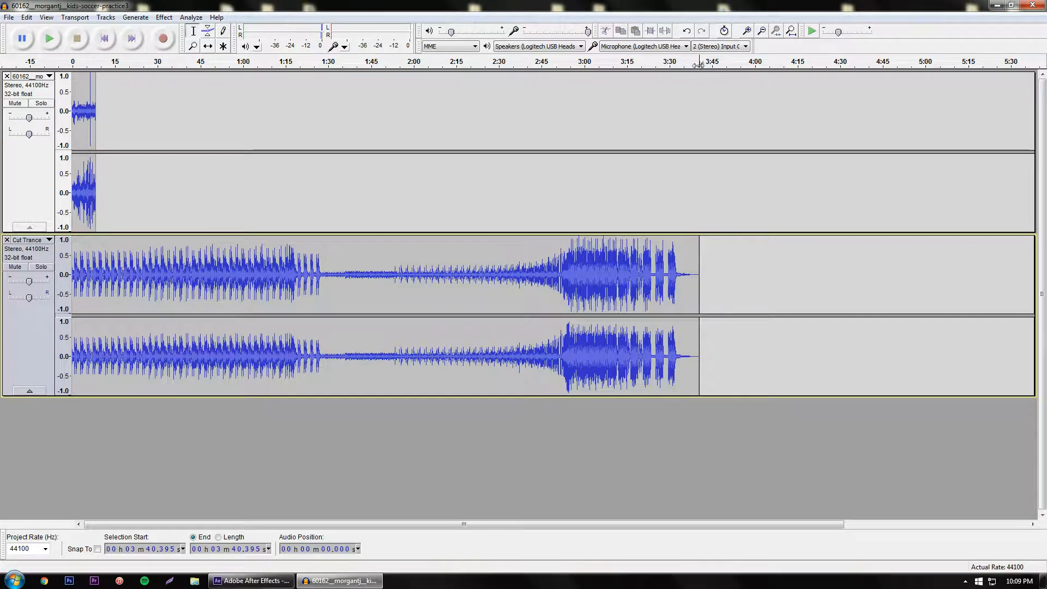
mouse_move(669, 66)
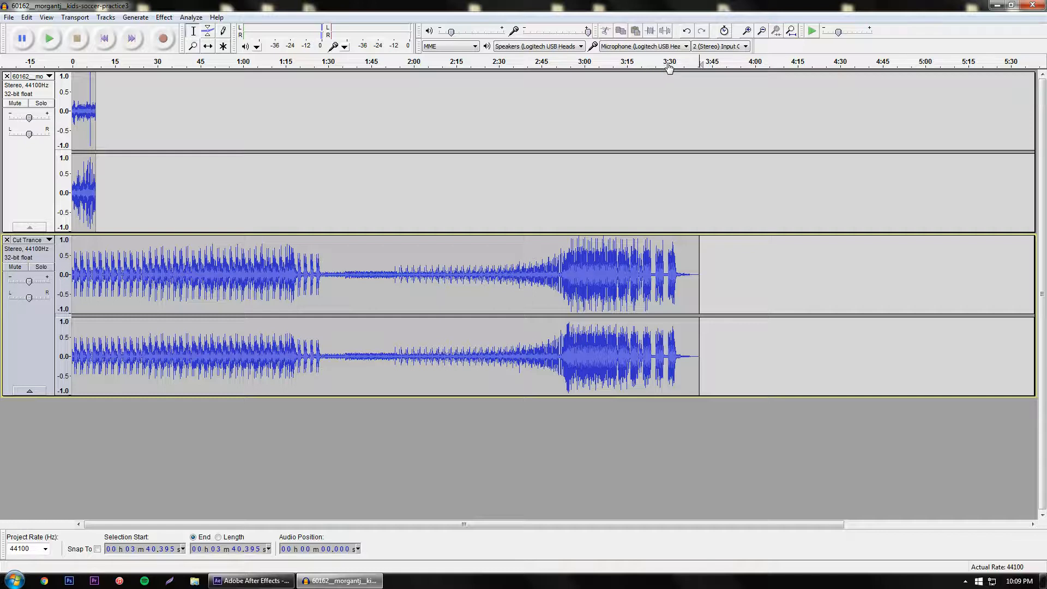
mouse_move(713, 71)
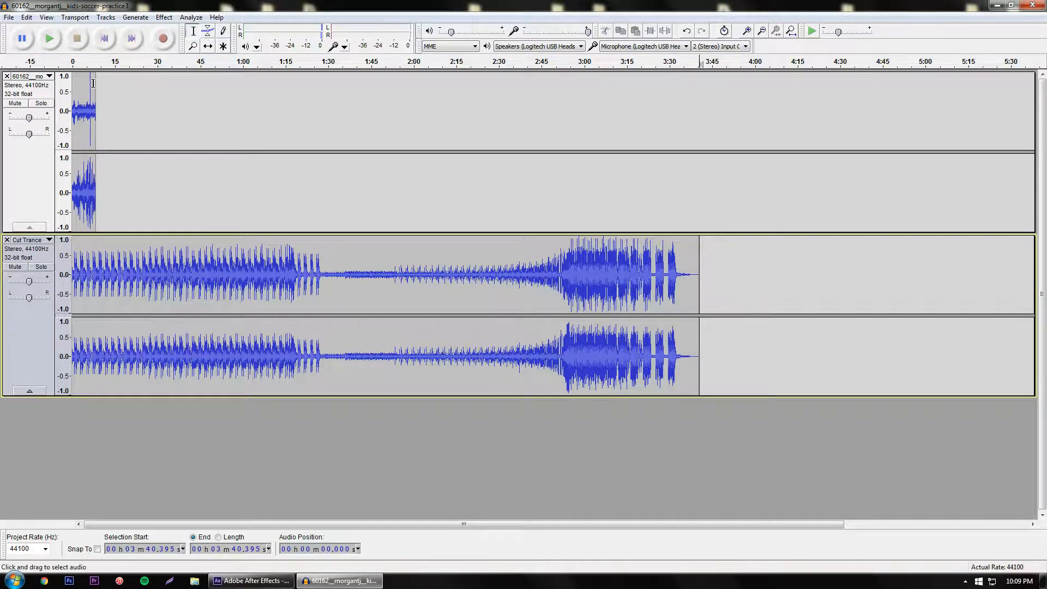
click(97, 63)
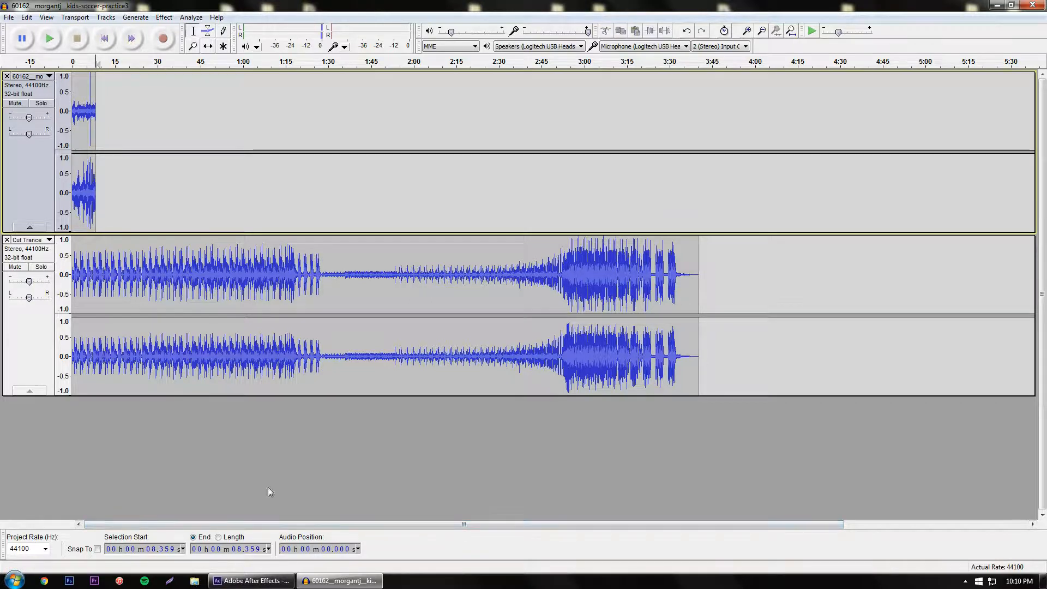
mouse_move(144, 249)
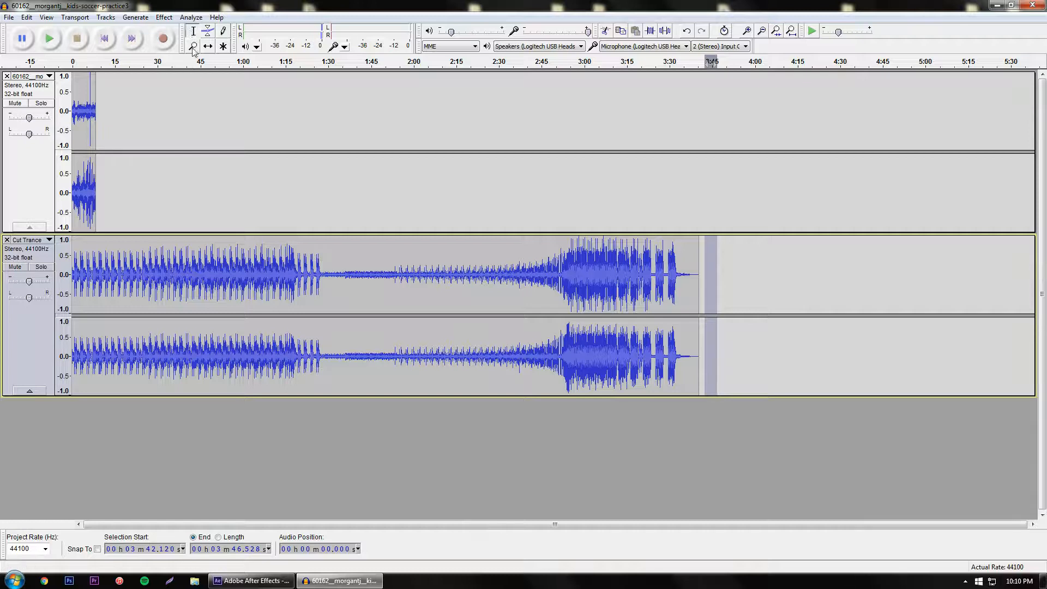
mouse_move(193, 30)
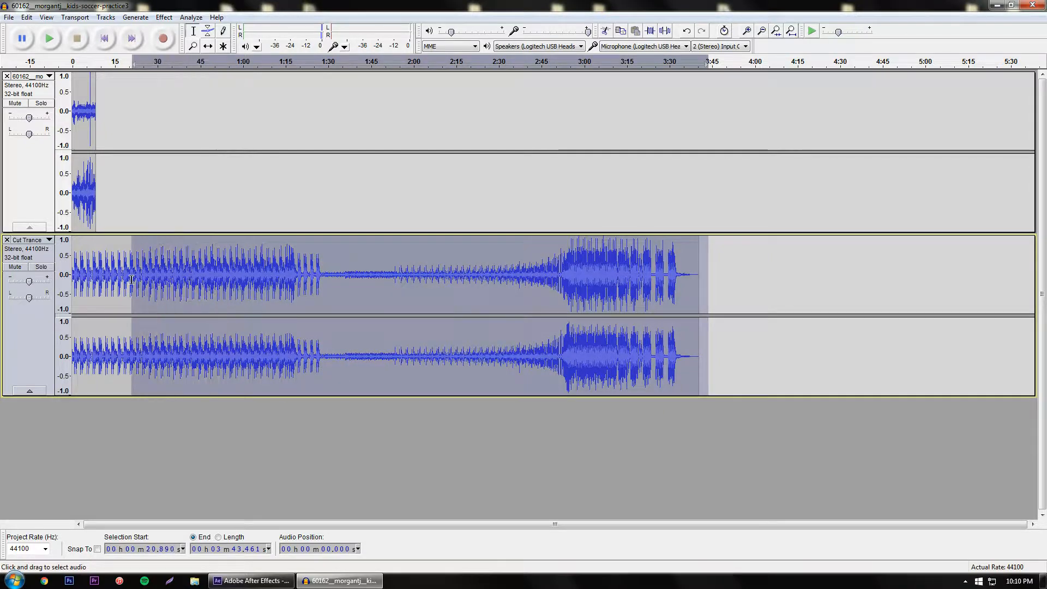
mouse_move(158, 321)
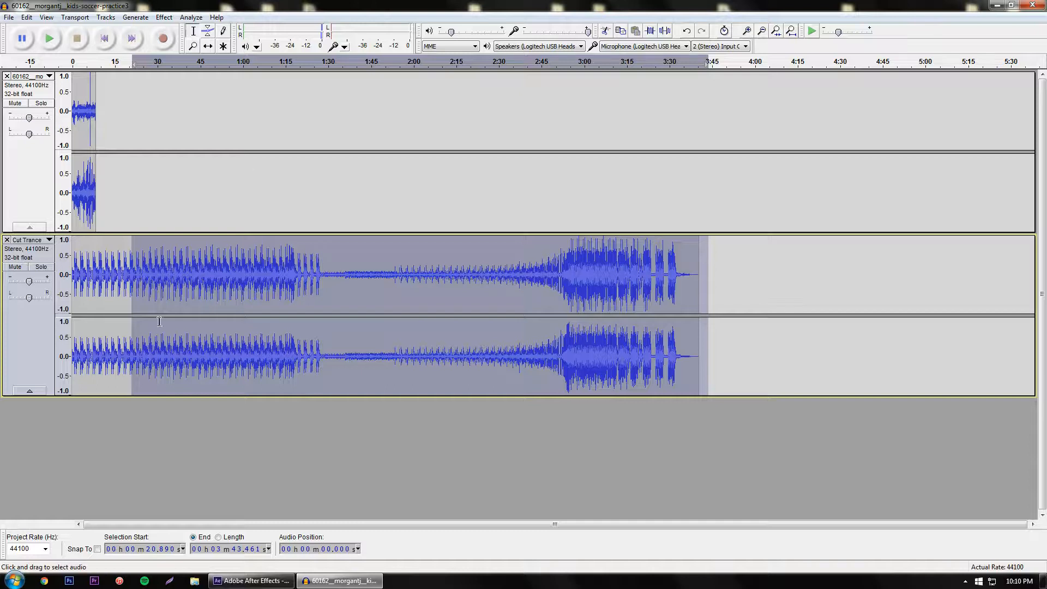
mouse_move(454, 300)
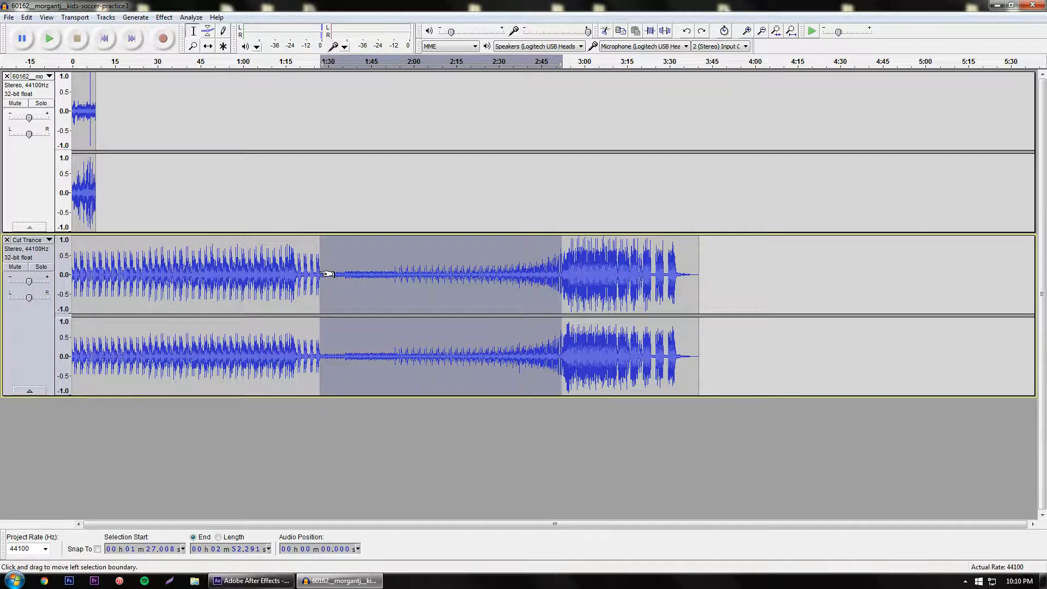
mouse_move(344, 296)
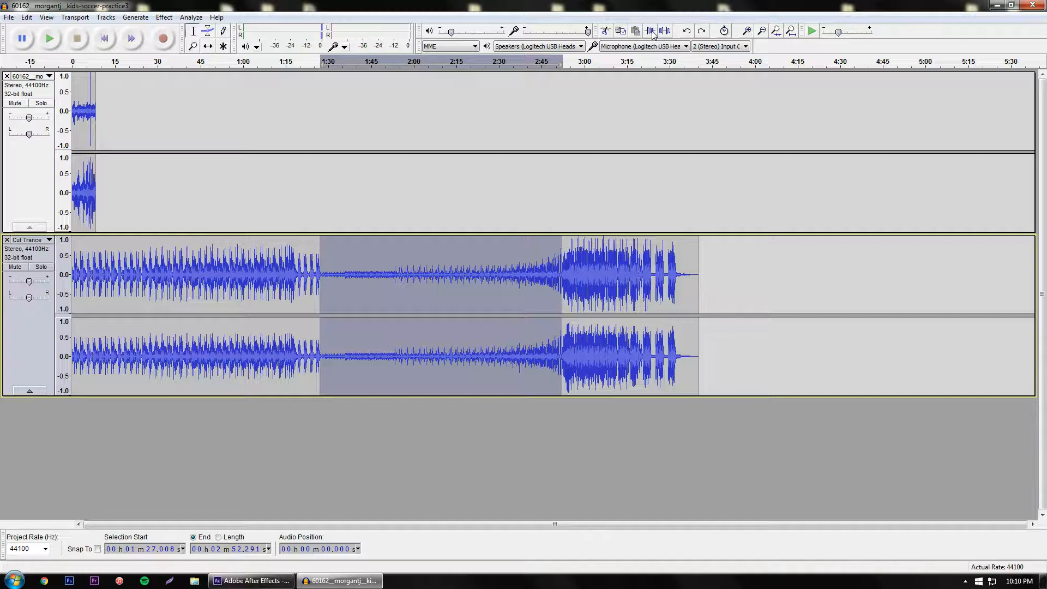
mouse_move(665, 31)
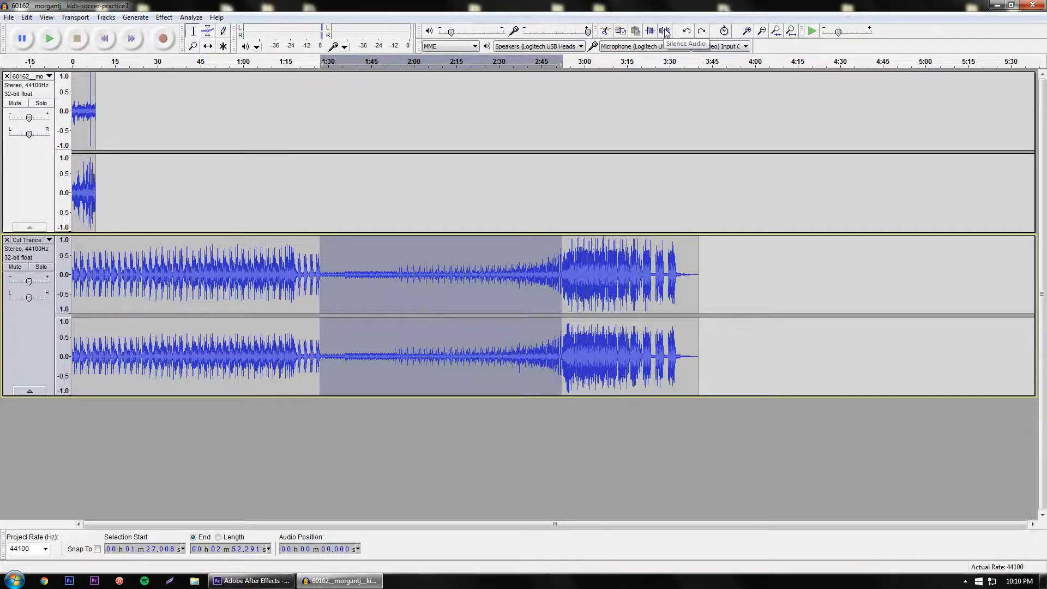
mouse_move(649, 32)
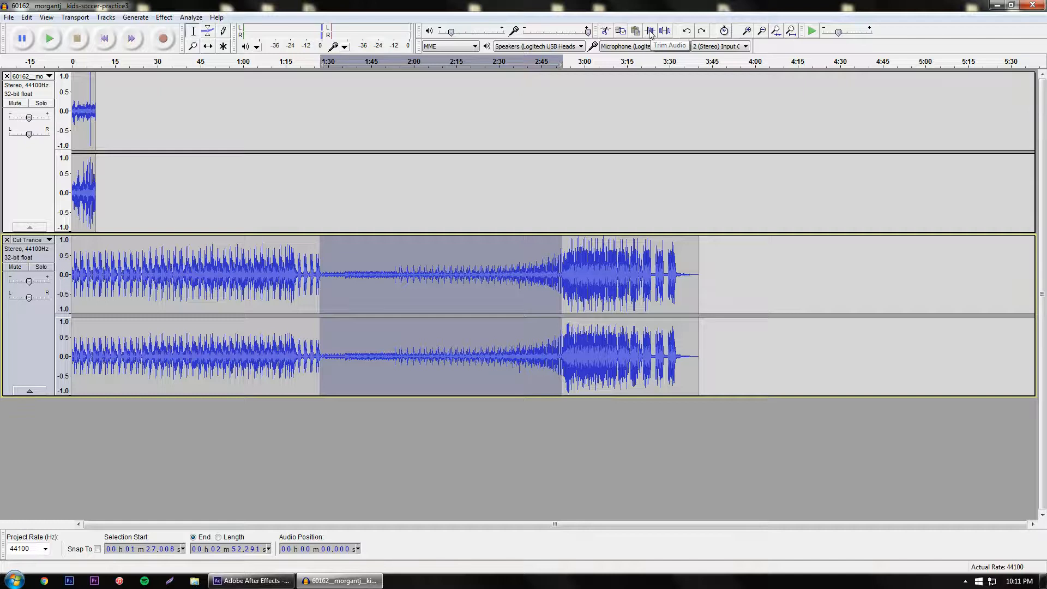
Delete Cut Trance's quiet middle stretch from roughly 1:27 to 2:52.
click(649, 31)
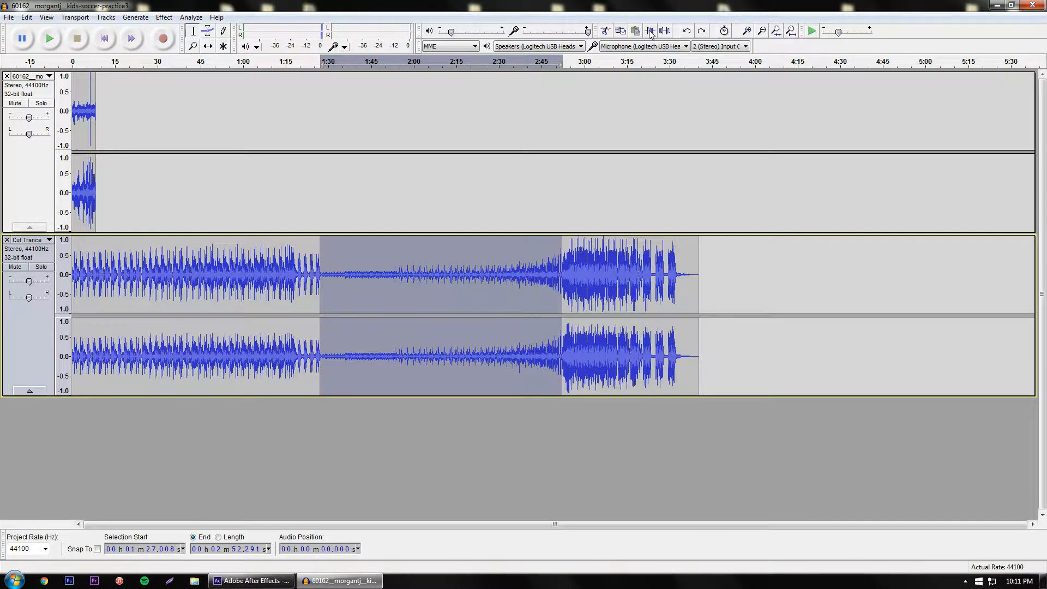
mouse_move(664, 31)
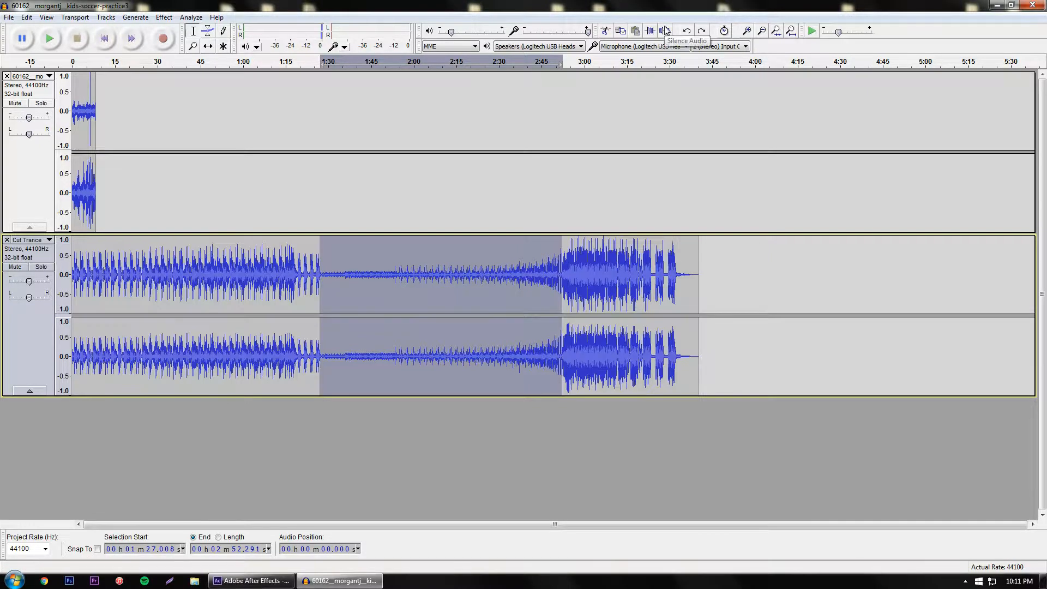
click(665, 30)
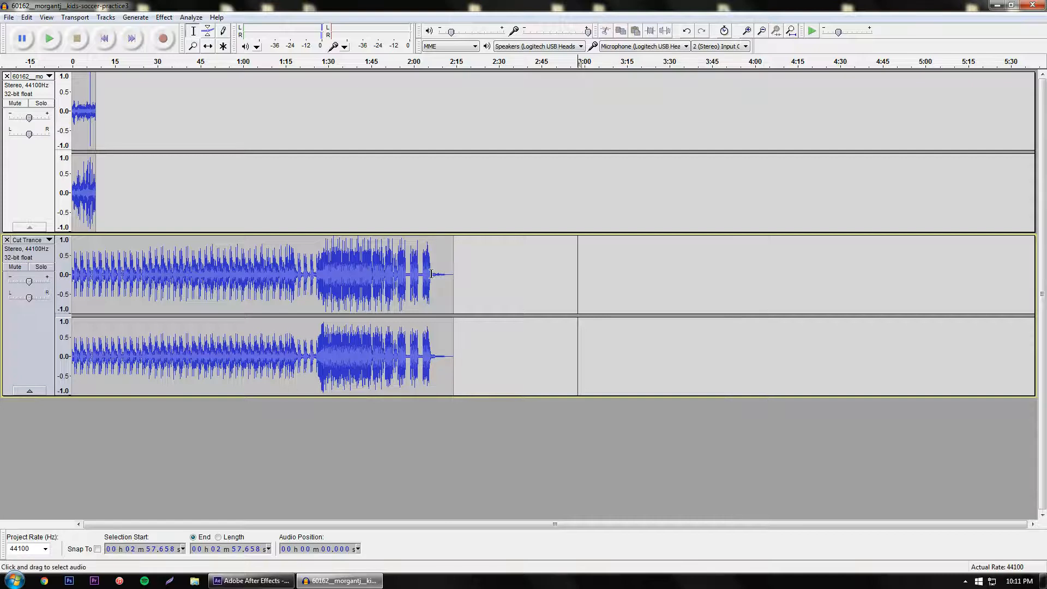
Select and delete the Cut Trance audio beyond about 16 seconds.
drag(317, 274, 431, 274)
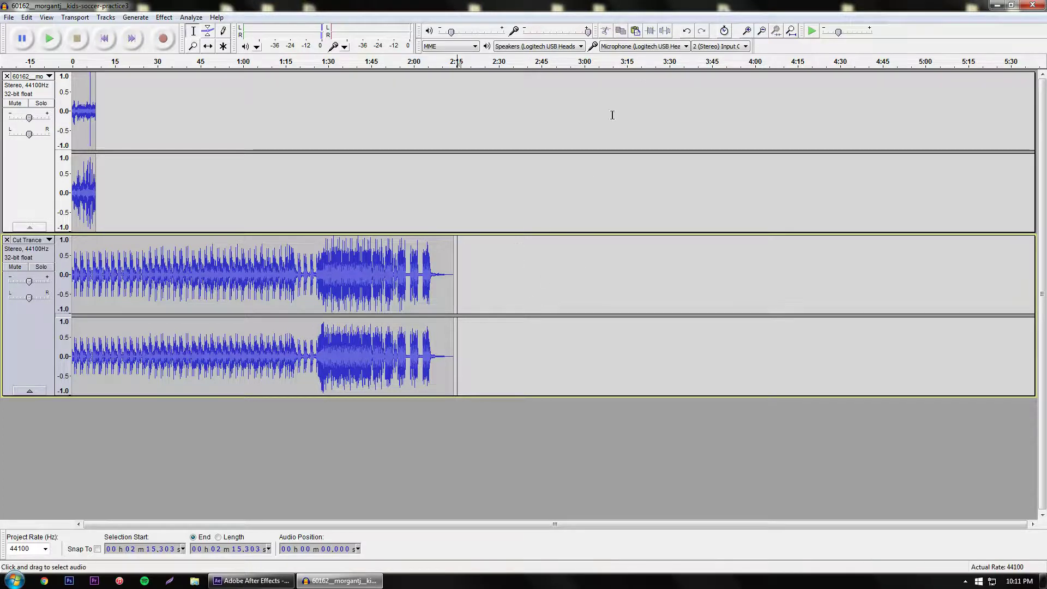
click(636, 30)
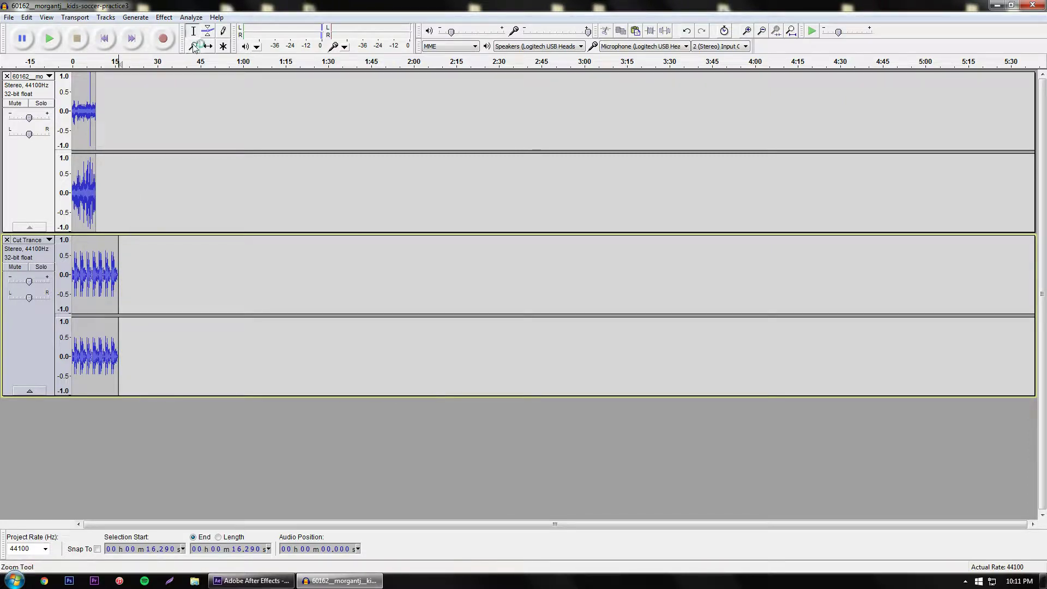
Switch to the Zoom tool to spread the timeline to about 0–21 seconds.
click(192, 45)
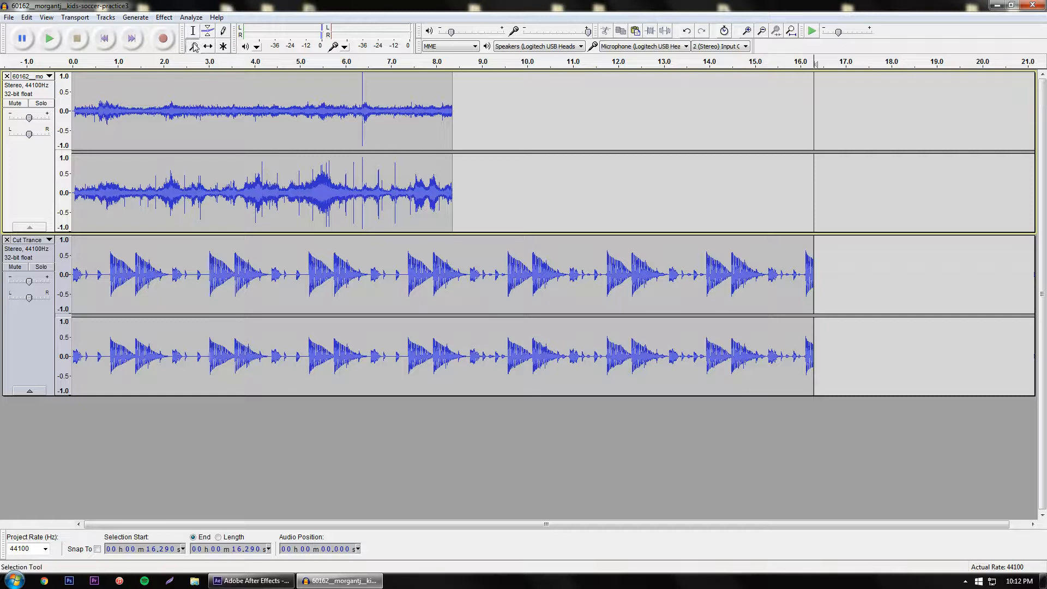
Switch from the Selection tool to Time Shift to butt the 1.3-second copy after the clip.
click(208, 46)
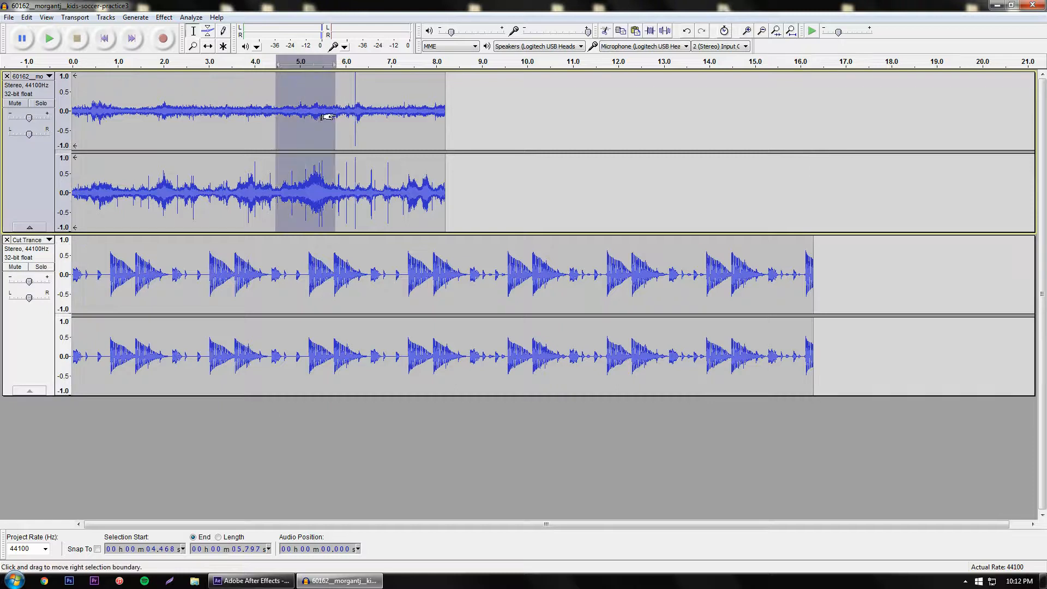
mouse_move(371, 109)
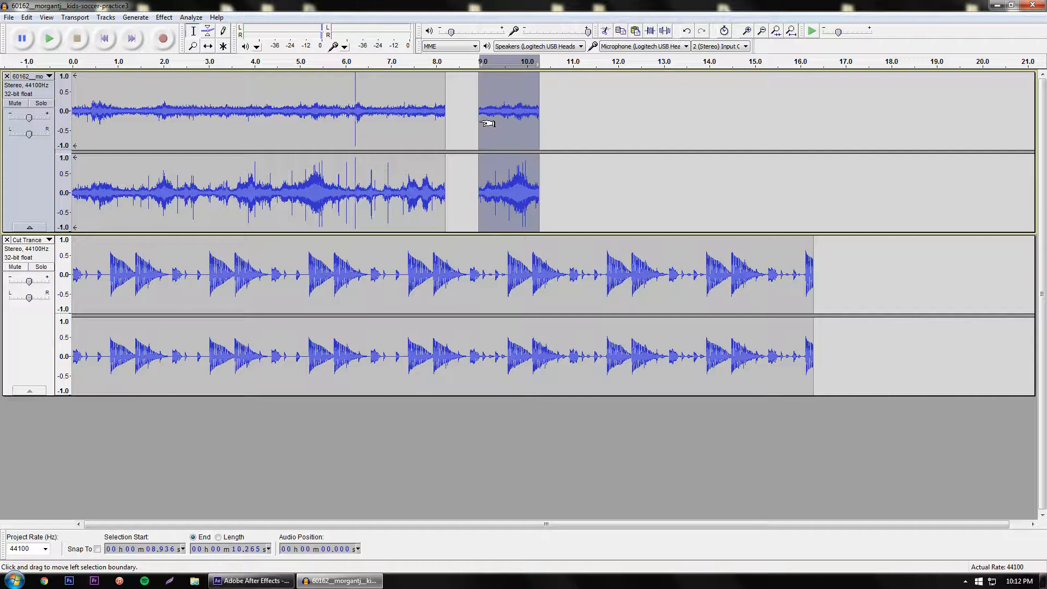
mouse_move(460, 119)
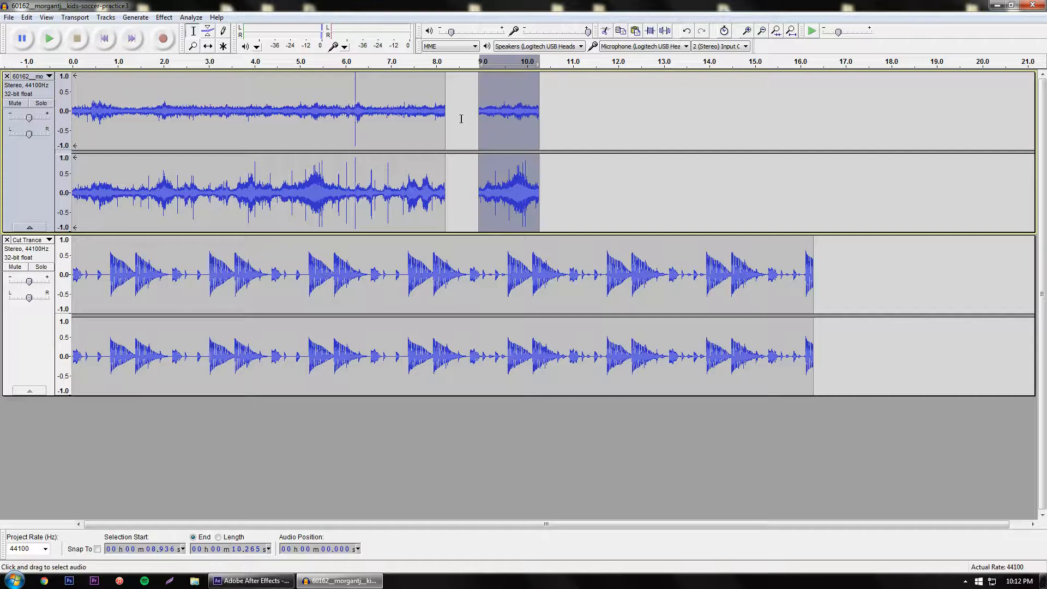
click(208, 45)
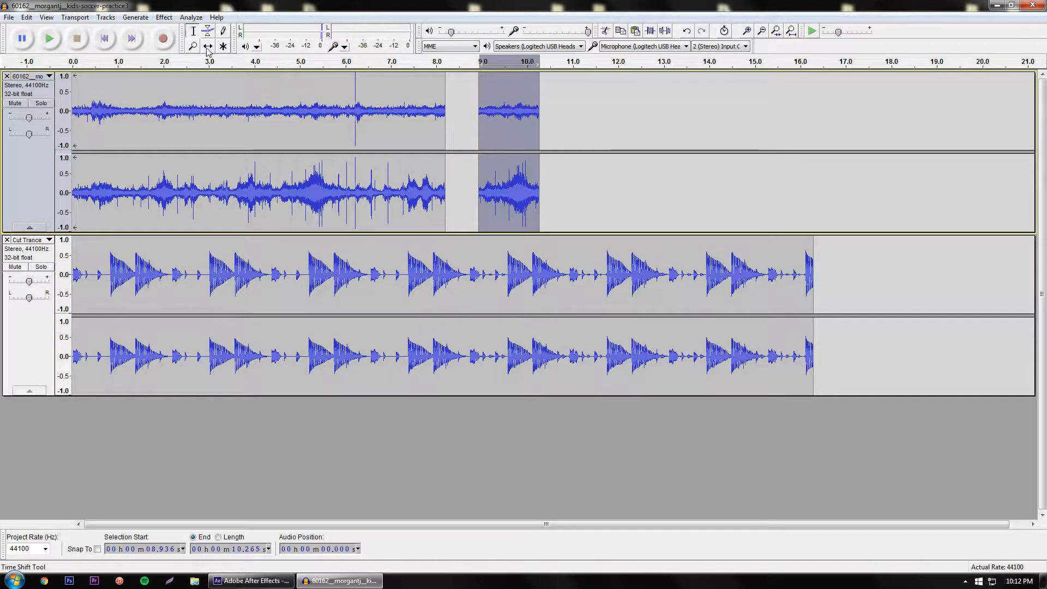
click(208, 45)
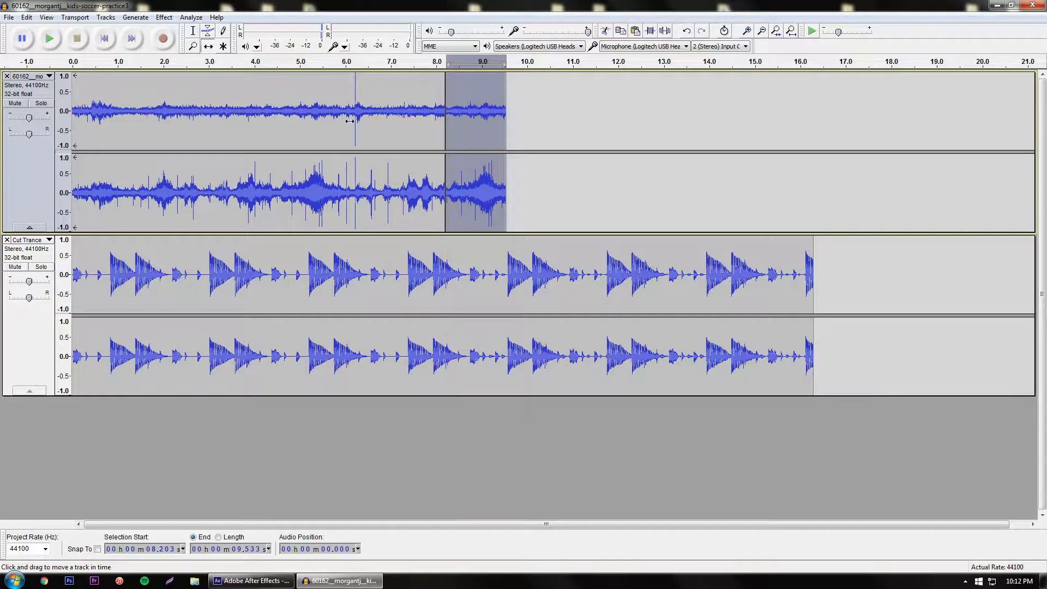
mouse_move(413, 127)
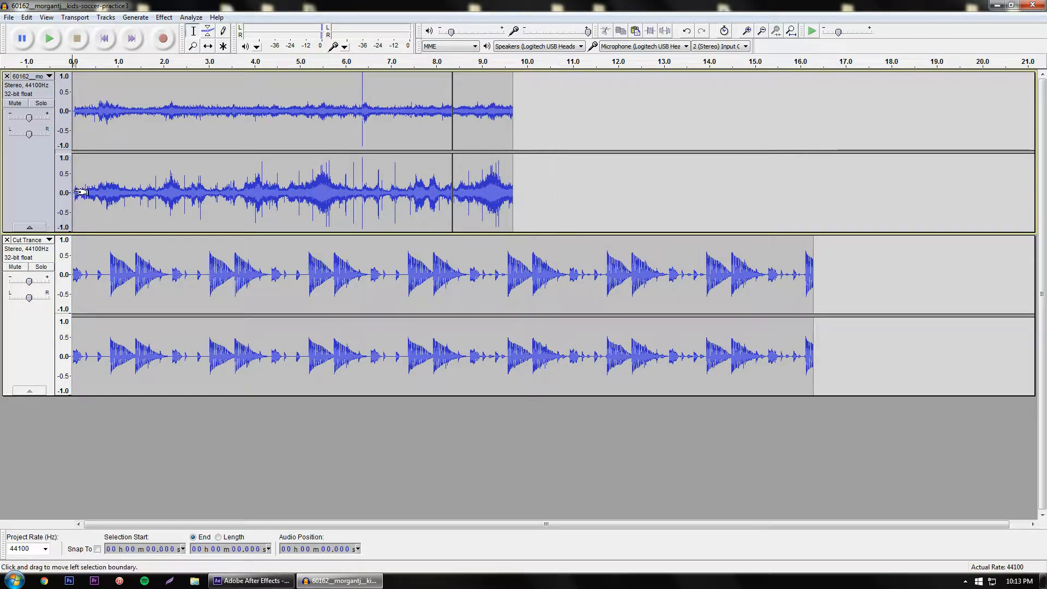
mouse_move(103, 157)
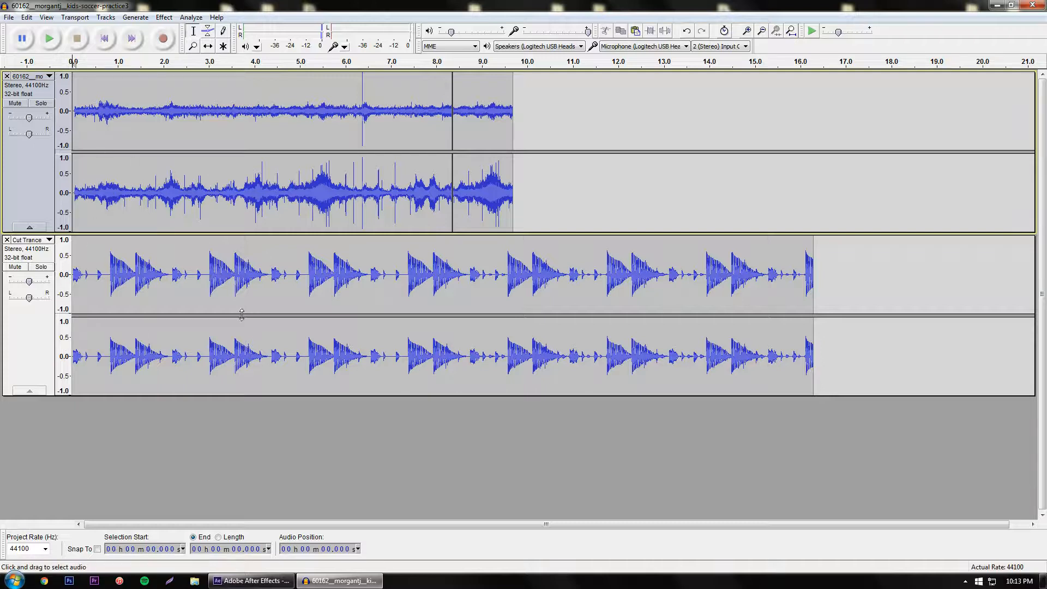
mouse_move(114, 166)
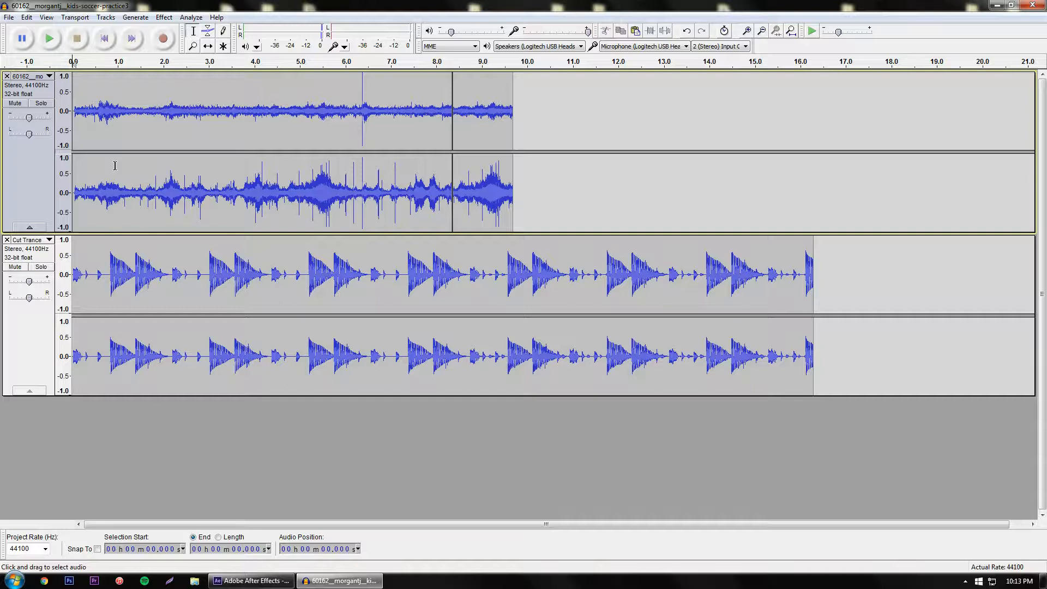
Play both tracks from the beginning, stop, then start playback again.
click(48, 38)
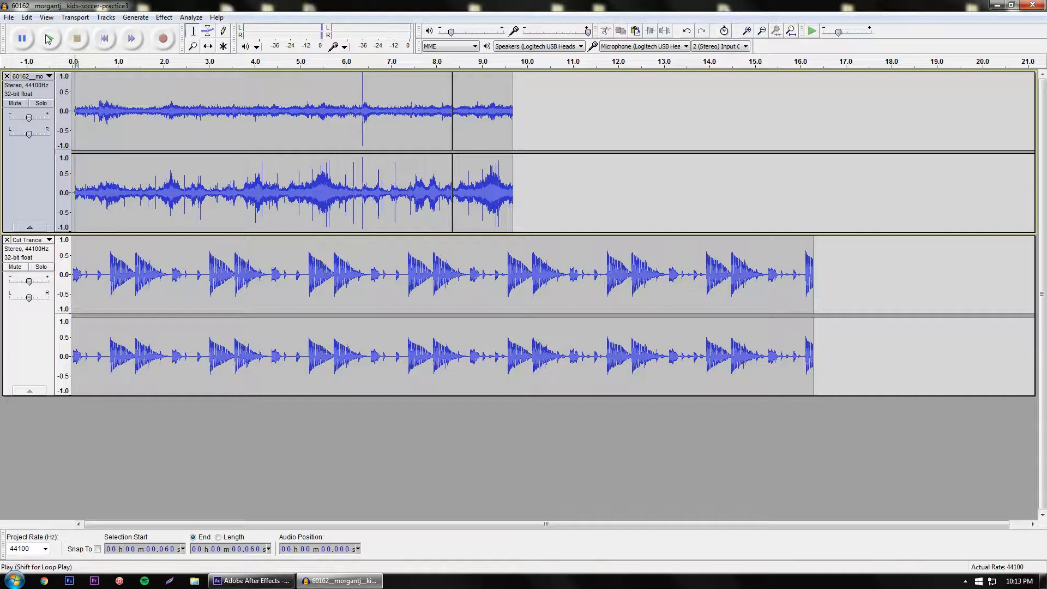
click(48, 38)
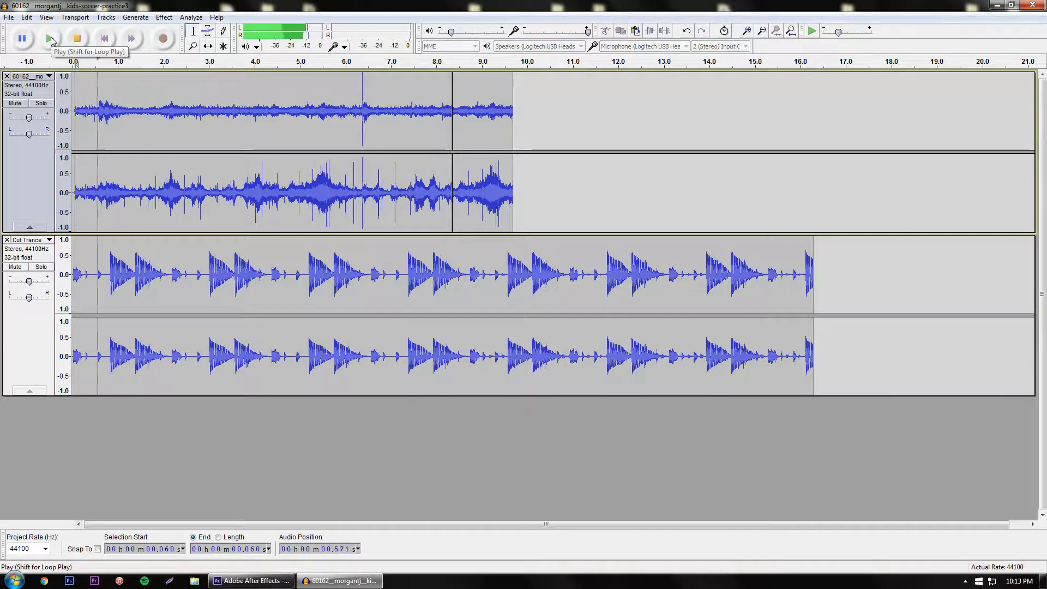
click(49, 38)
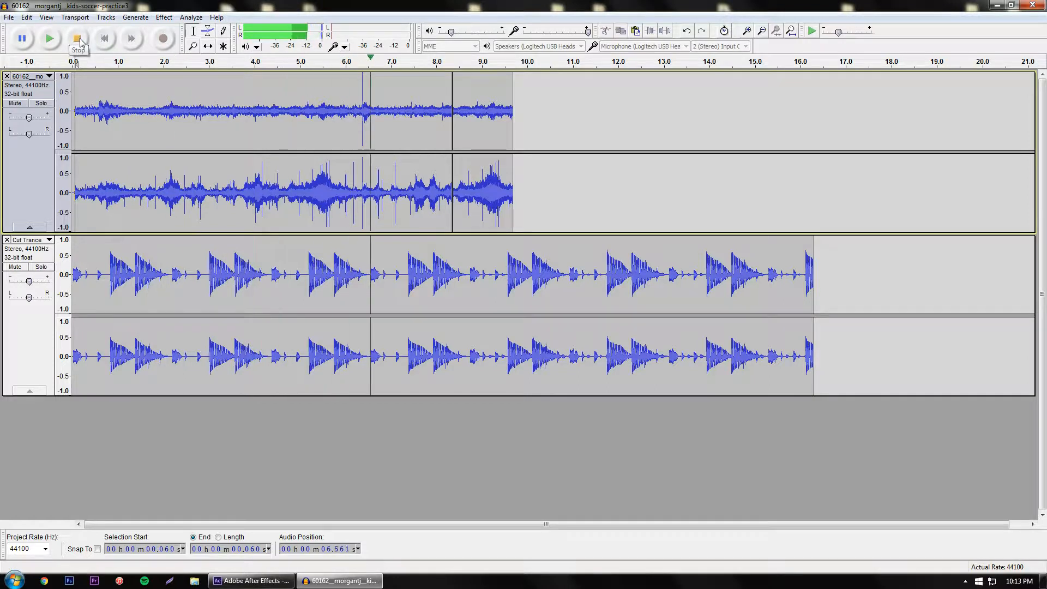
click(77, 38)
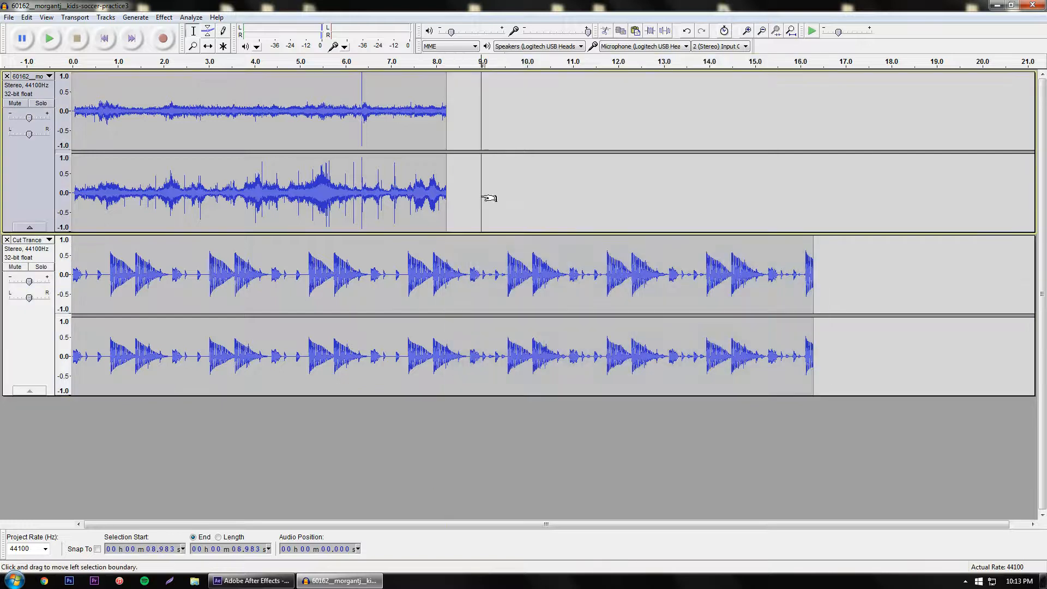
mouse_move(122, 237)
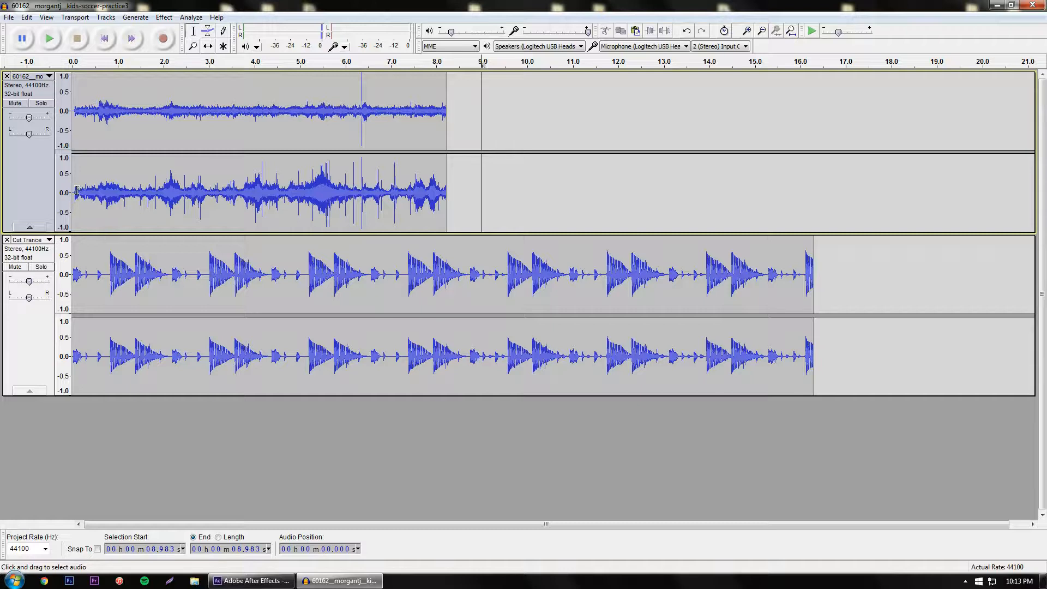
mouse_move(38, 104)
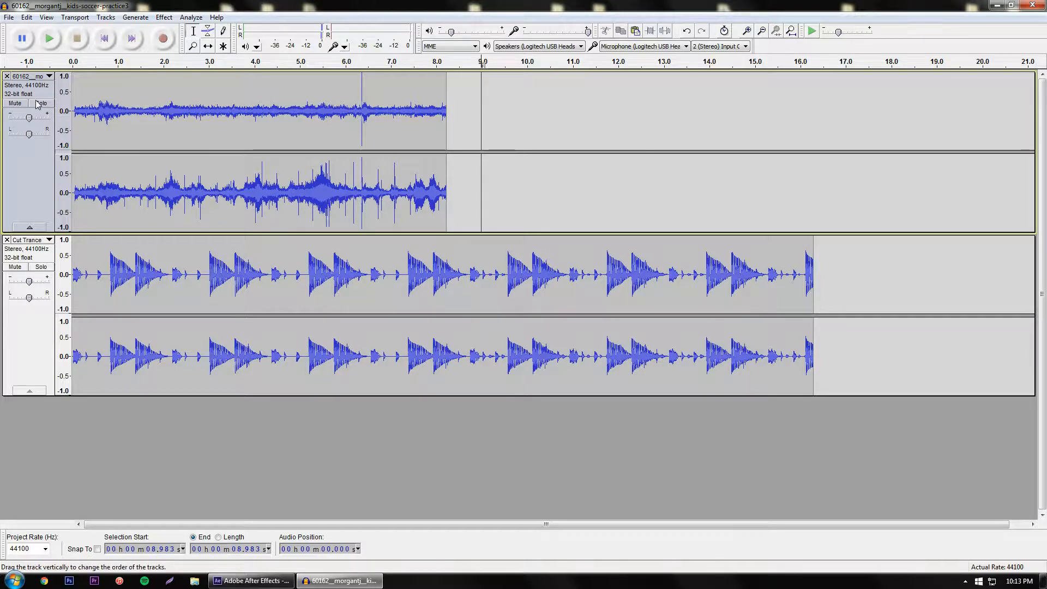
mouse_move(42, 107)
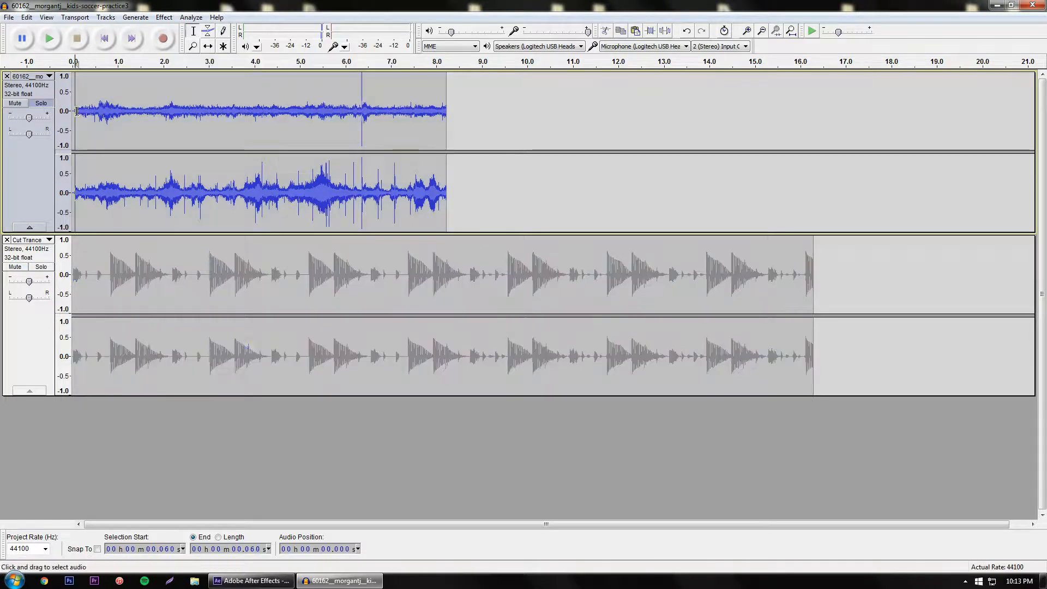
click(48, 38)
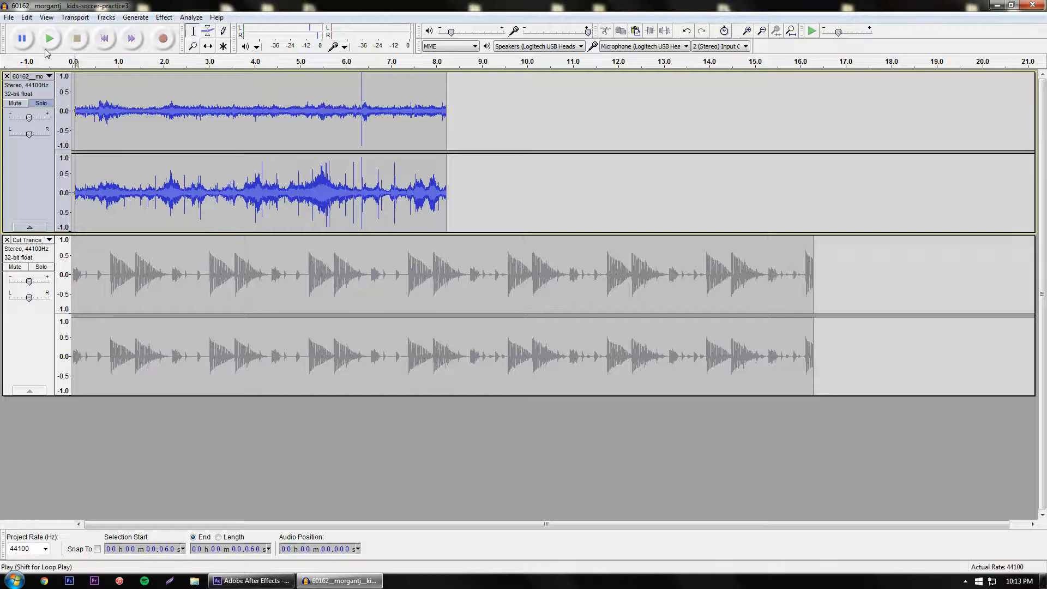
mouse_move(50, 39)
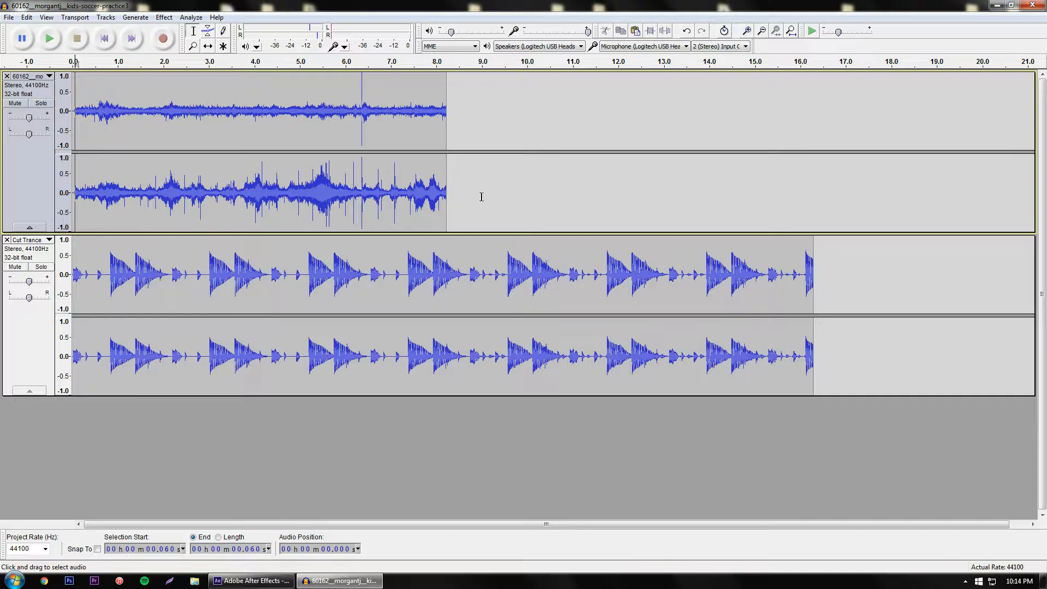
mouse_move(443, 212)
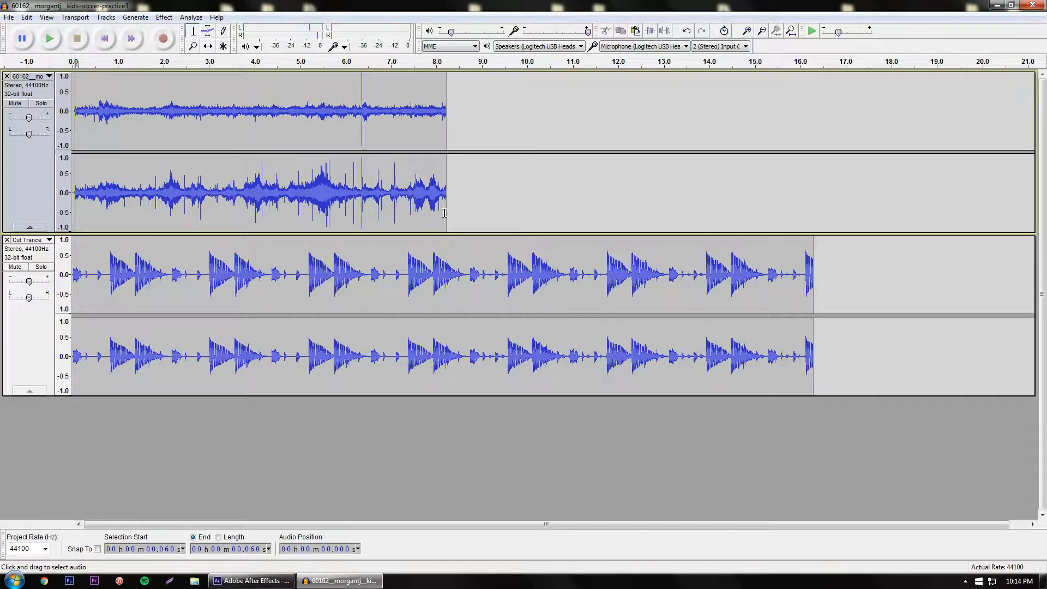
mouse_move(193, 46)
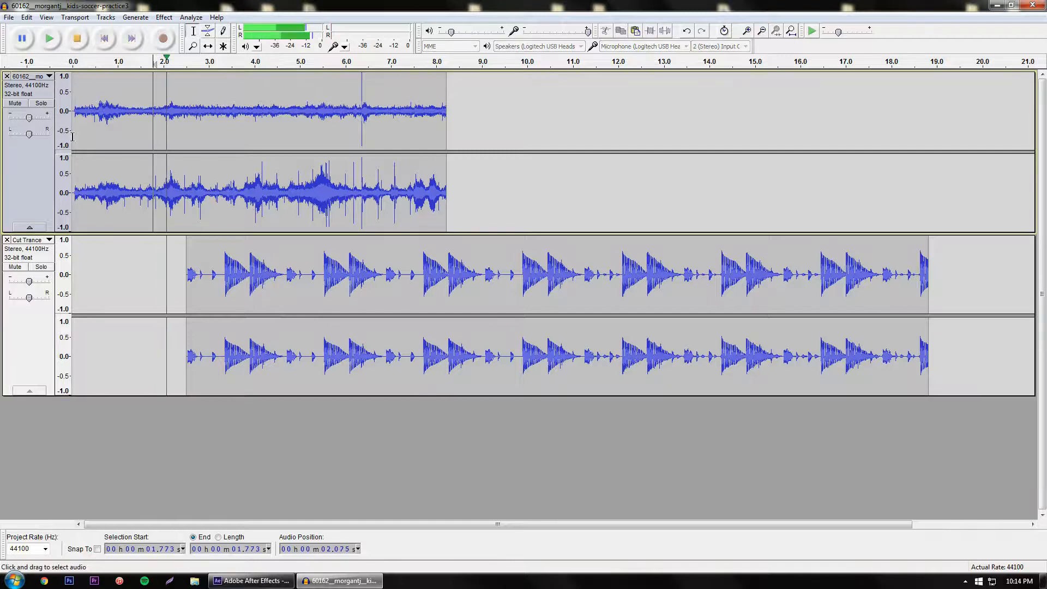
Play the project with Cut Trance delayed by 2.5 seconds, then stop.
click(48, 38)
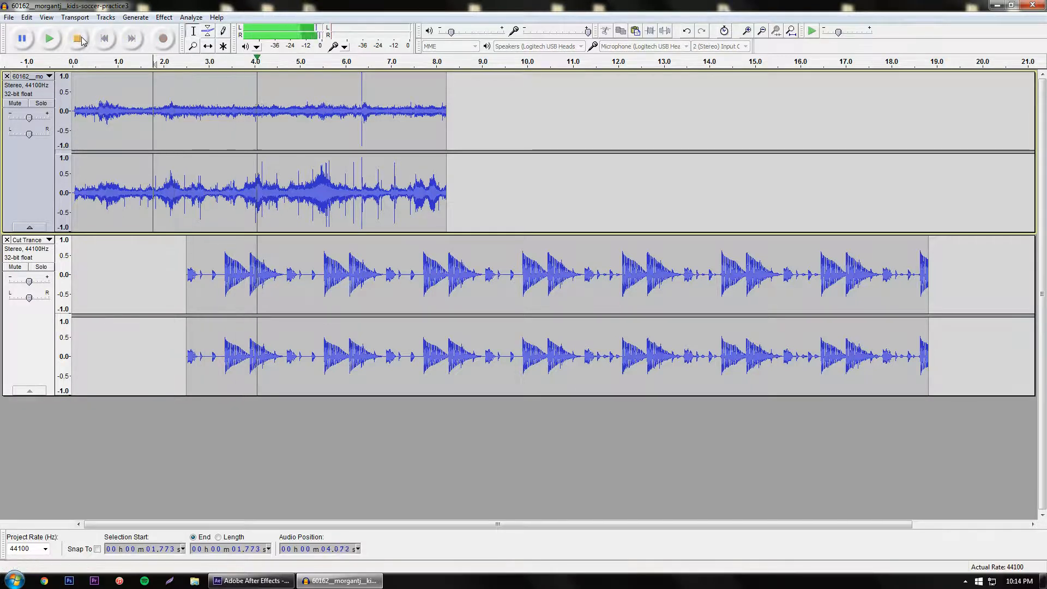
click(77, 38)
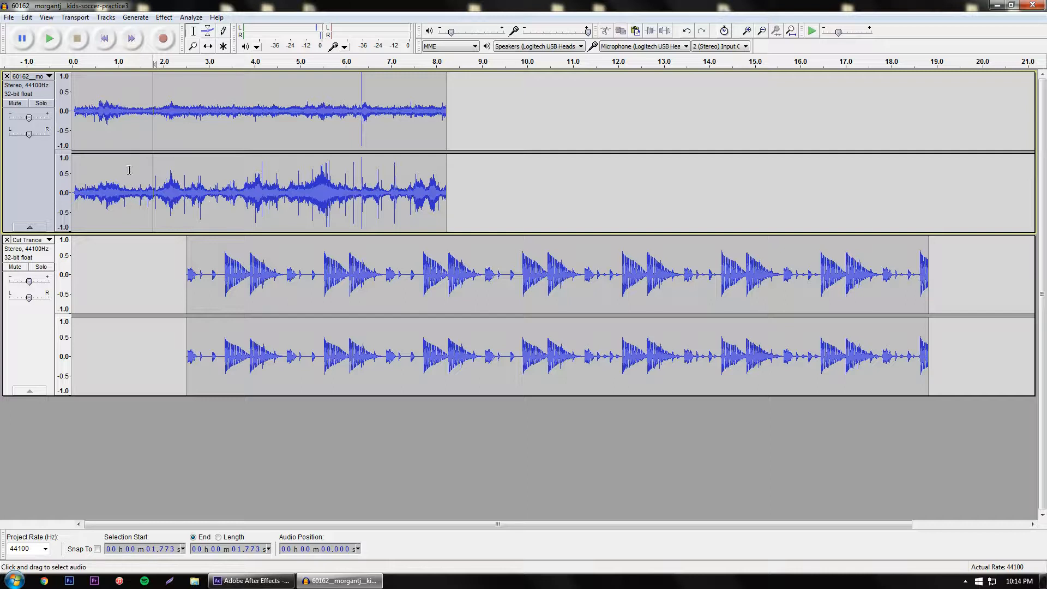
mouse_move(209, 206)
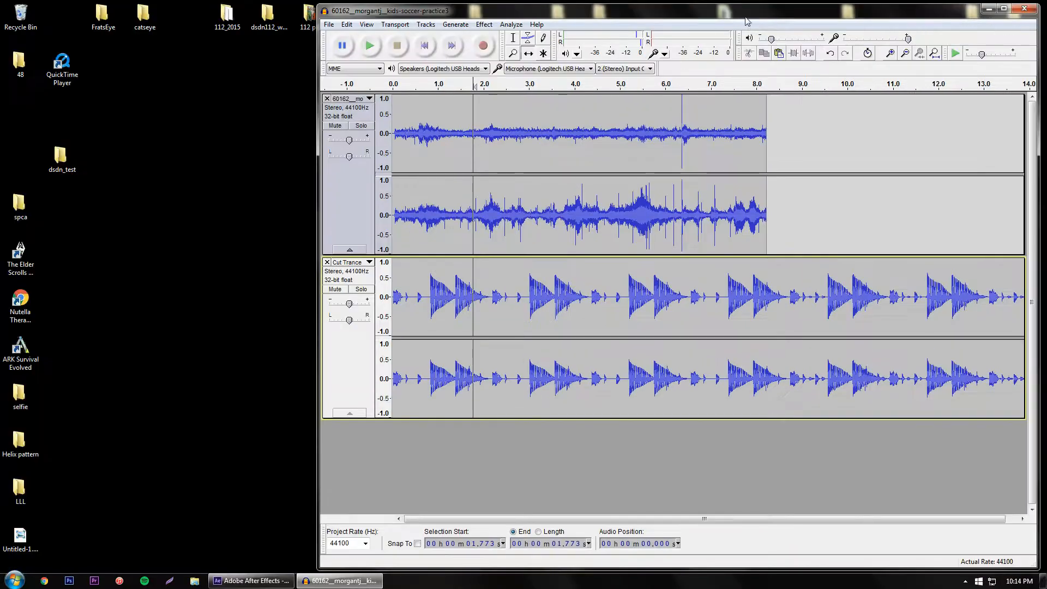
Open the Videos library in Explorer and select PXL2014.mov.
click(1002, 8)
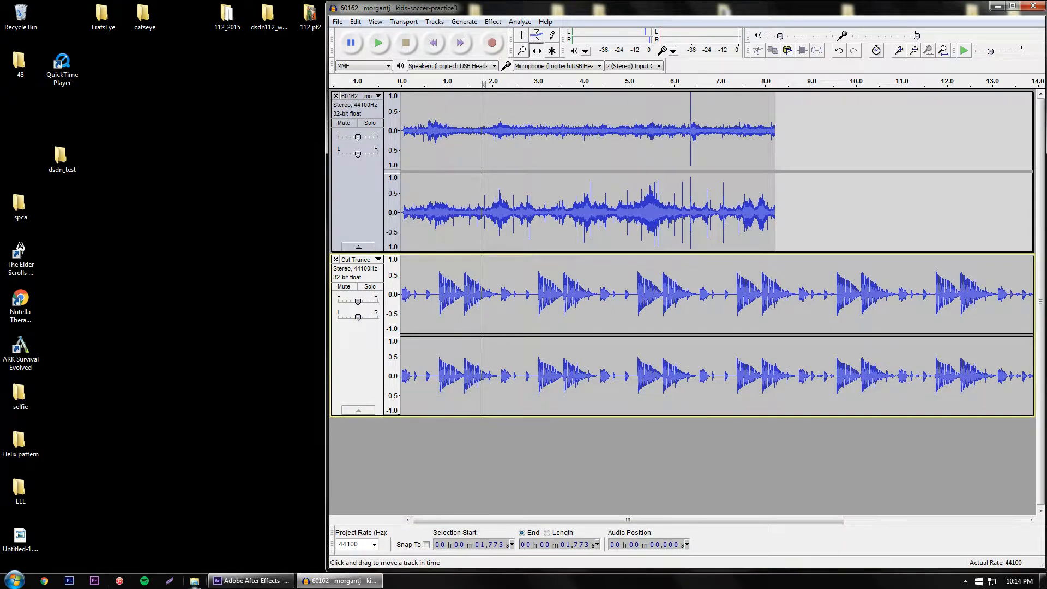
click(194, 580)
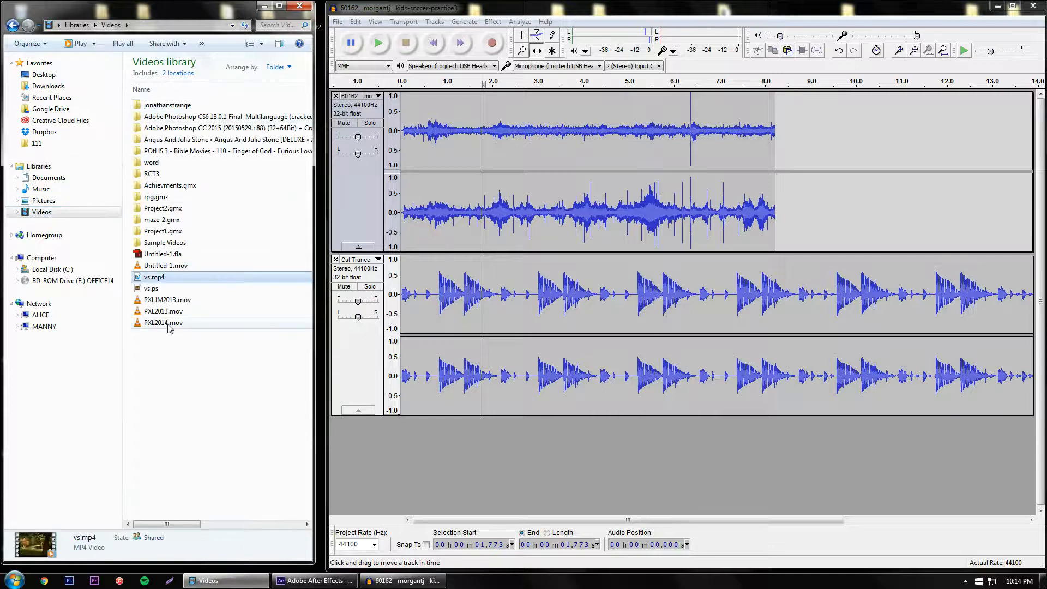
click(163, 322)
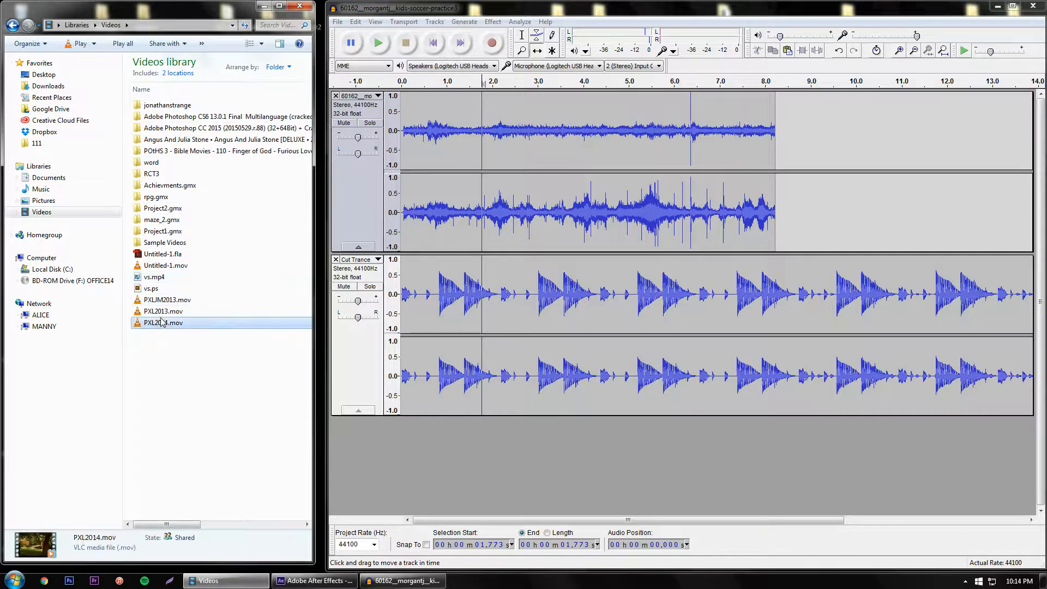
mouse_move(162, 322)
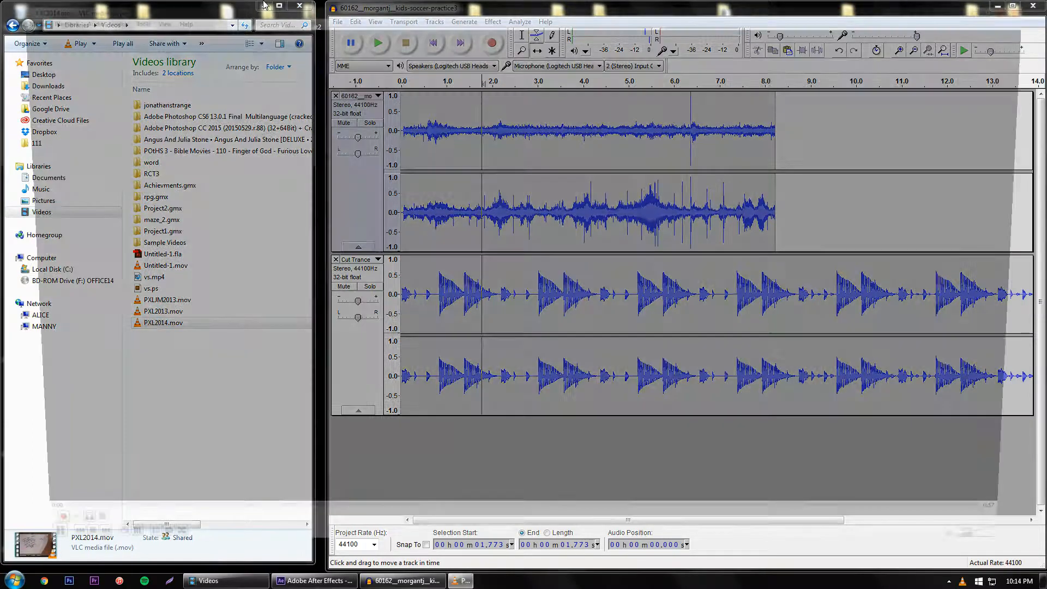
Play PXL2014.mov in VLC, pause it, and close the player.
double_click(163, 322)
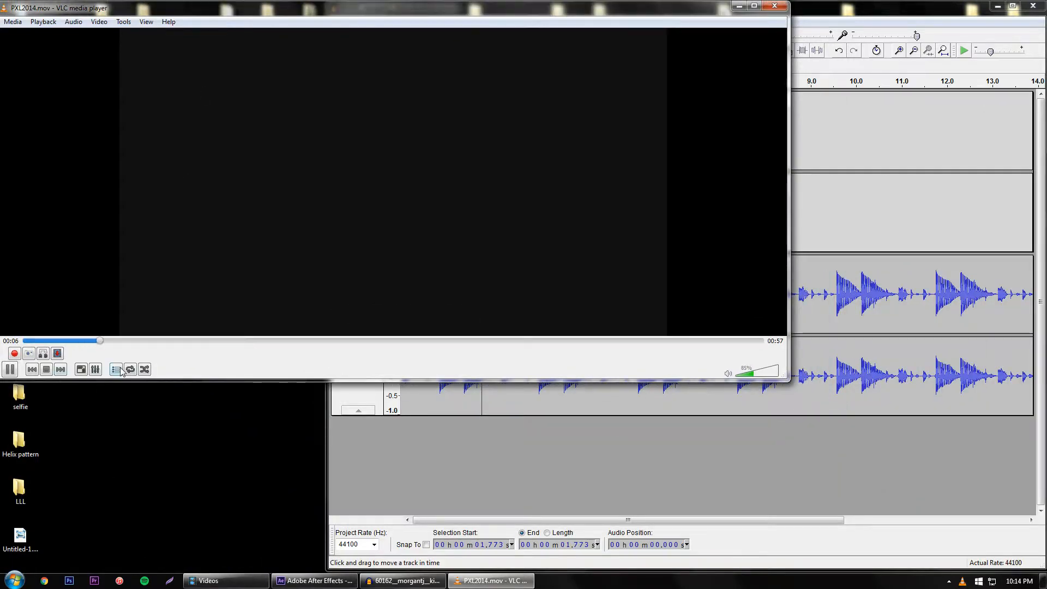
click(10, 369)
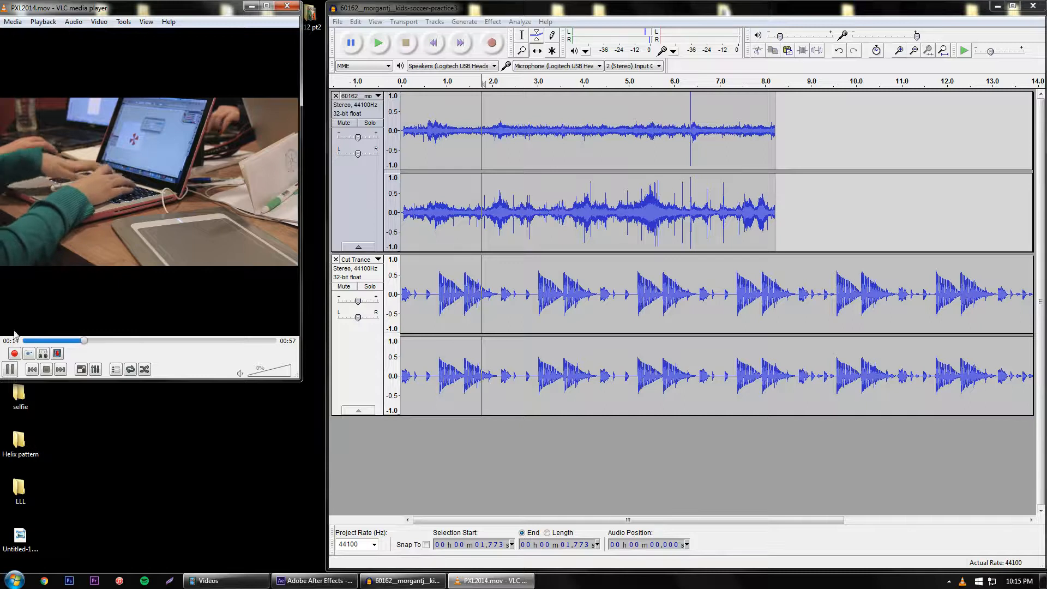
click(9, 369)
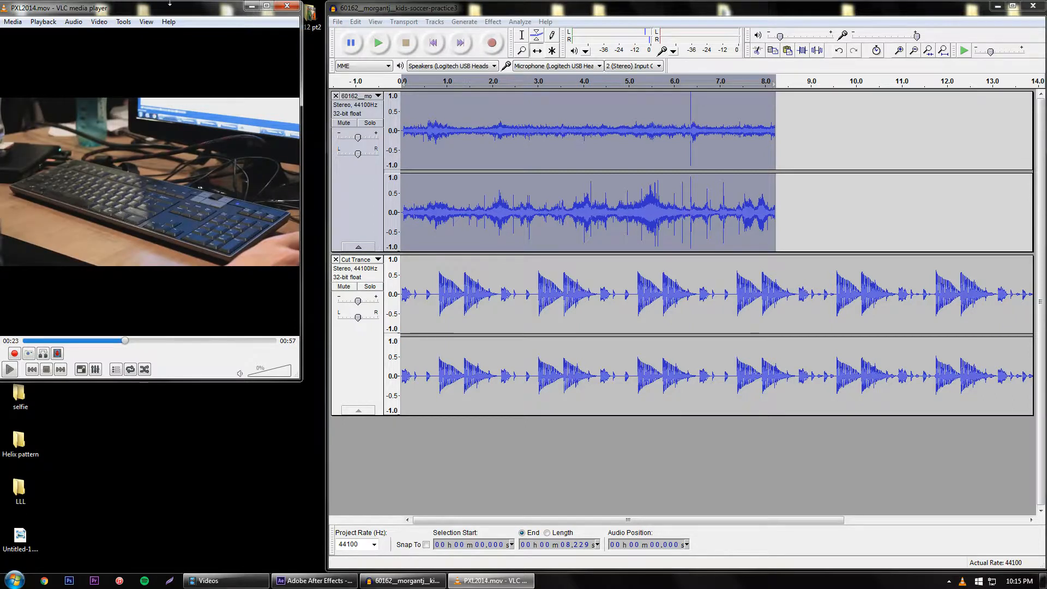
click(287, 6)
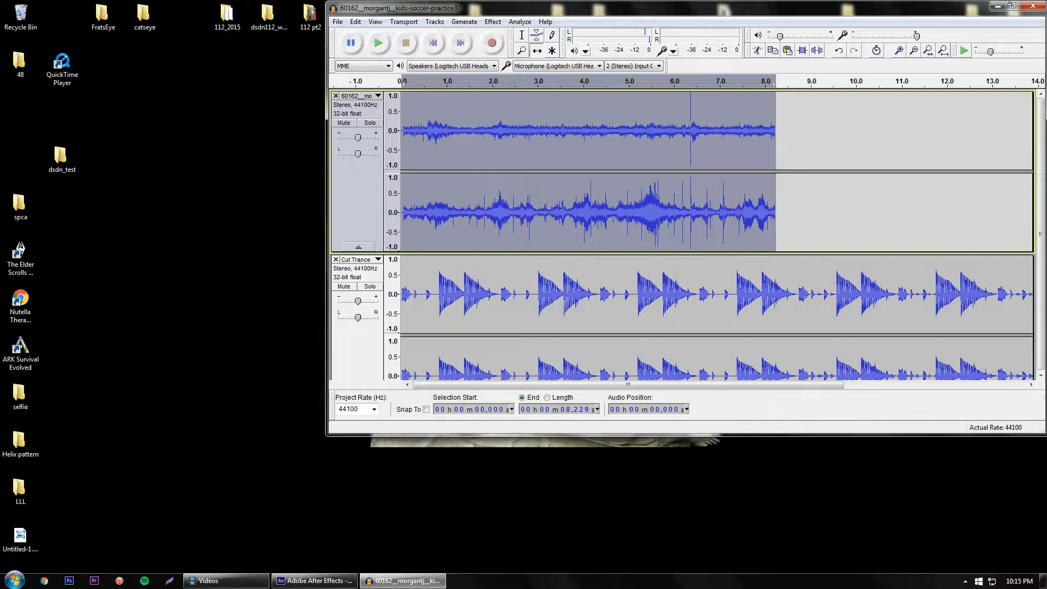
Maximize Audacity and place the cursor at 3.821 s in the football track.
click(1020, 8)
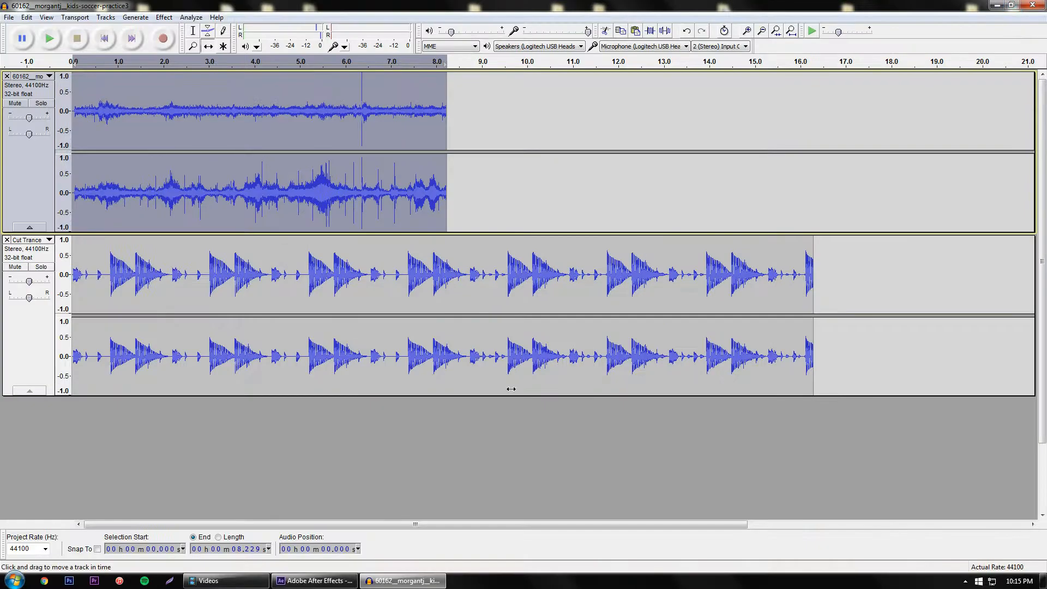
mouse_move(401, 580)
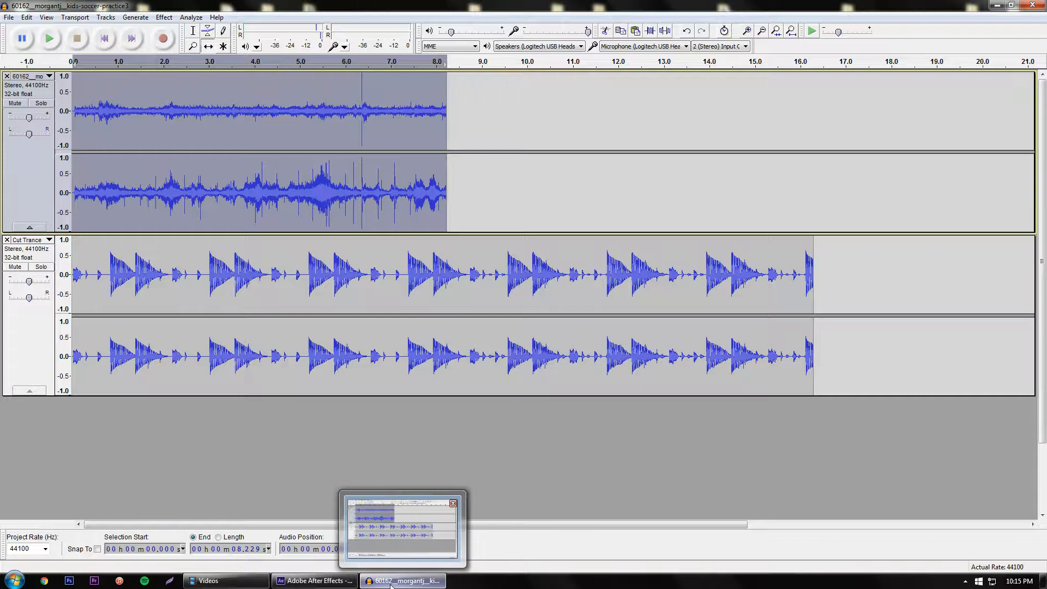
mouse_move(298, 422)
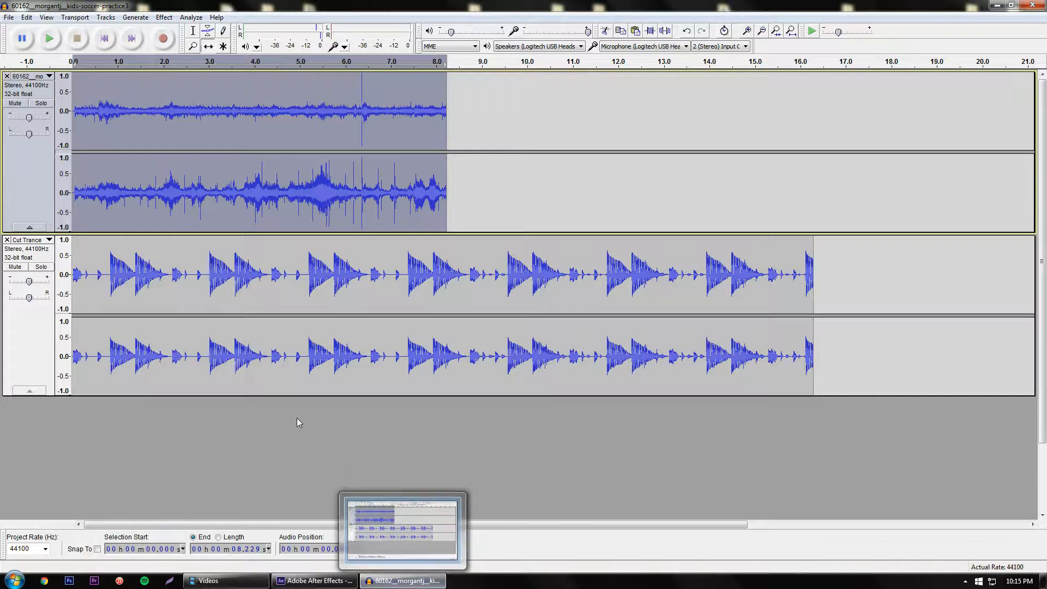
mouse_move(259, 421)
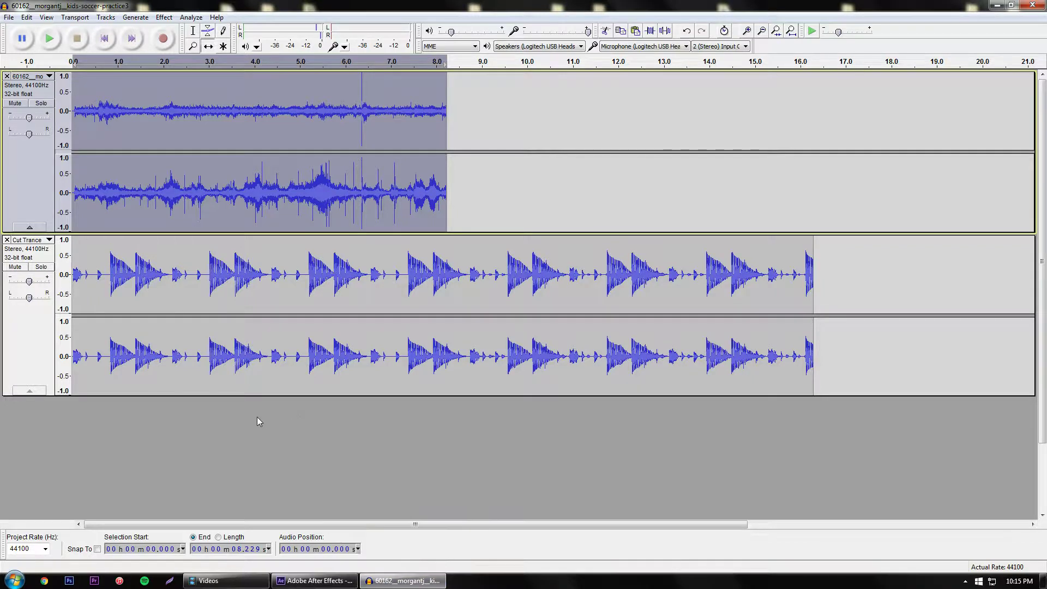
mouse_move(233, 432)
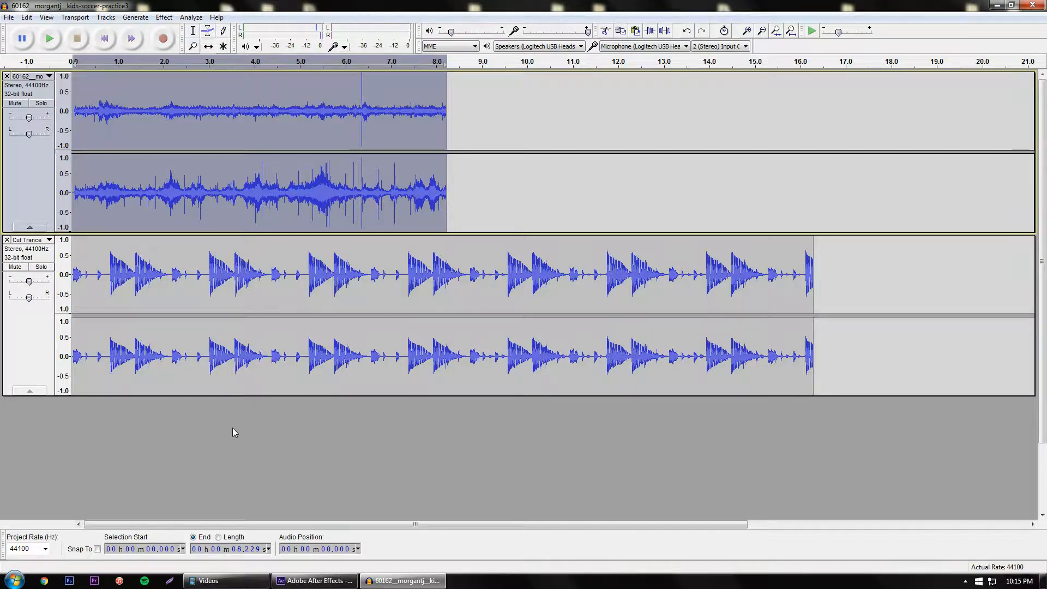
mouse_move(206, 267)
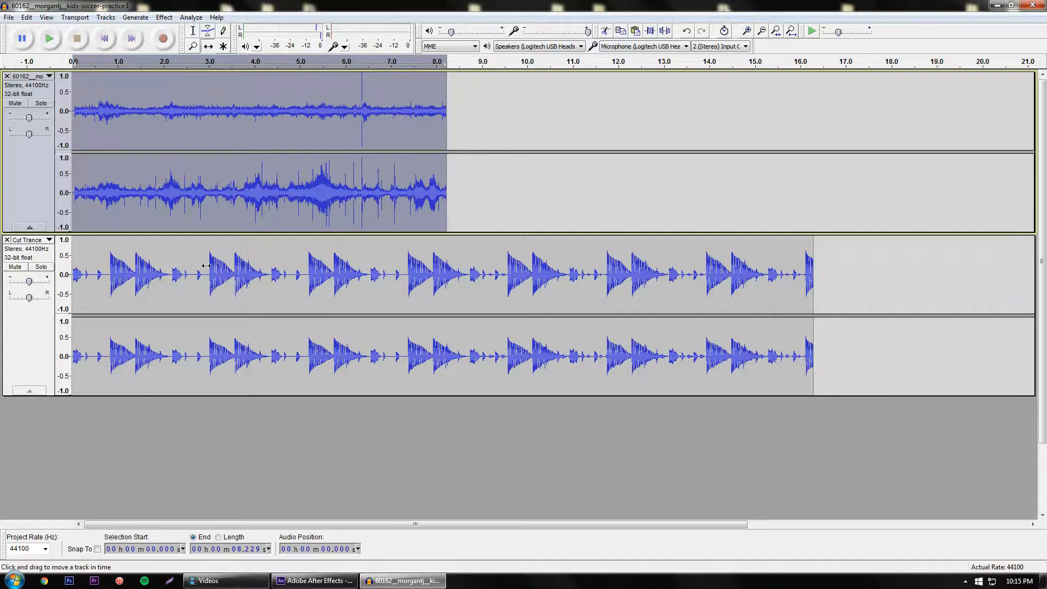
click(193, 31)
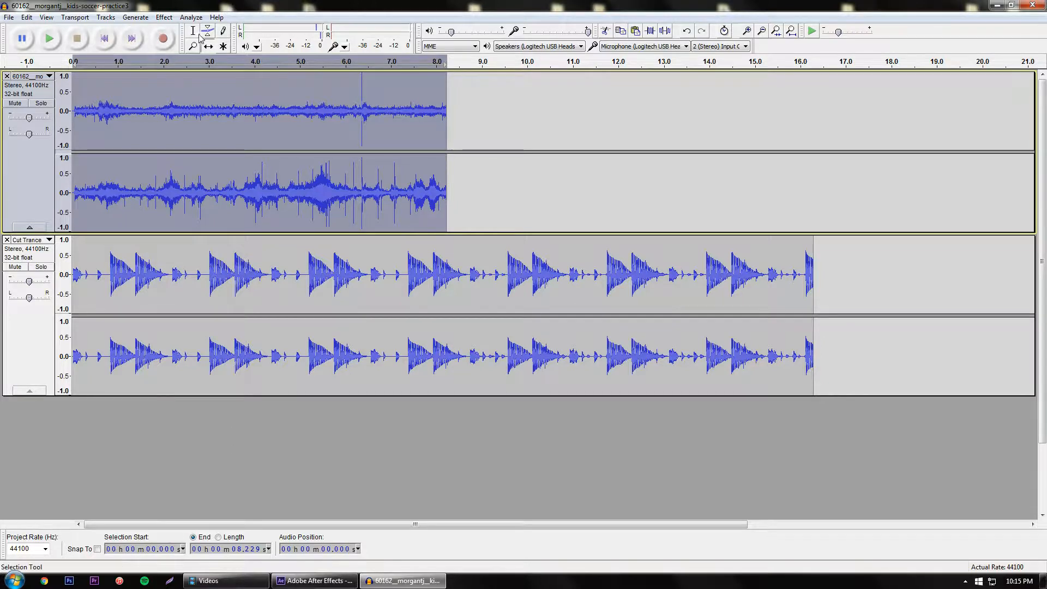
click(246, 107)
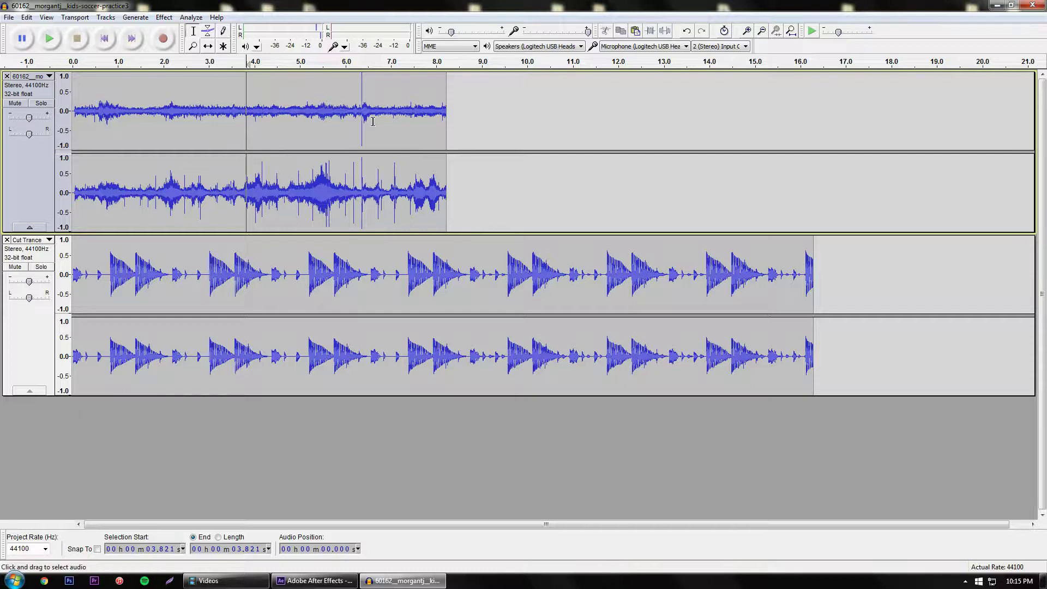
mouse_move(132, 47)
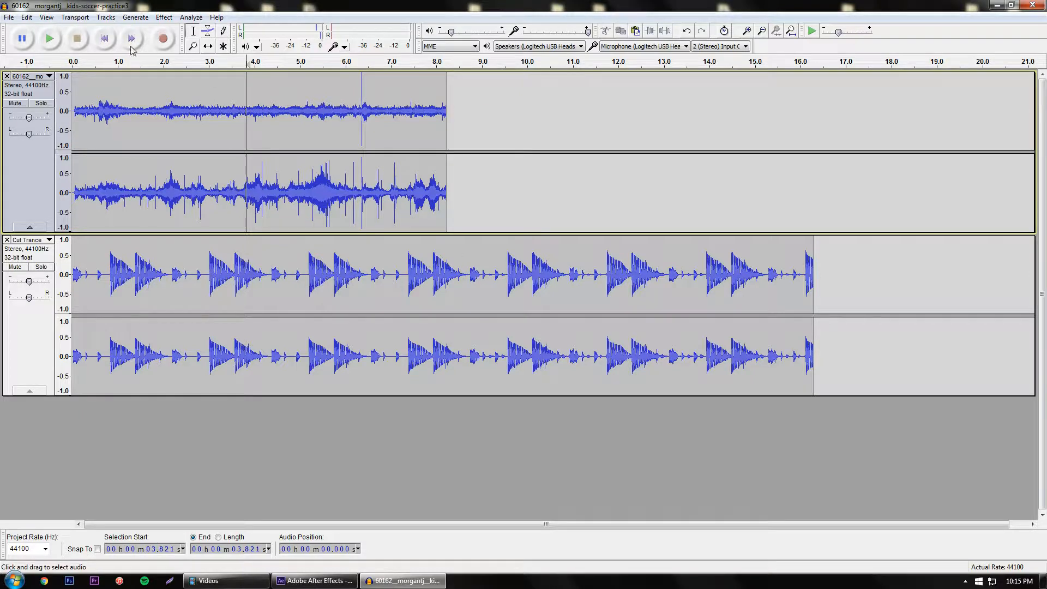
click(163, 17)
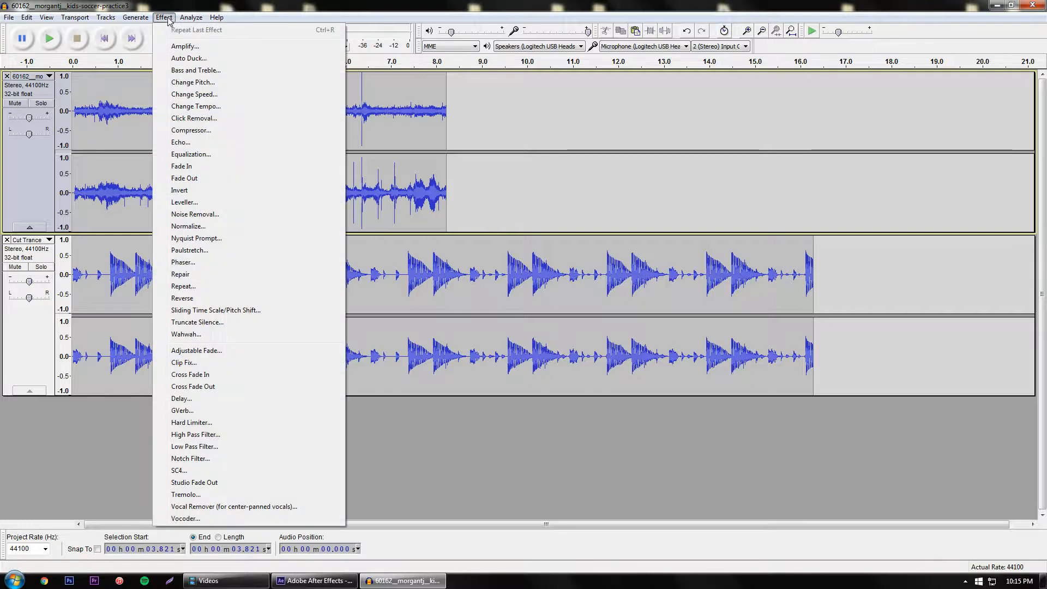
mouse_move(214, 93)
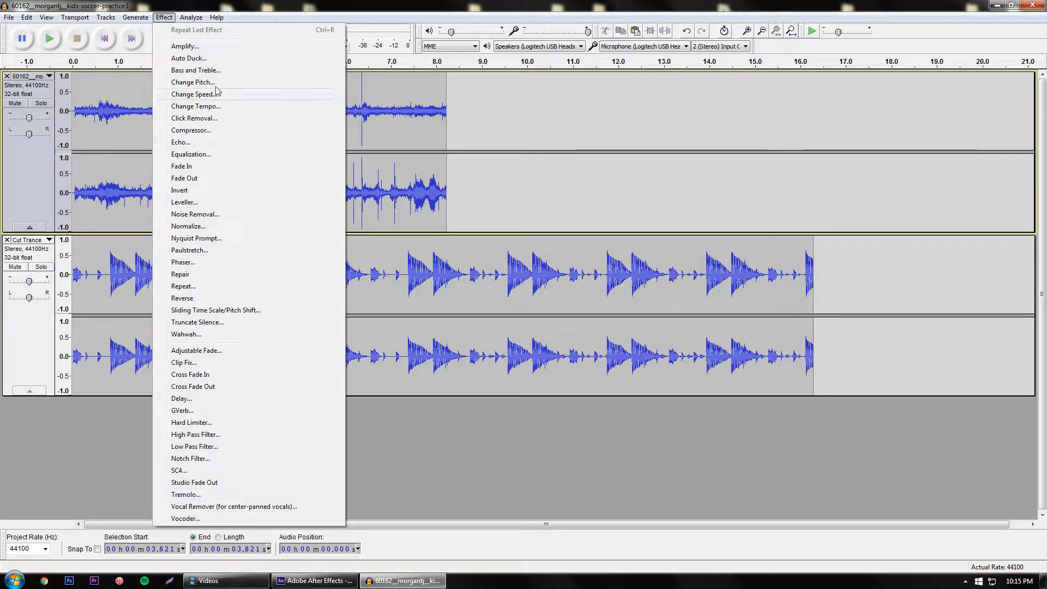
mouse_move(213, 46)
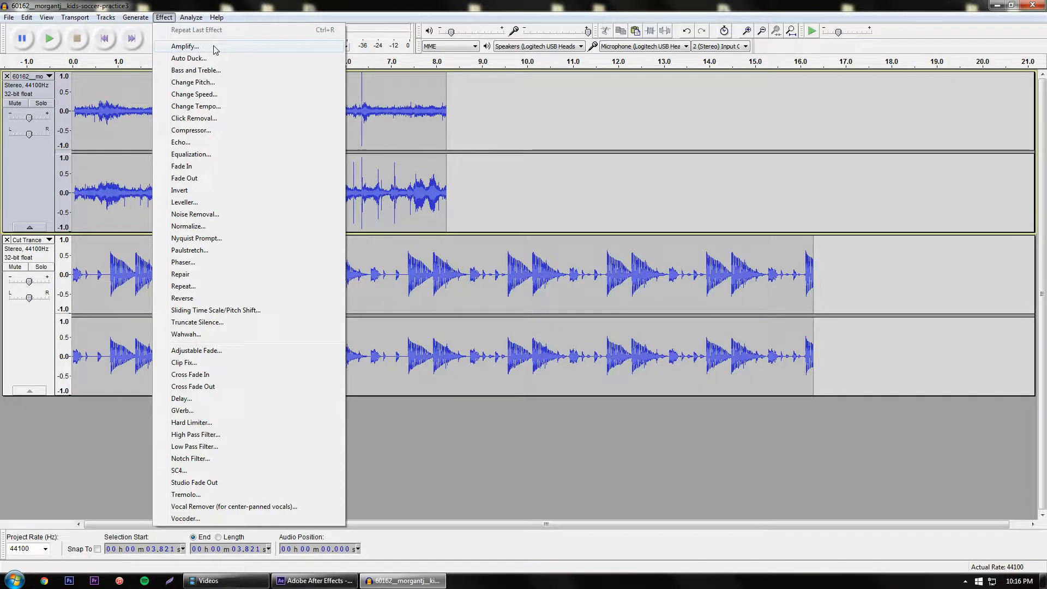
mouse_move(200, 82)
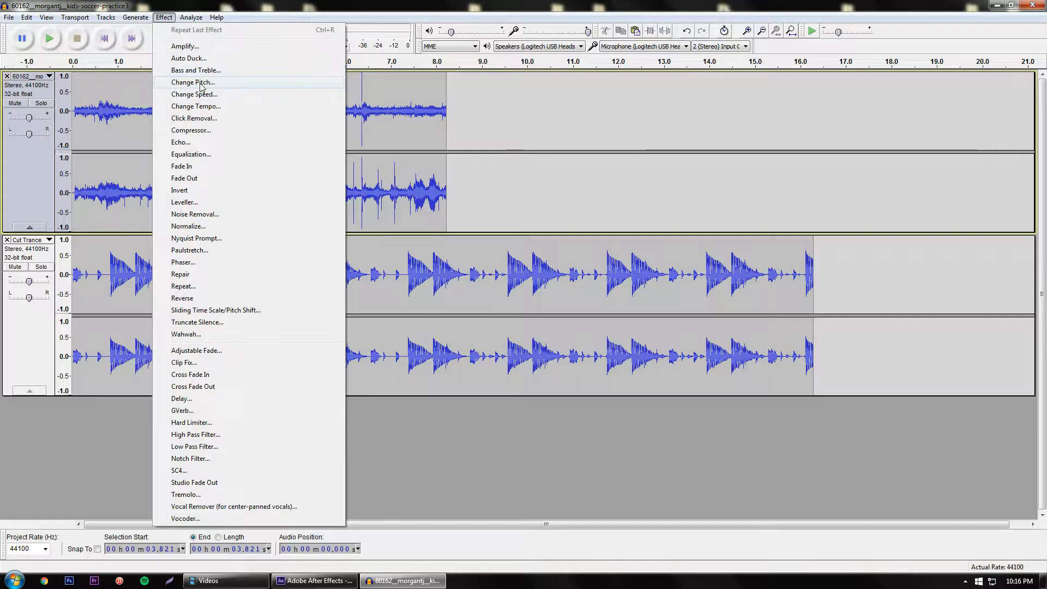
mouse_move(194, 95)
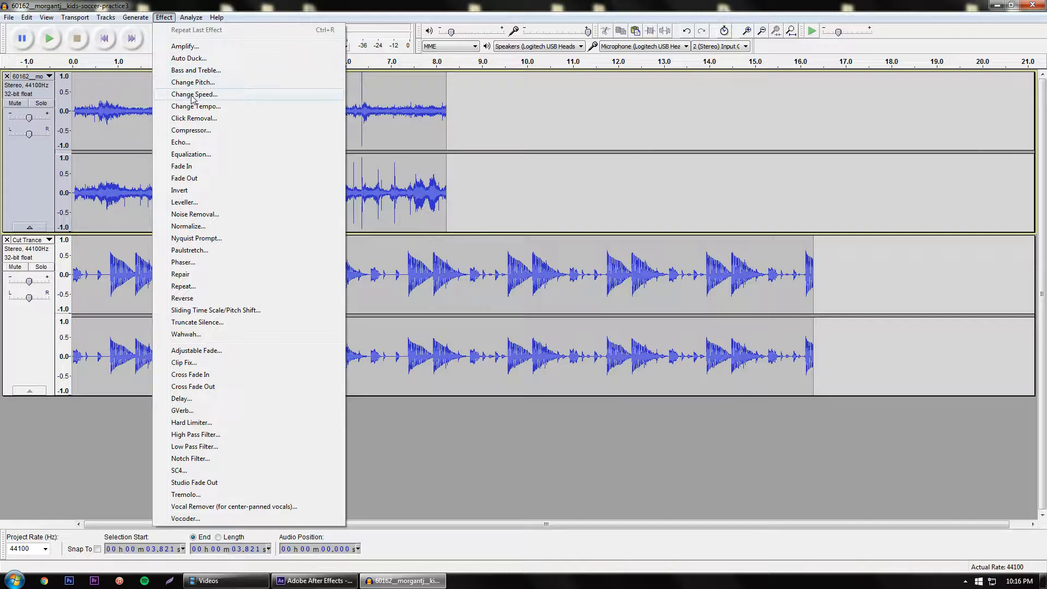
mouse_move(262, 258)
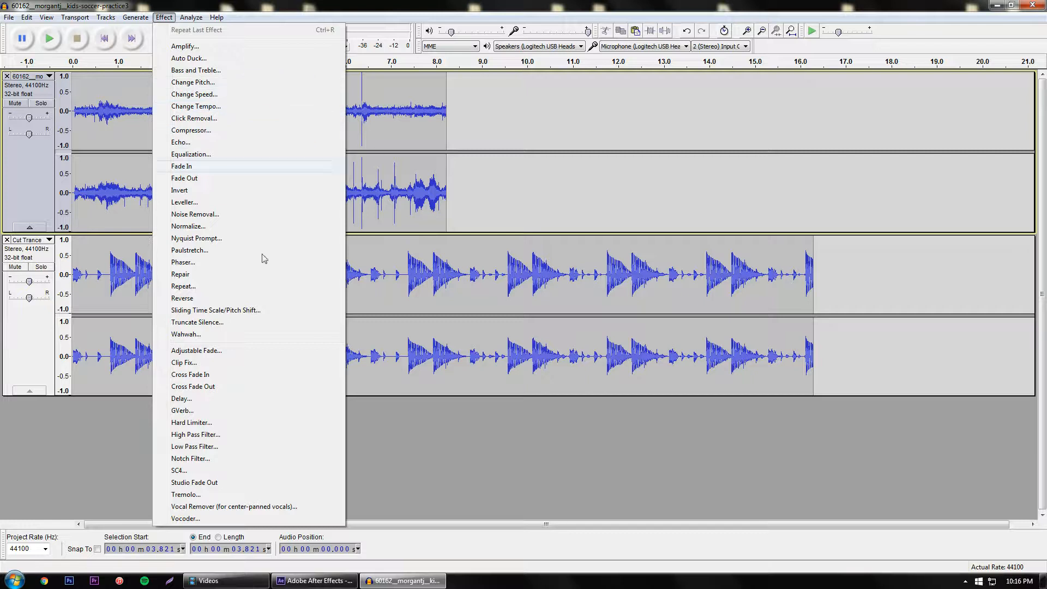
mouse_move(181, 142)
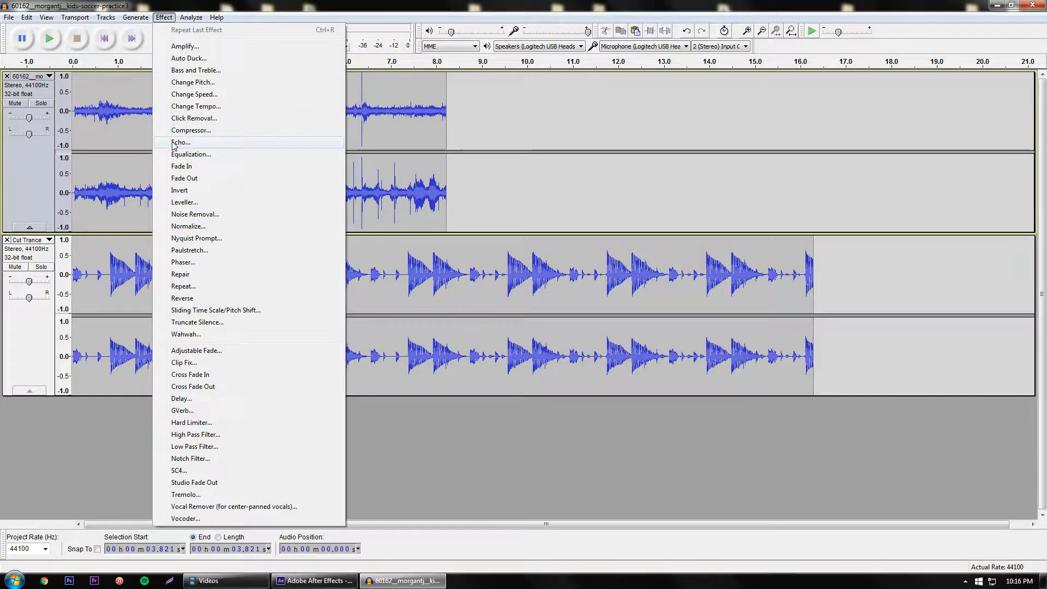
mouse_move(185, 178)
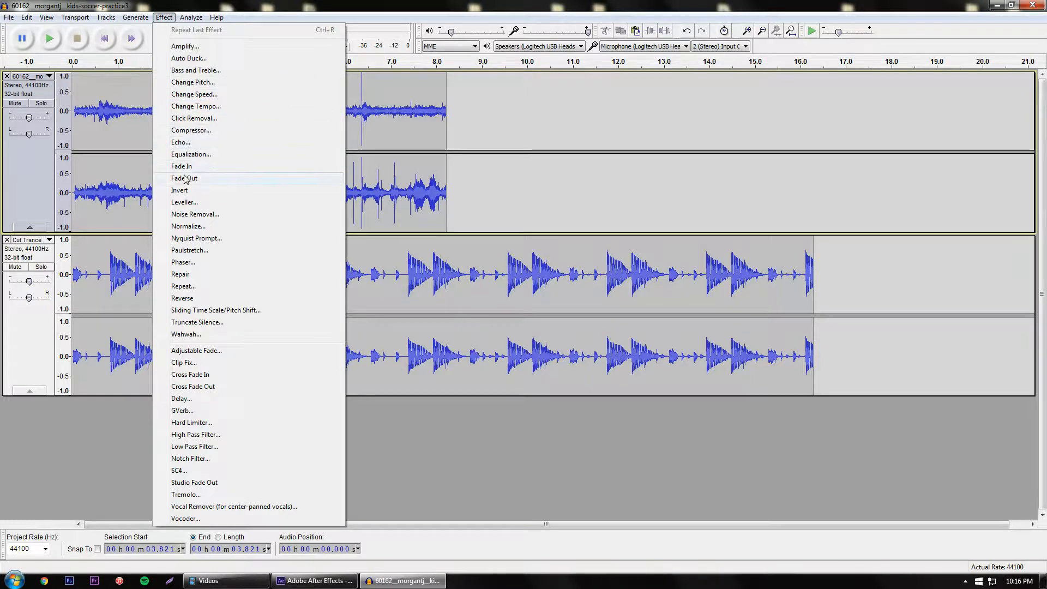
mouse_move(300, 306)
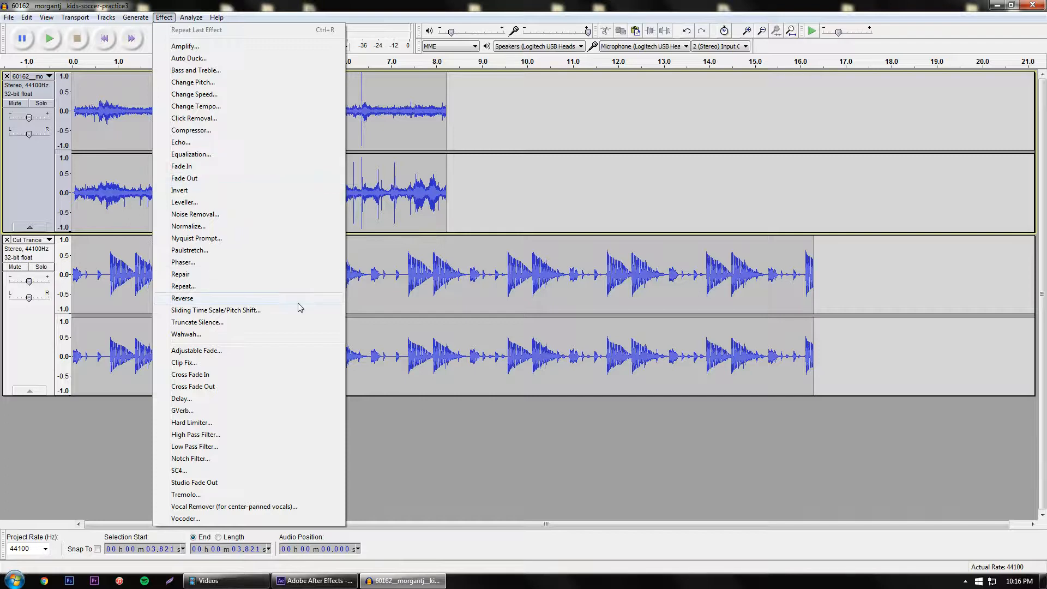
mouse_move(198, 374)
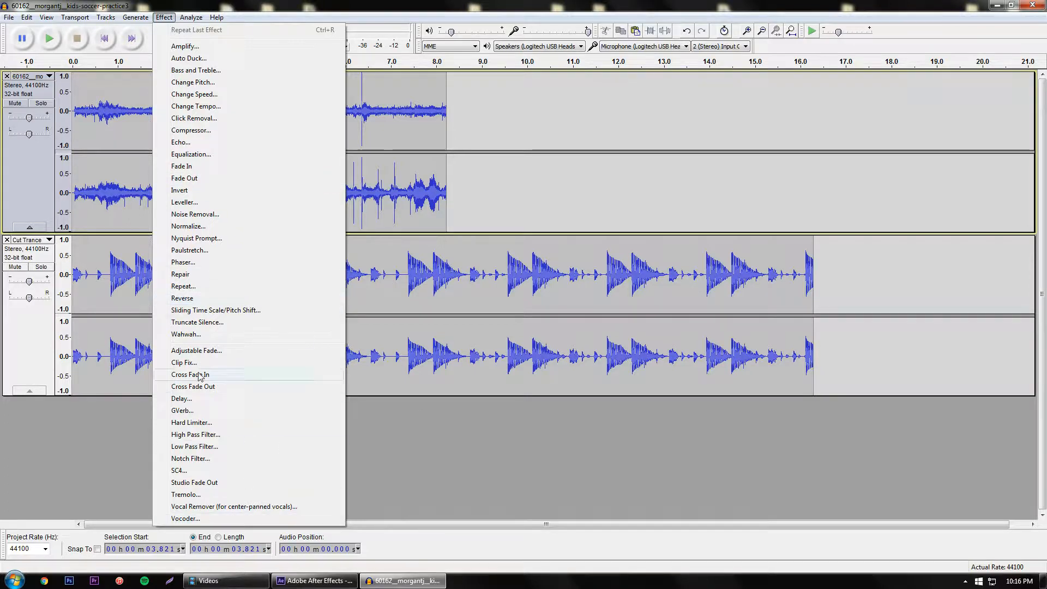
mouse_move(505, 178)
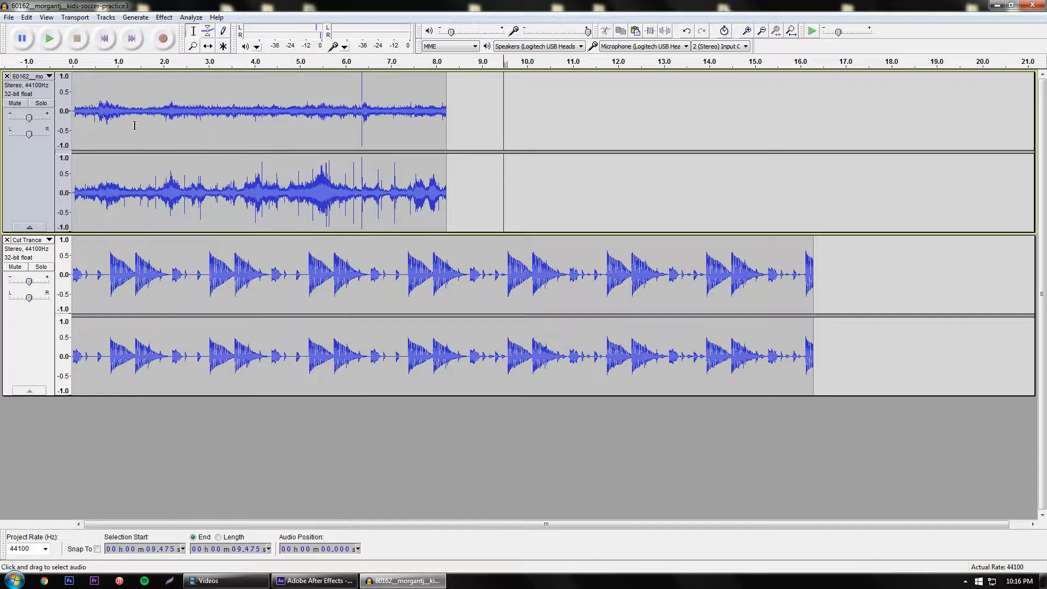
mouse_move(460, 131)
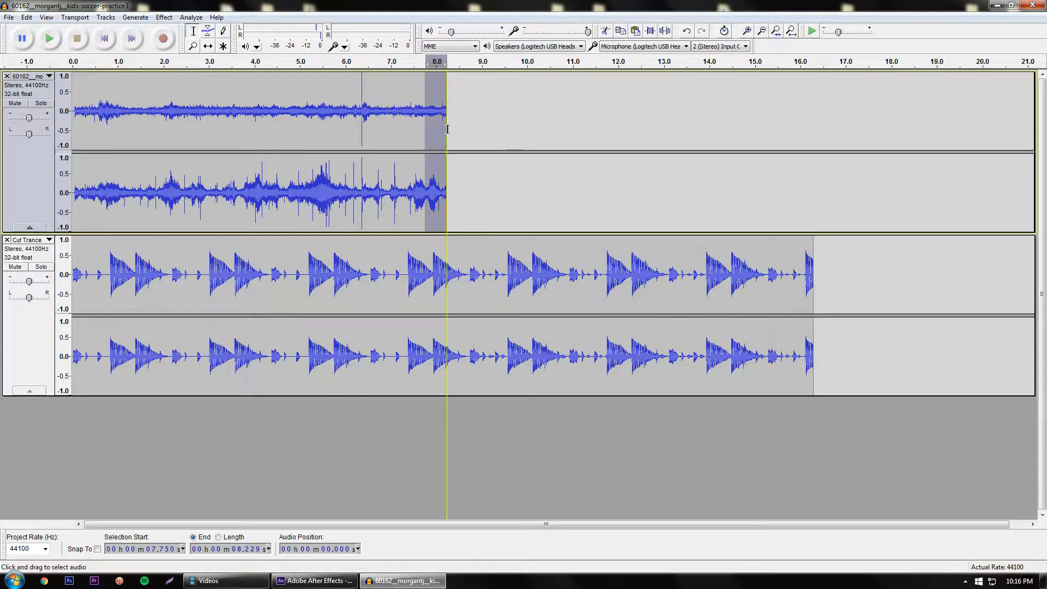
mouse_move(455, 164)
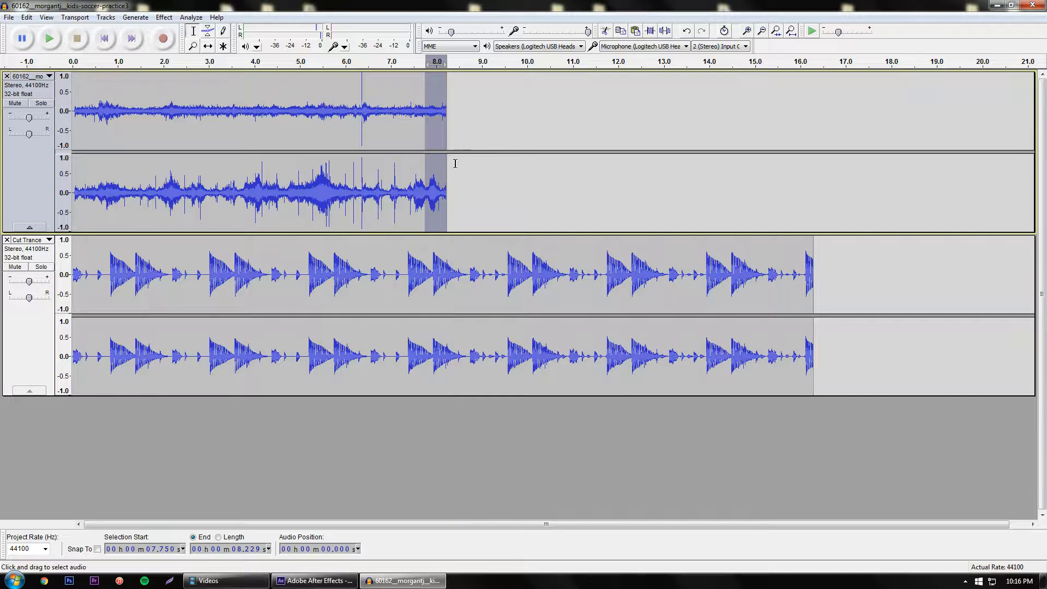
Apply Fade Out to the football clip's final half-second and solo that track.
click(163, 17)
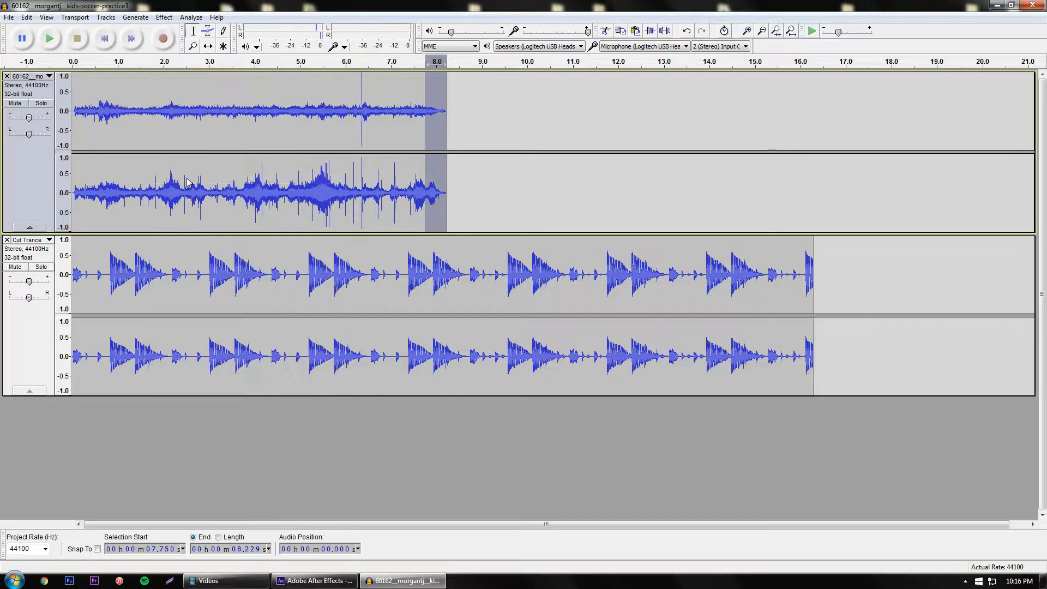
mouse_move(439, 129)
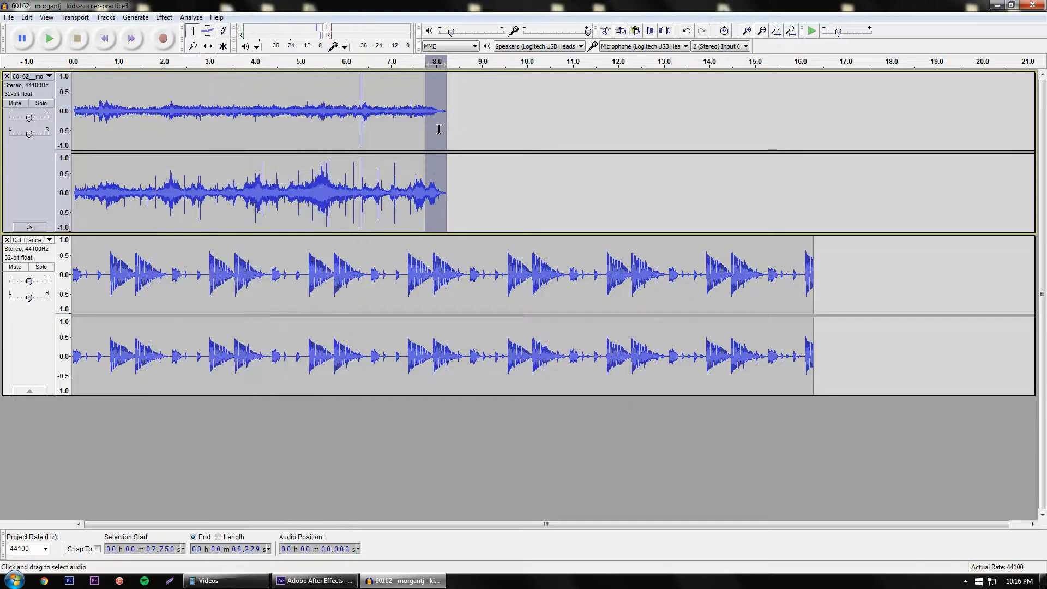
click(420, 111)
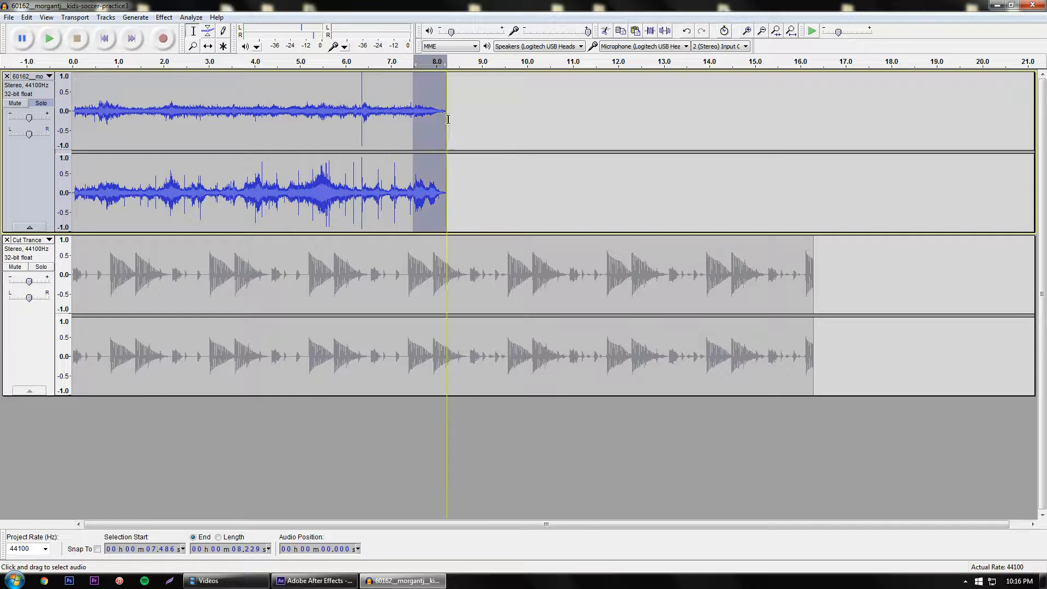
click(164, 17)
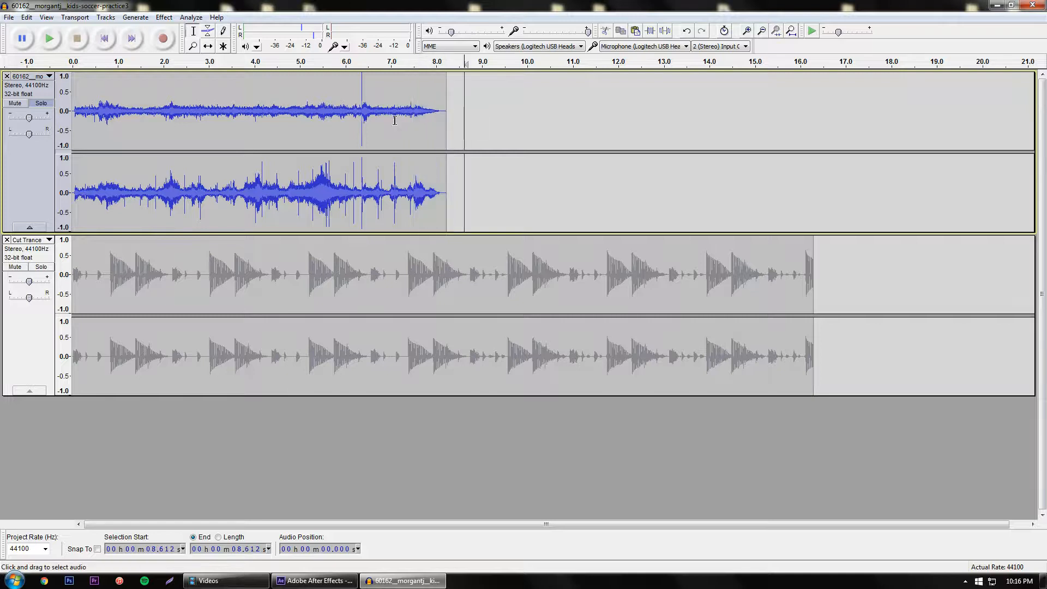
Select the first quarter-second of the football track and apply Fade In.
drag(77, 111, 103, 111)
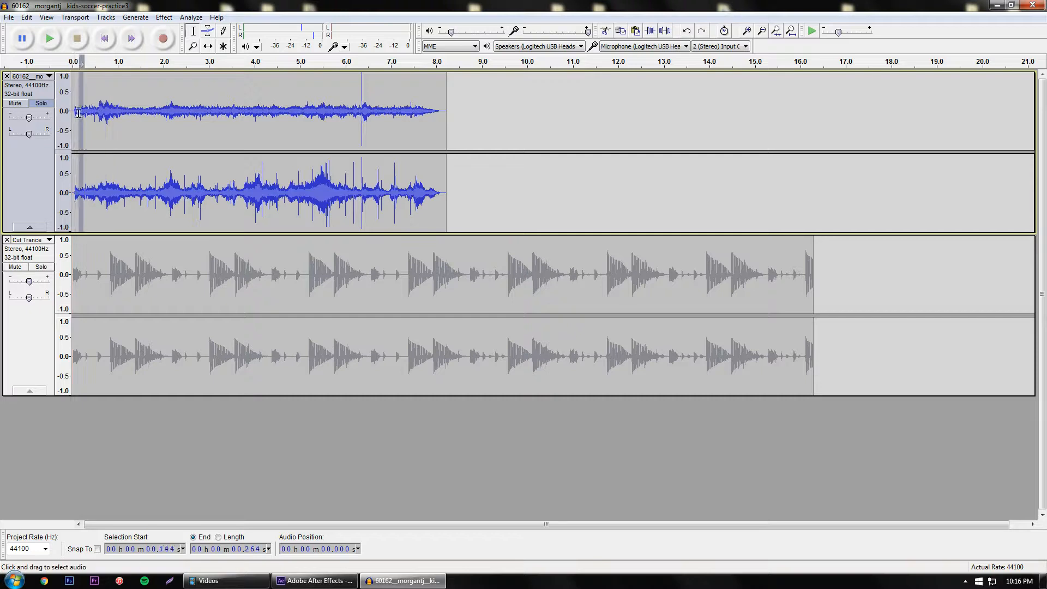
click(163, 17)
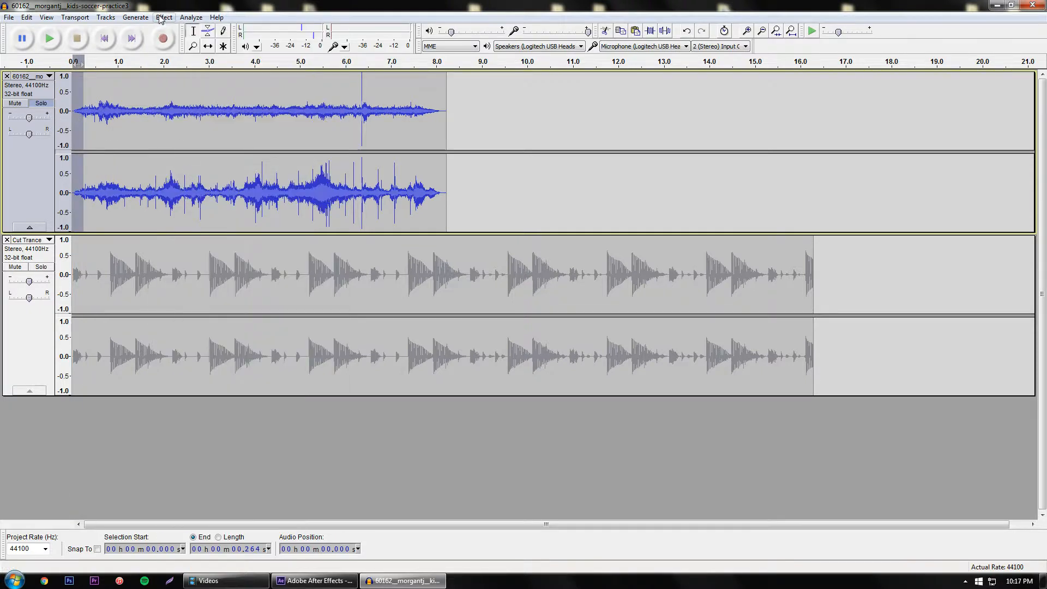
click(487, 110)
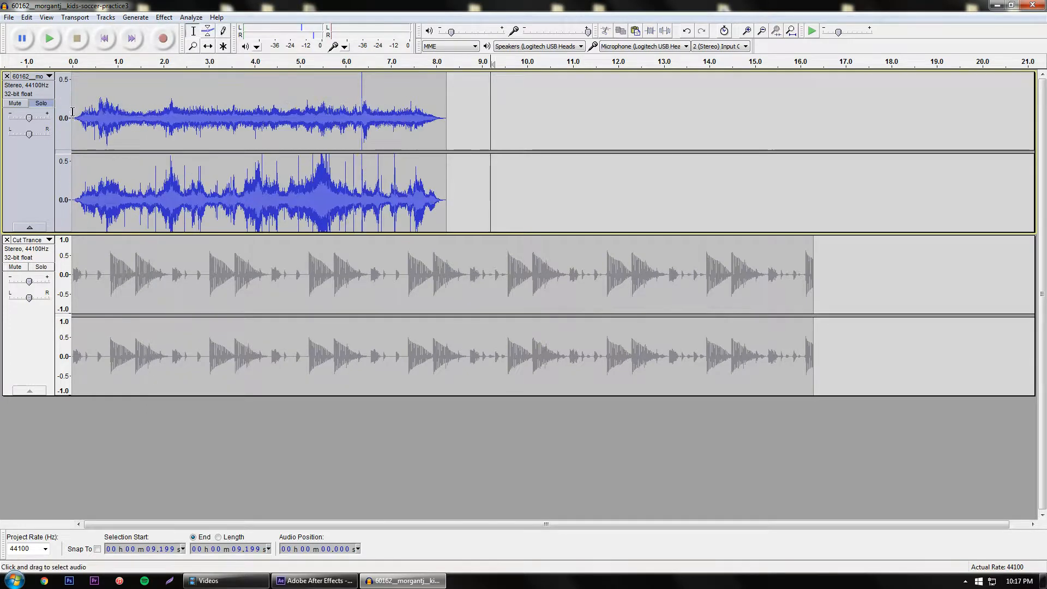
click(48, 38)
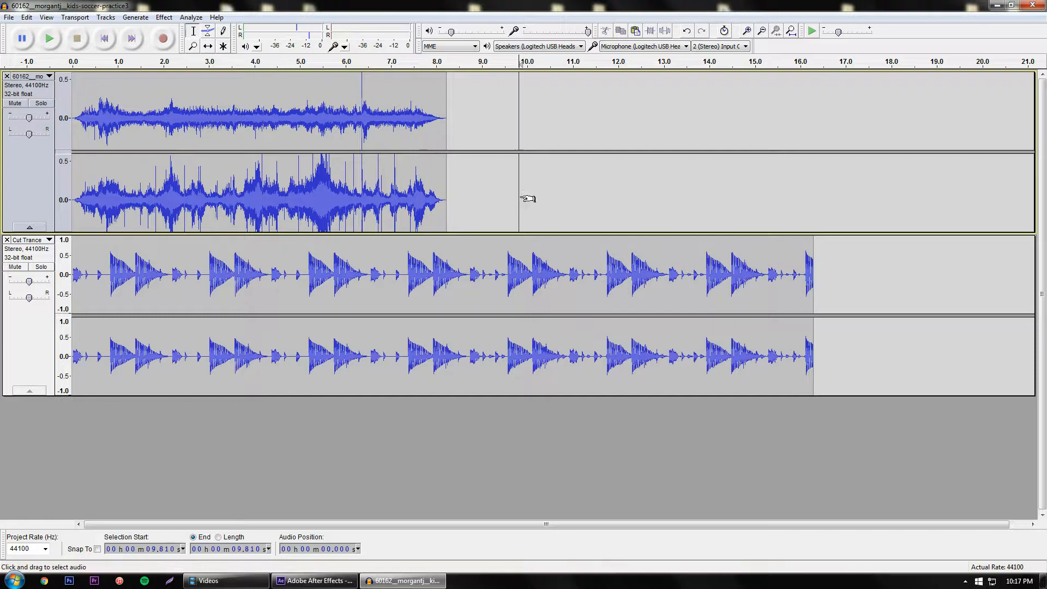
mouse_move(347, 279)
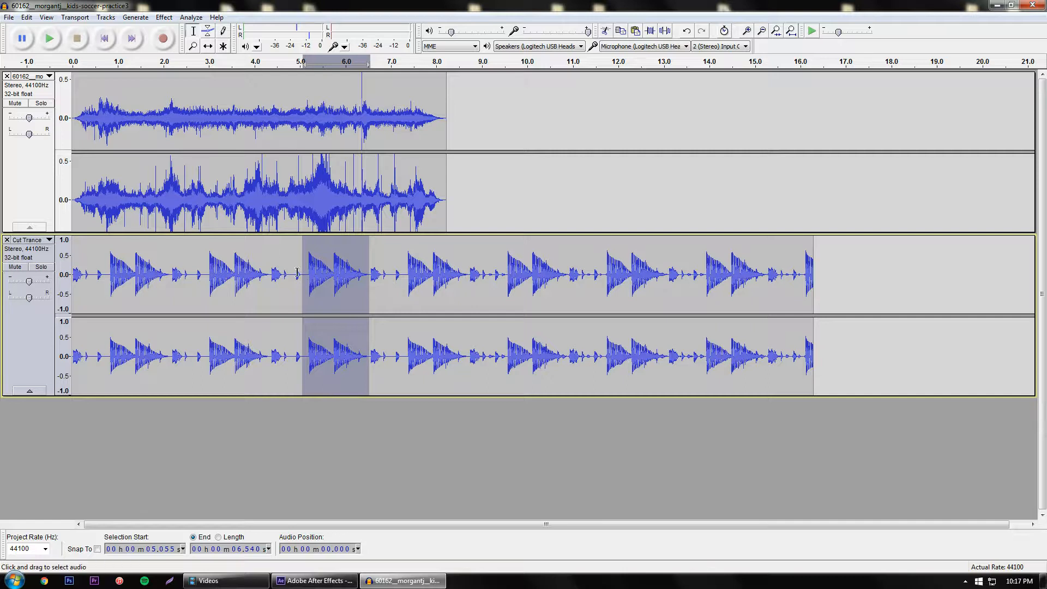
Apply Echo with decay 0.5 to Cut Trance between 5.05 and 6.54 seconds.
click(163, 17)
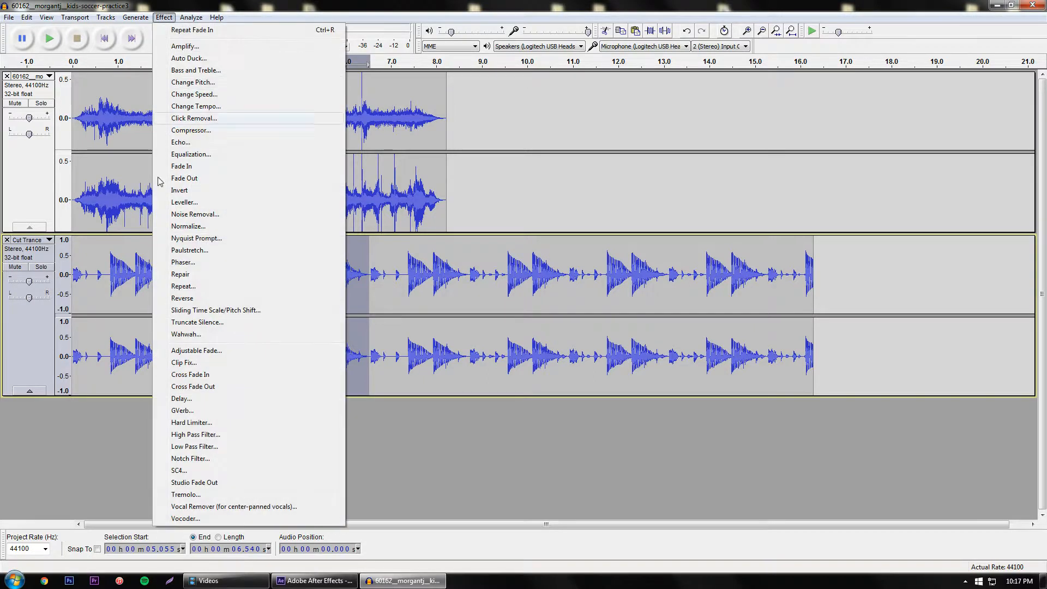
mouse_move(193, 142)
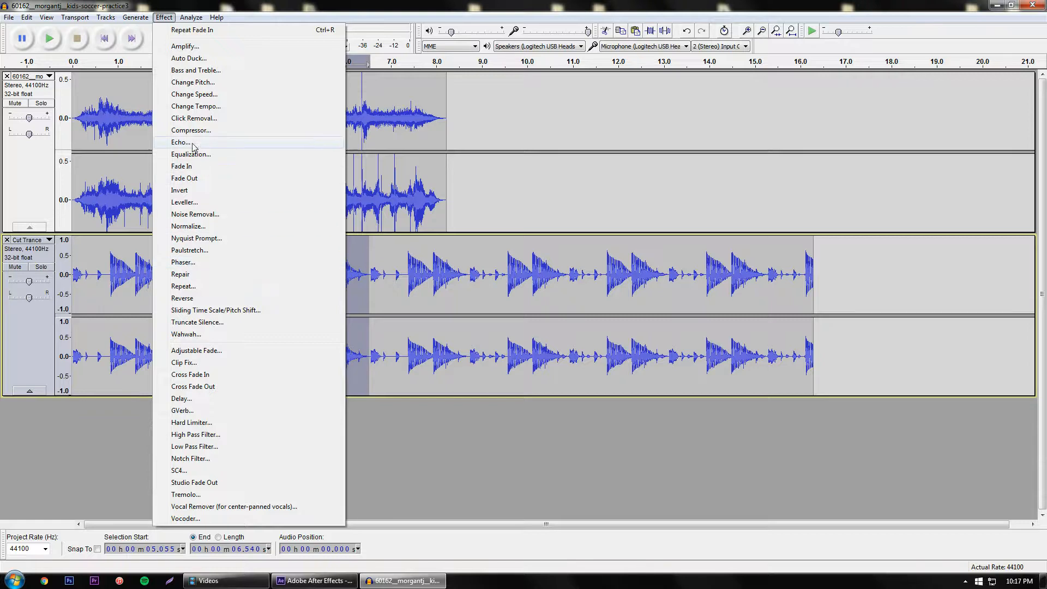
click(180, 142)
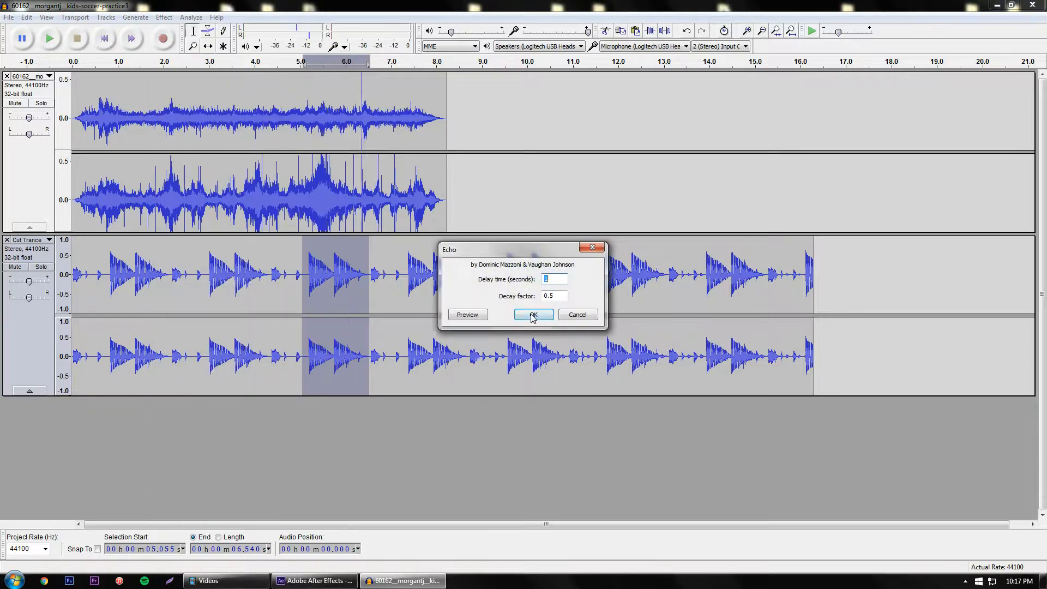
click(532, 314)
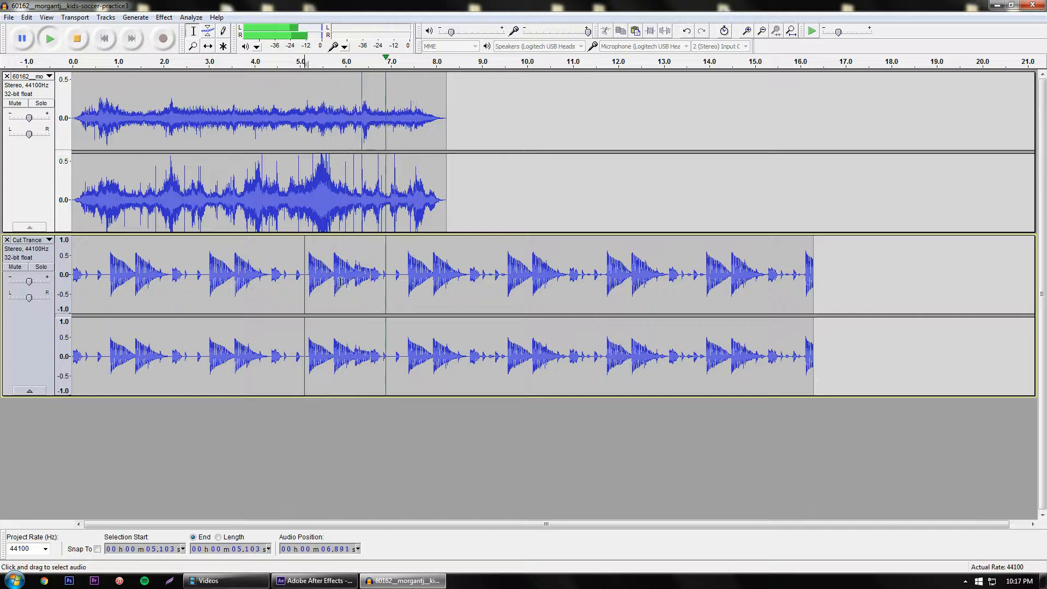
Solo Cut Trance, play the echoed section from 5 seconds, then stop playback.
click(48, 38)
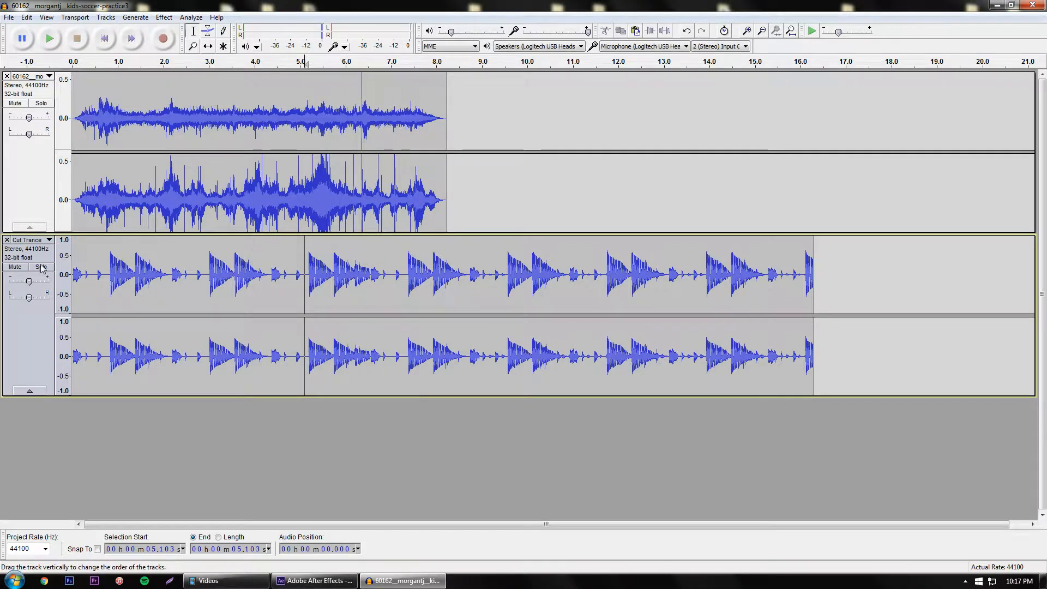
click(48, 38)
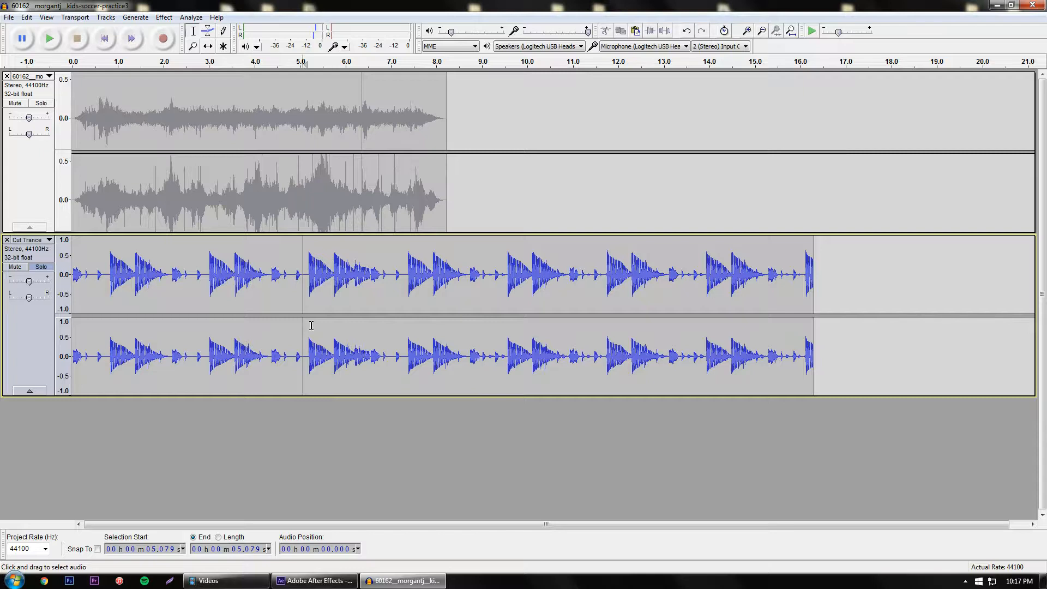
click(48, 38)
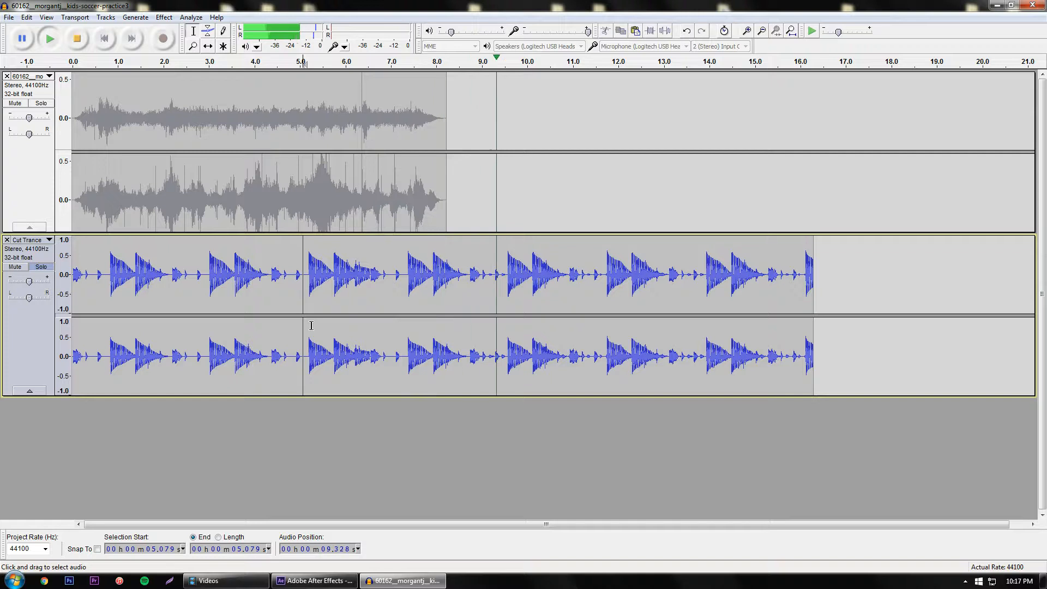
click(48, 39)
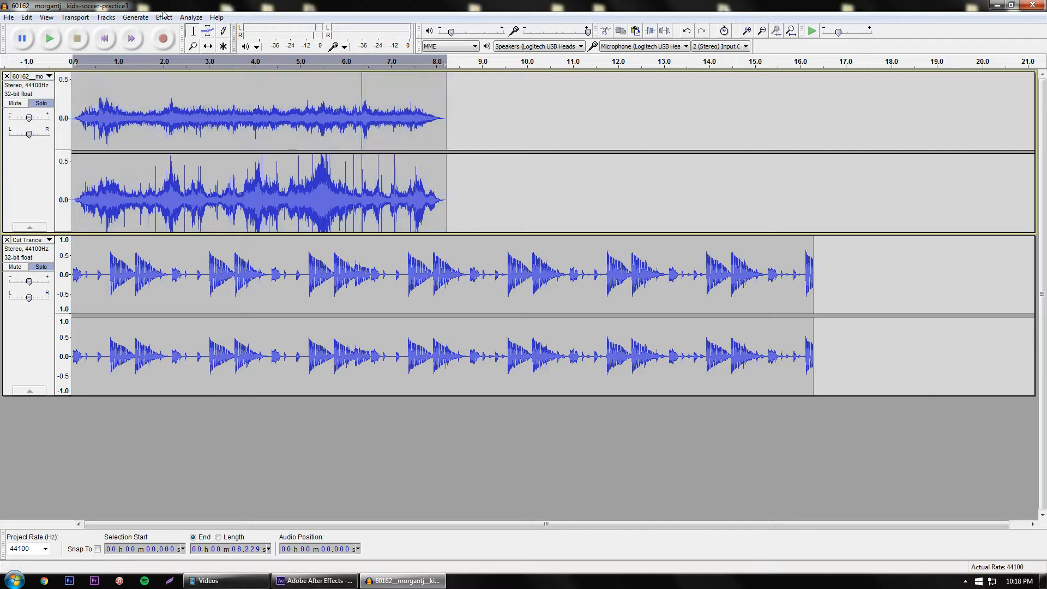
mouse_move(28, 186)
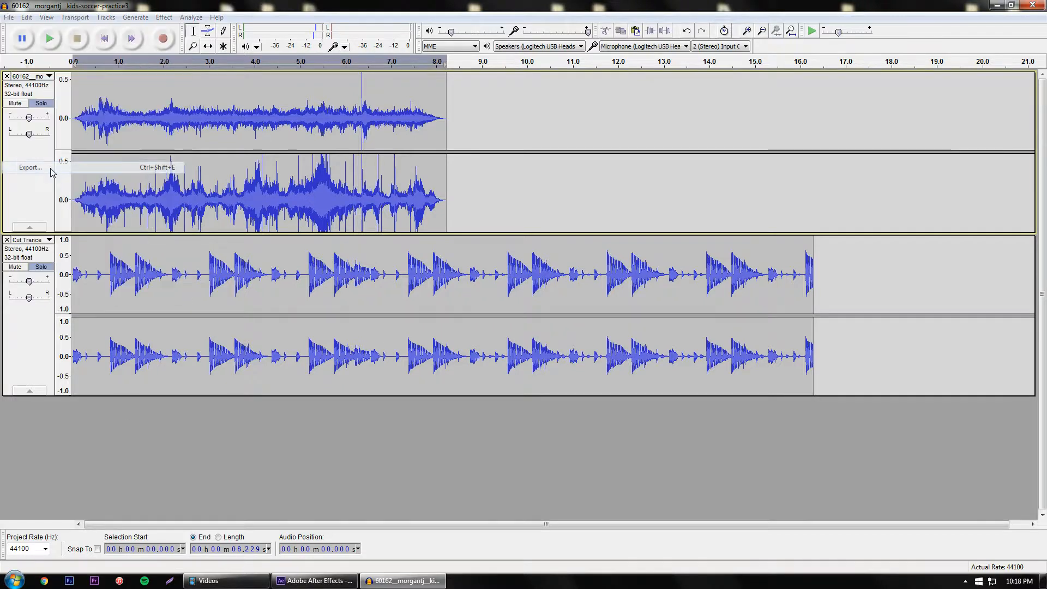
Open the Export dialog and cancel it, then select the Cut Trance track.
click(29, 167)
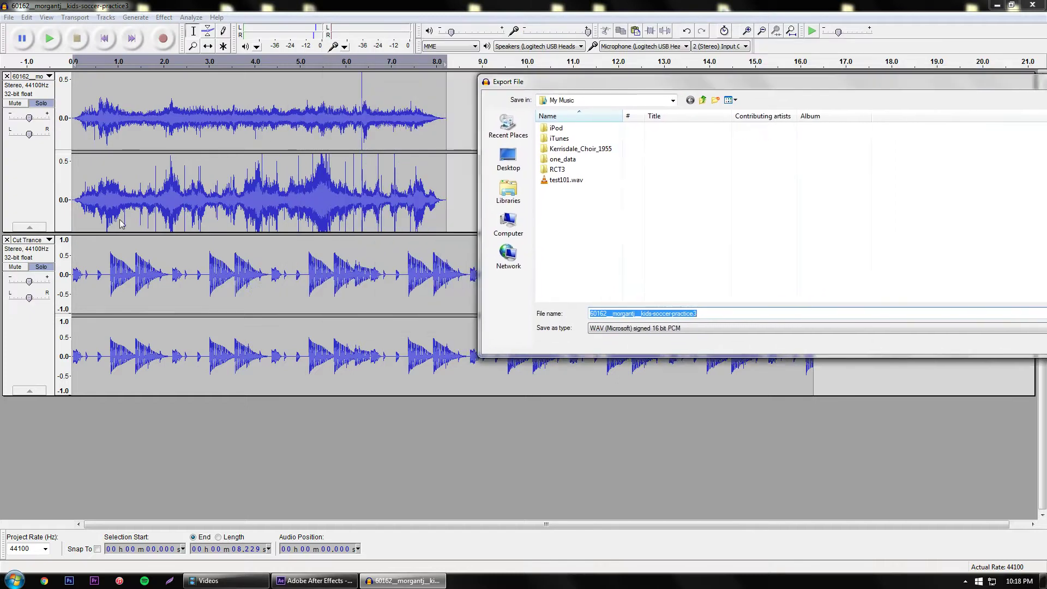
mouse_move(157, 487)
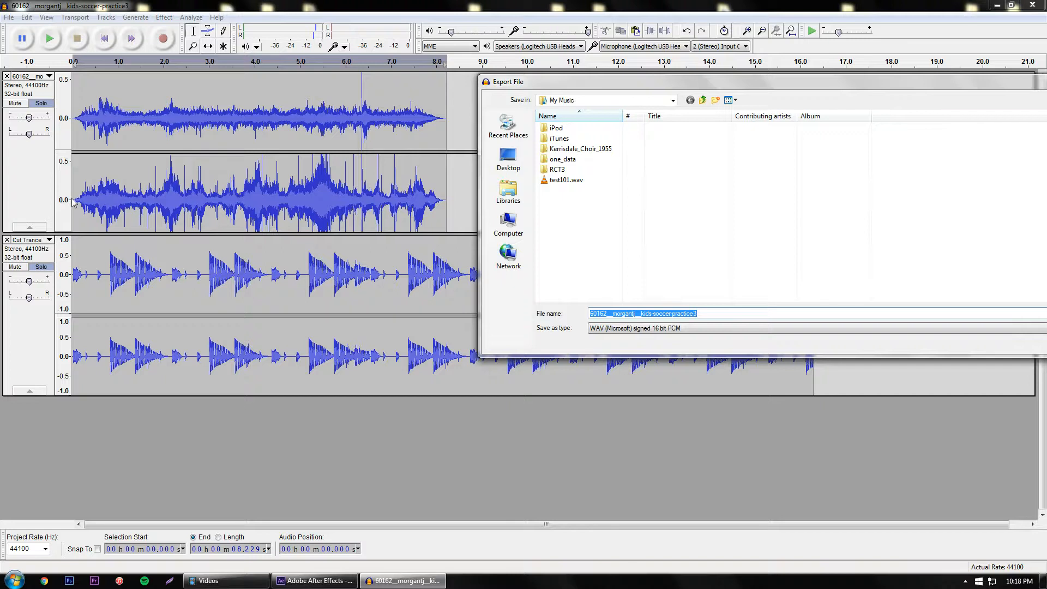
mouse_move(191, 117)
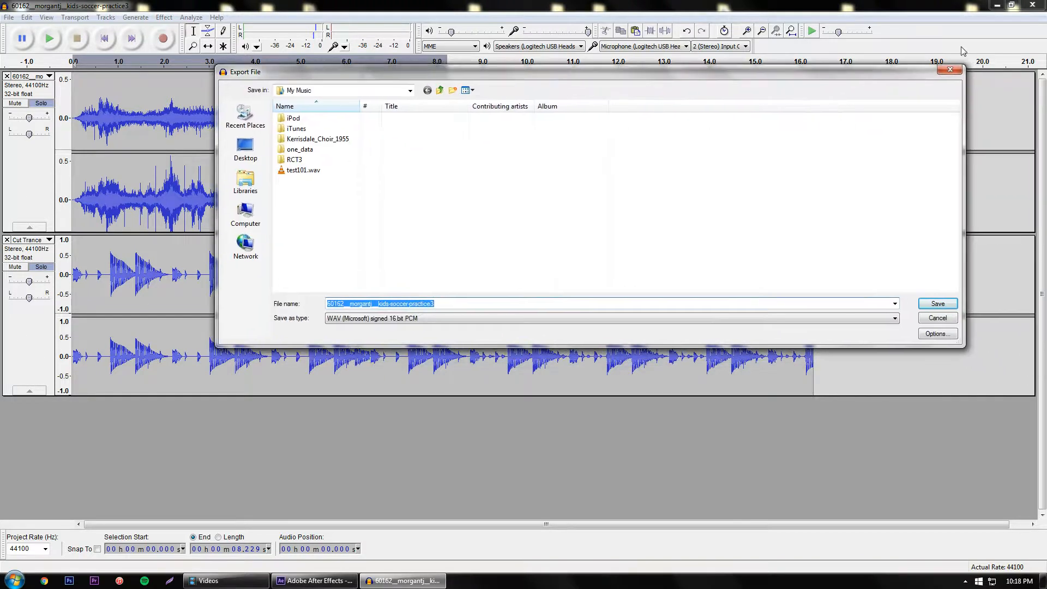
click(936, 317)
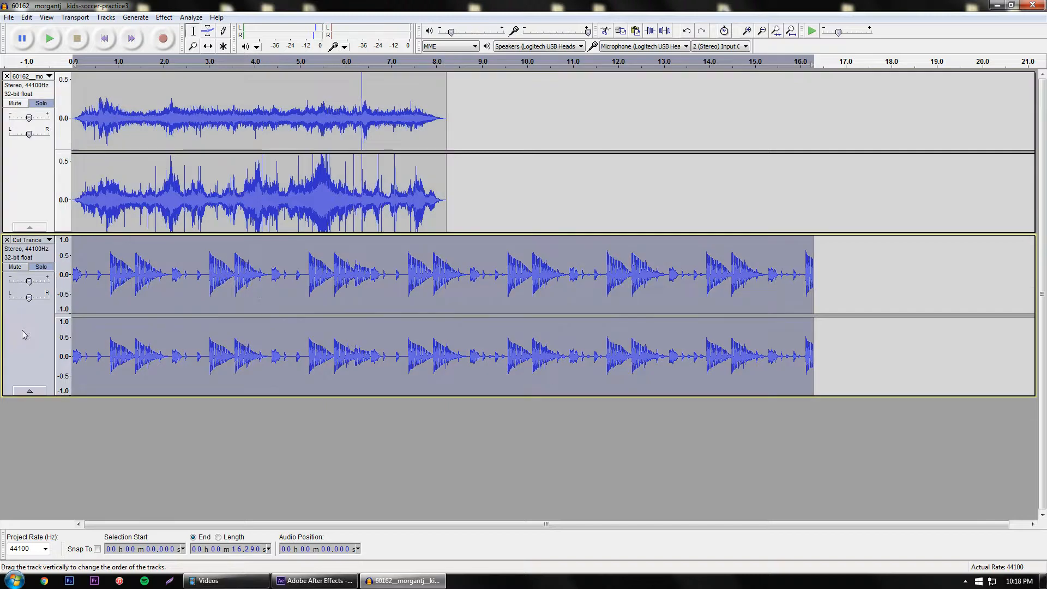
mouse_move(30, 356)
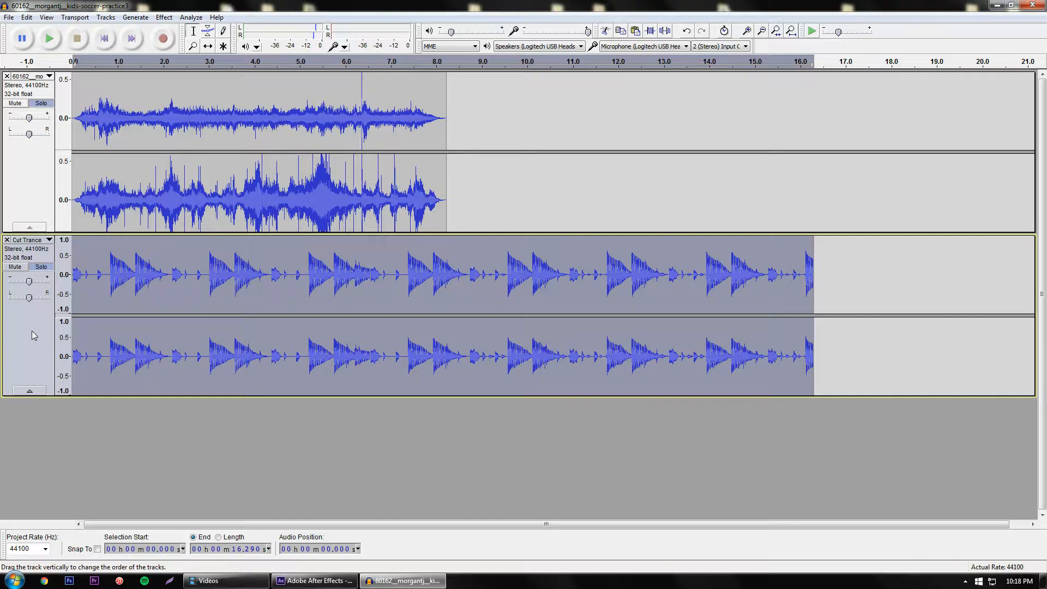
Start exporting the selected Cut Trance audio to My Music as MP3 Files.
click(9, 17)
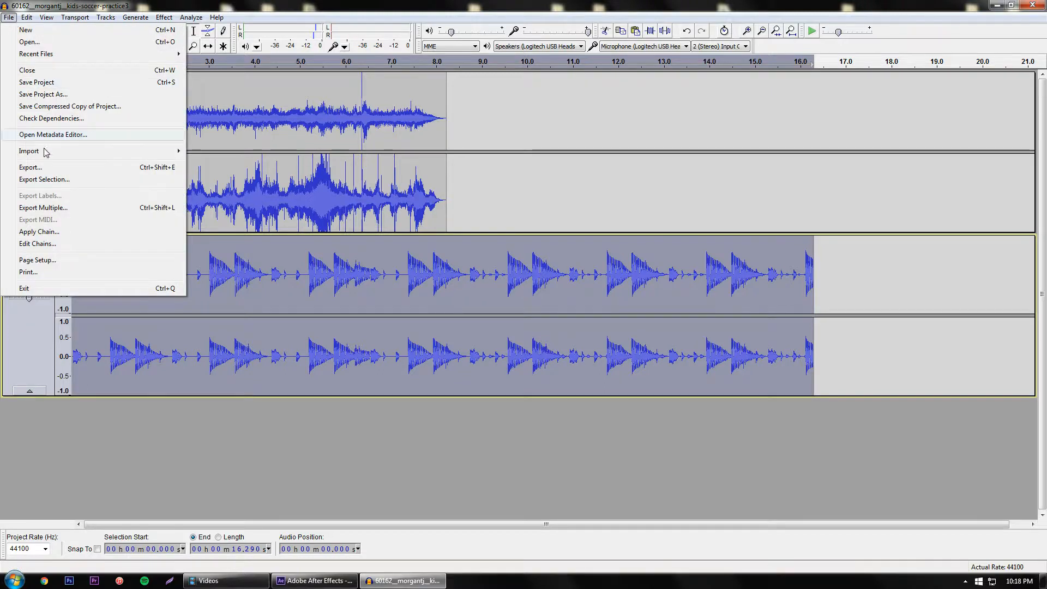
mouse_move(55, 185)
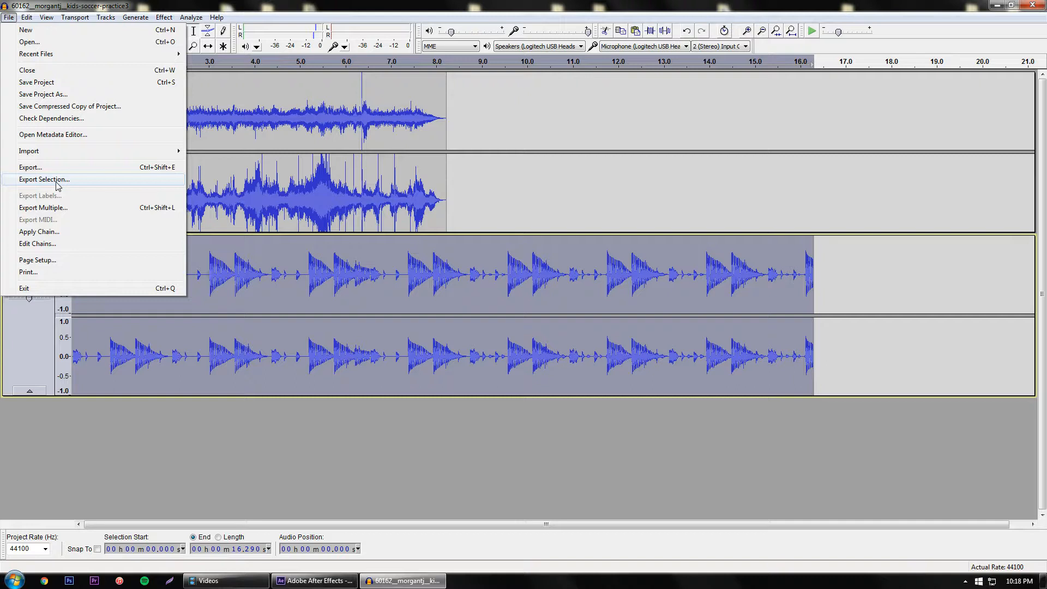
click(44, 179)
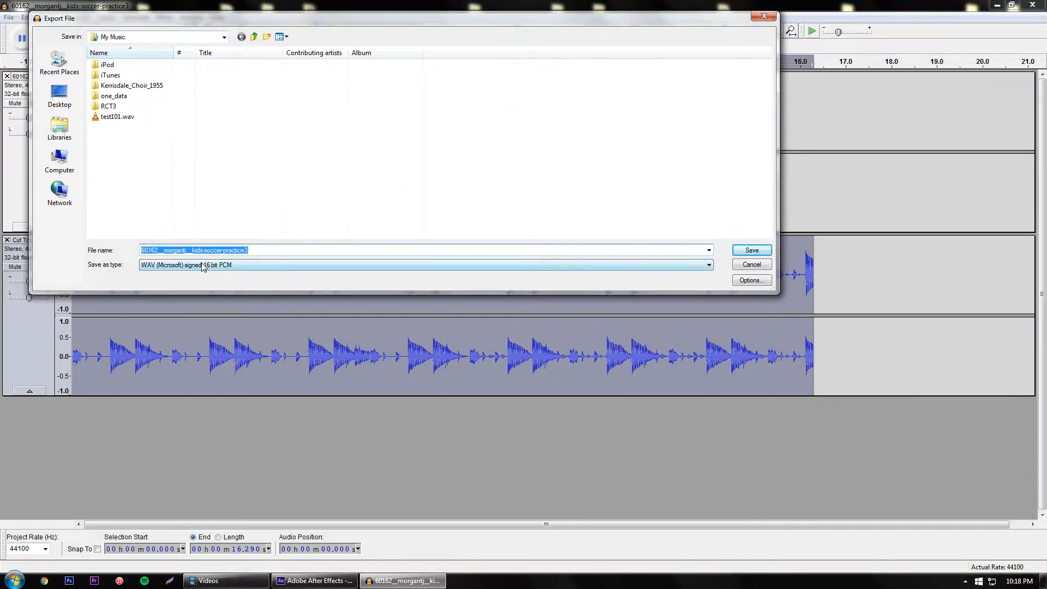
click(708, 265)
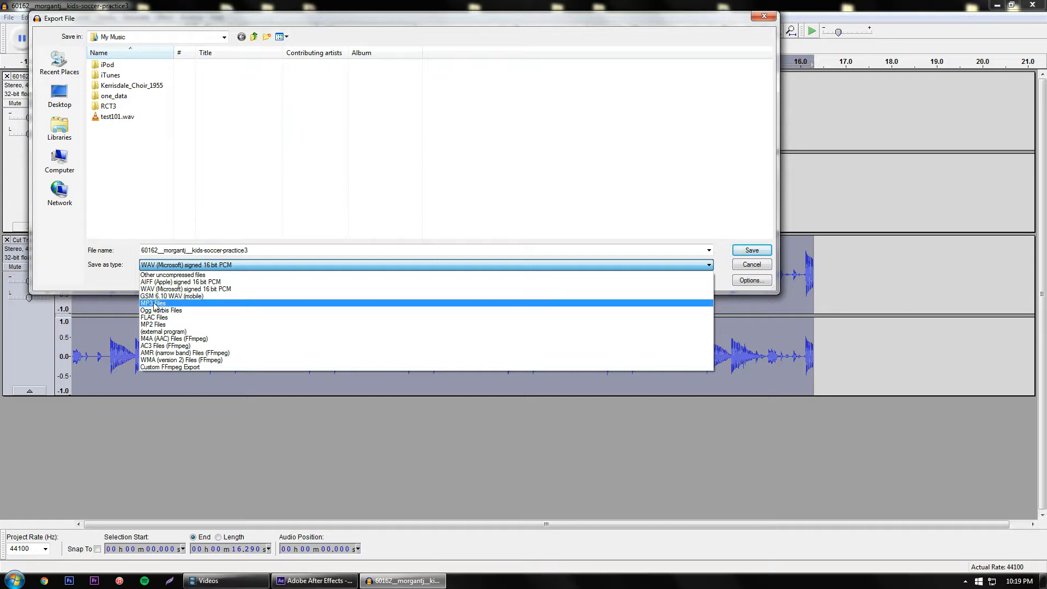
click(153, 303)
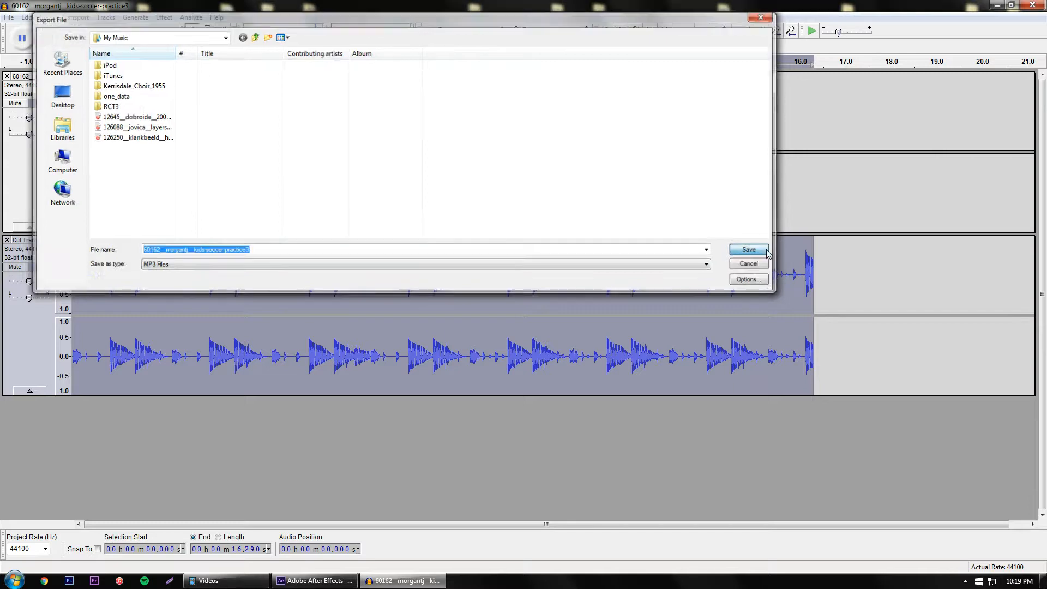
Try saving as MP3, then cancel the Locate Lame encoder prompt.
click(747, 250)
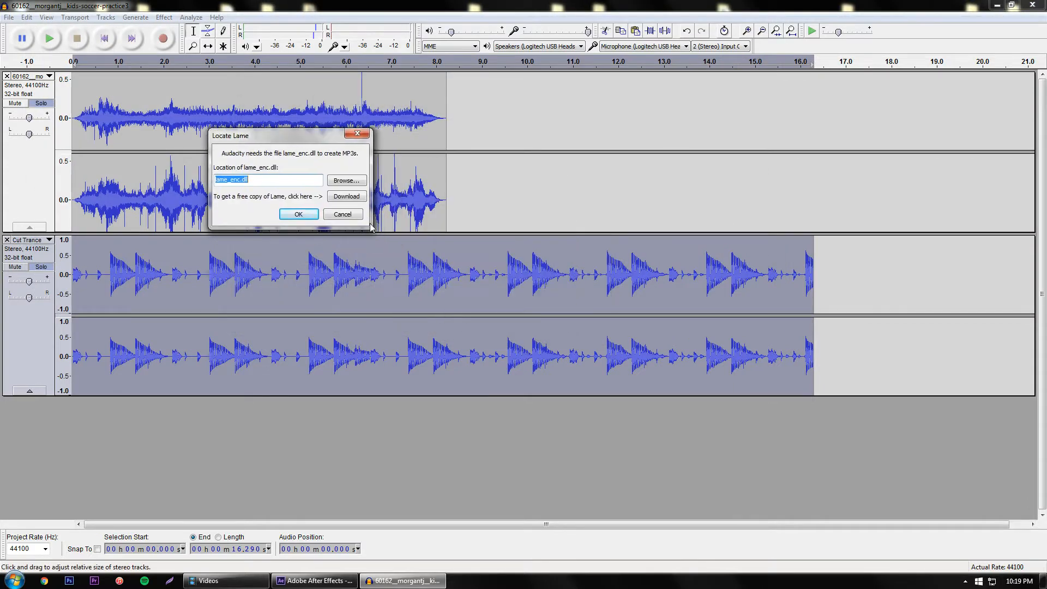
mouse_move(241, 191)
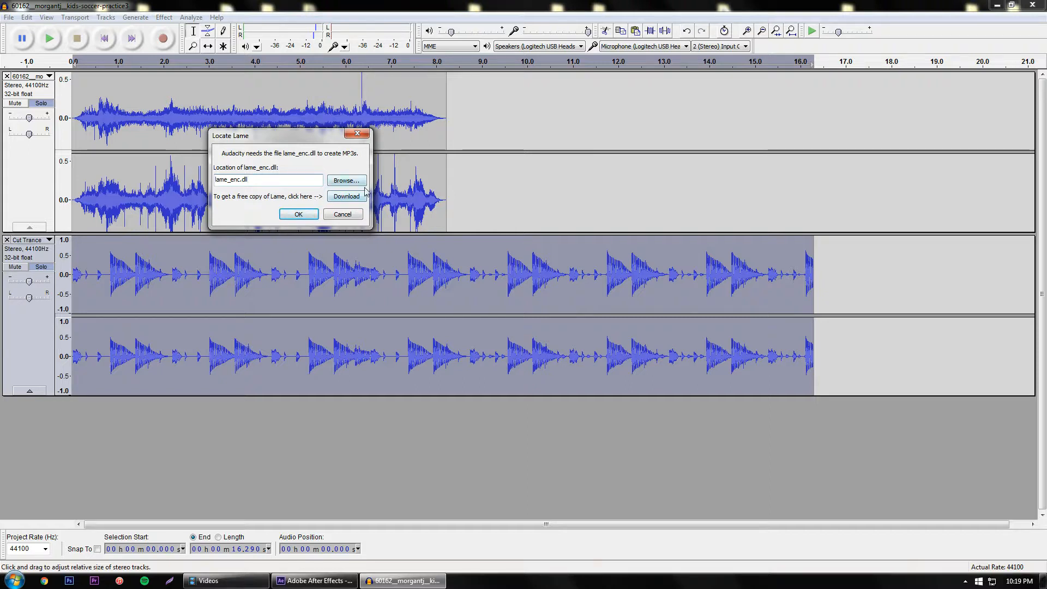
click(297, 214)
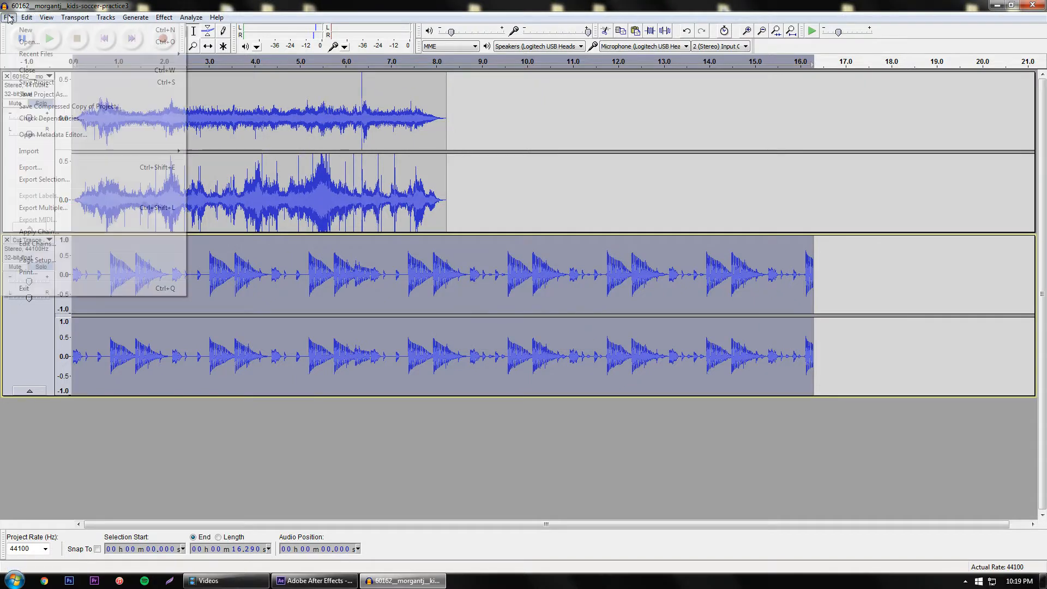
Export as WAV signed 16-bit PCM named 'test' and accept the metadata.
click(29, 167)
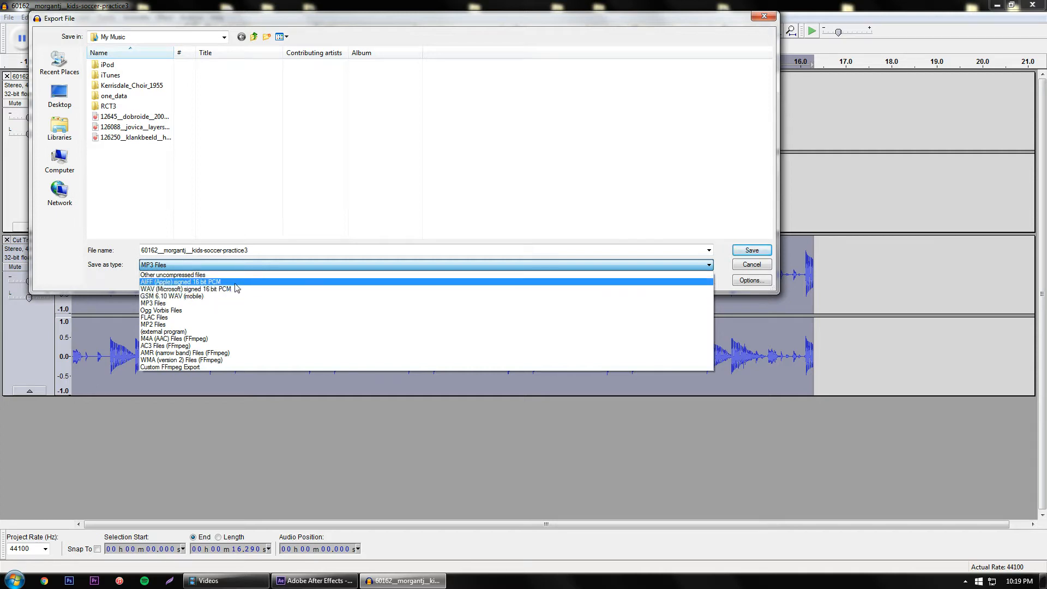
click(171, 289)
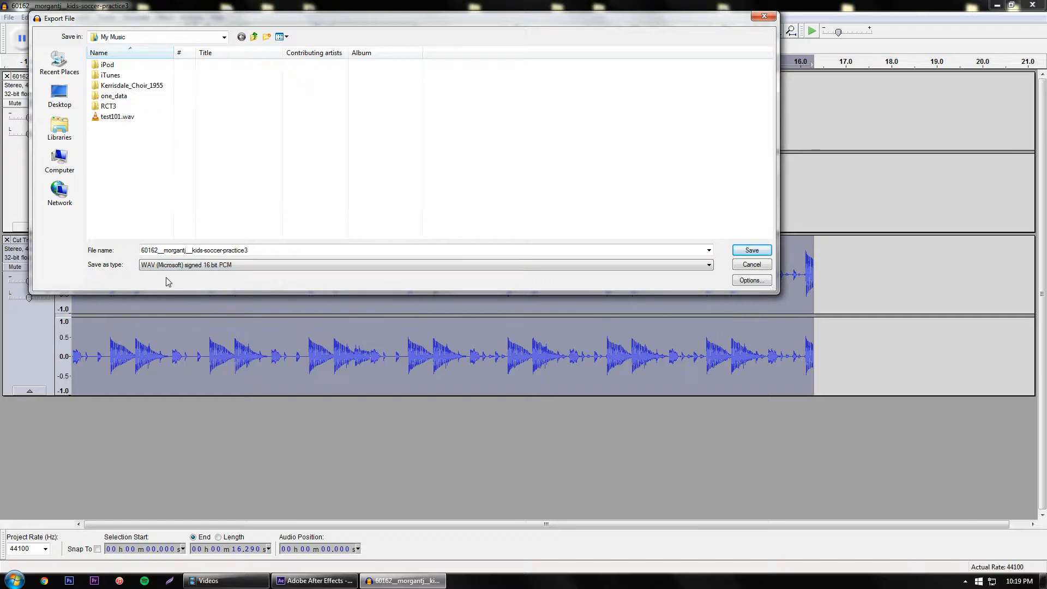
mouse_move(203, 220)
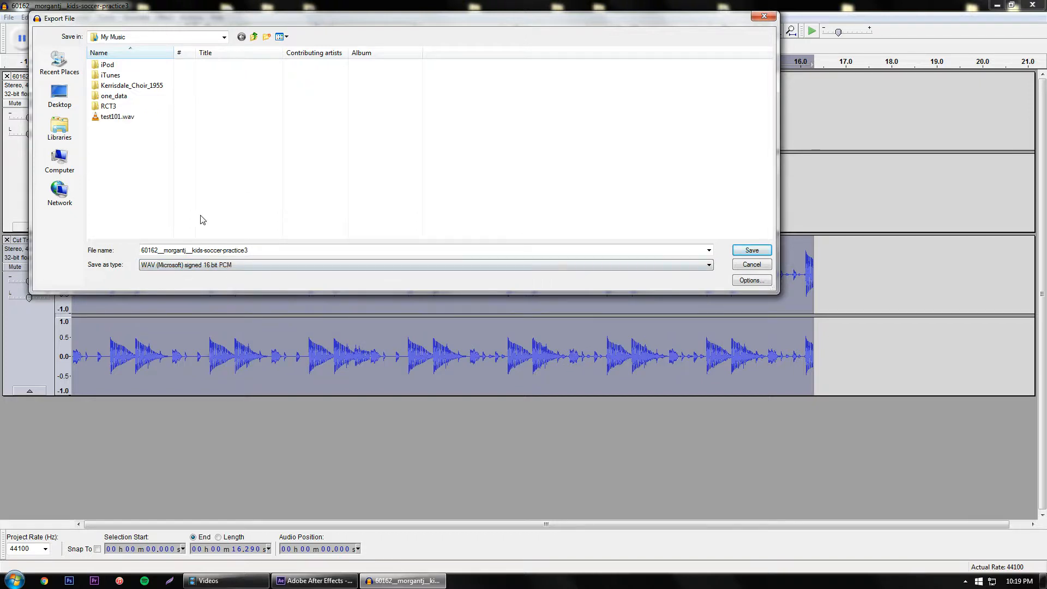
mouse_move(194, 282)
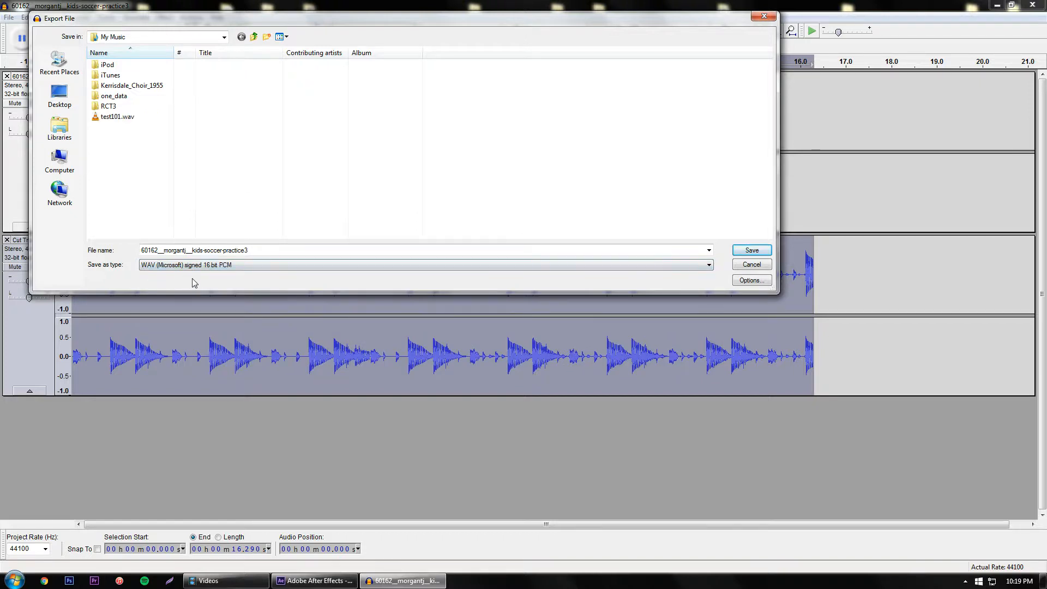
mouse_move(353, 286)
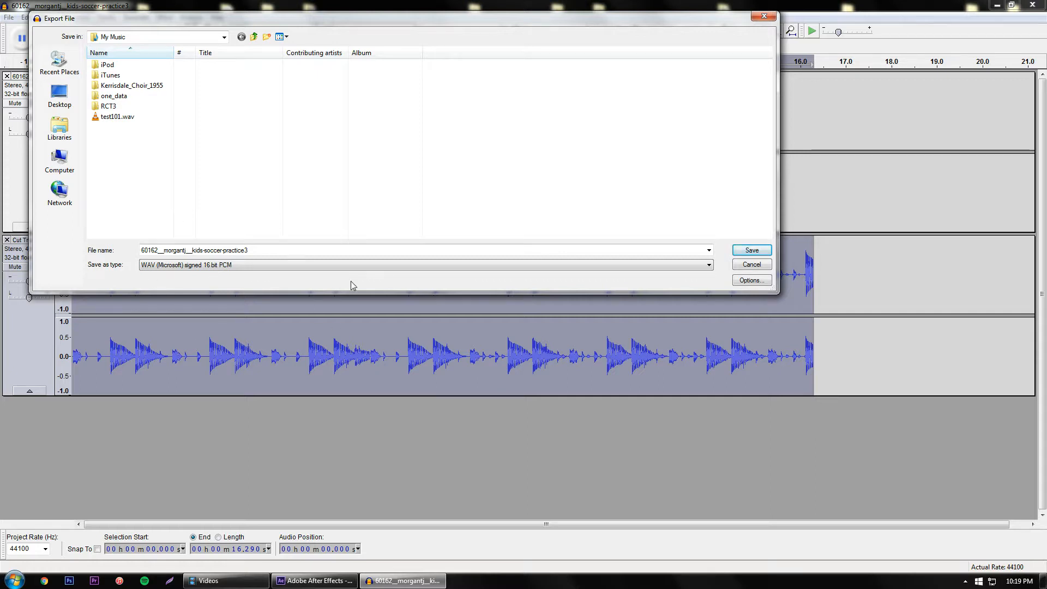
mouse_move(263, 250)
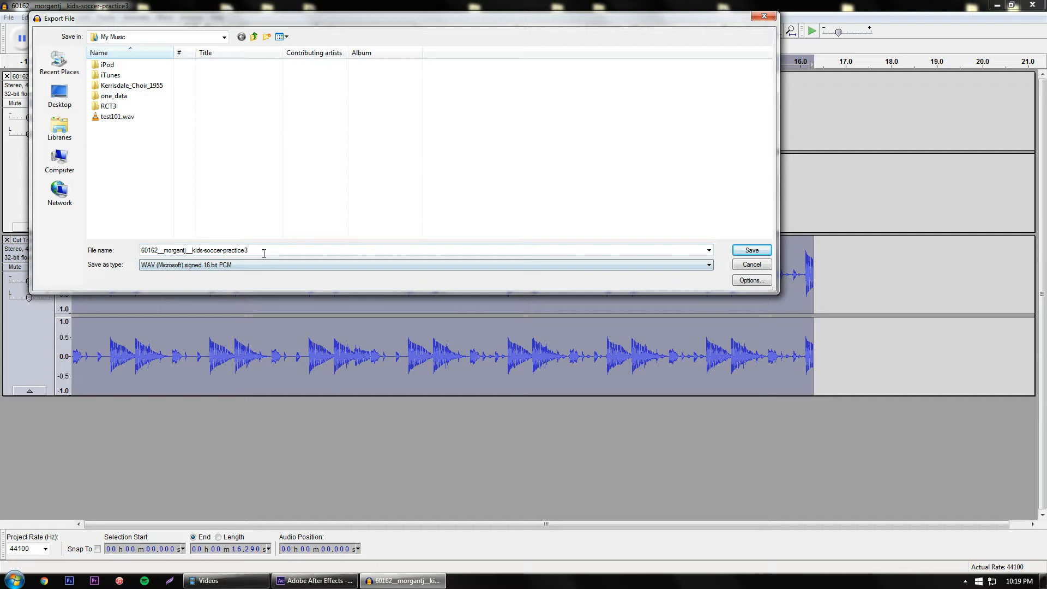
text(test)
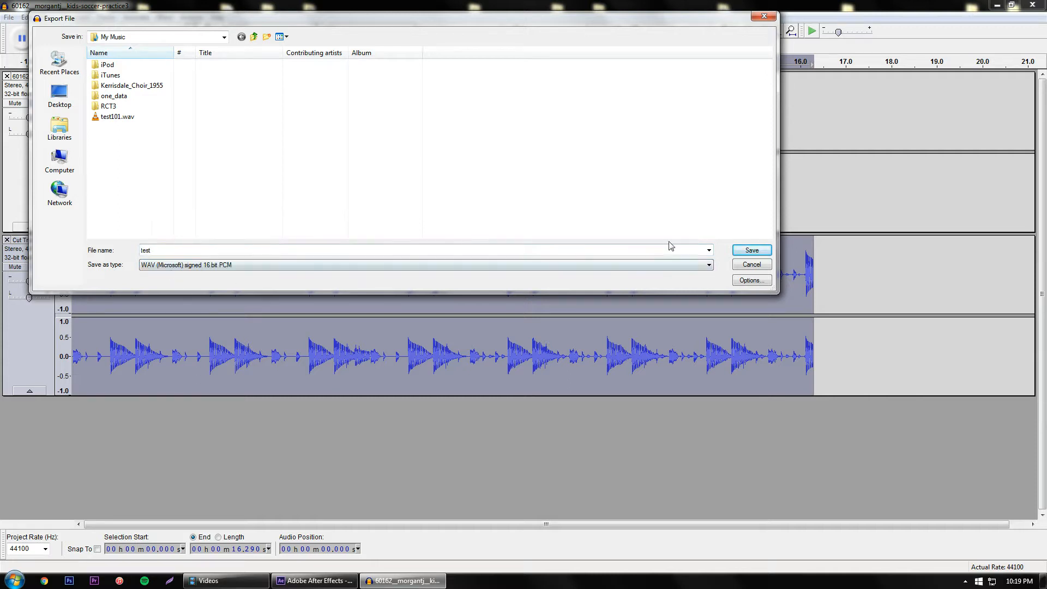
click(750, 250)
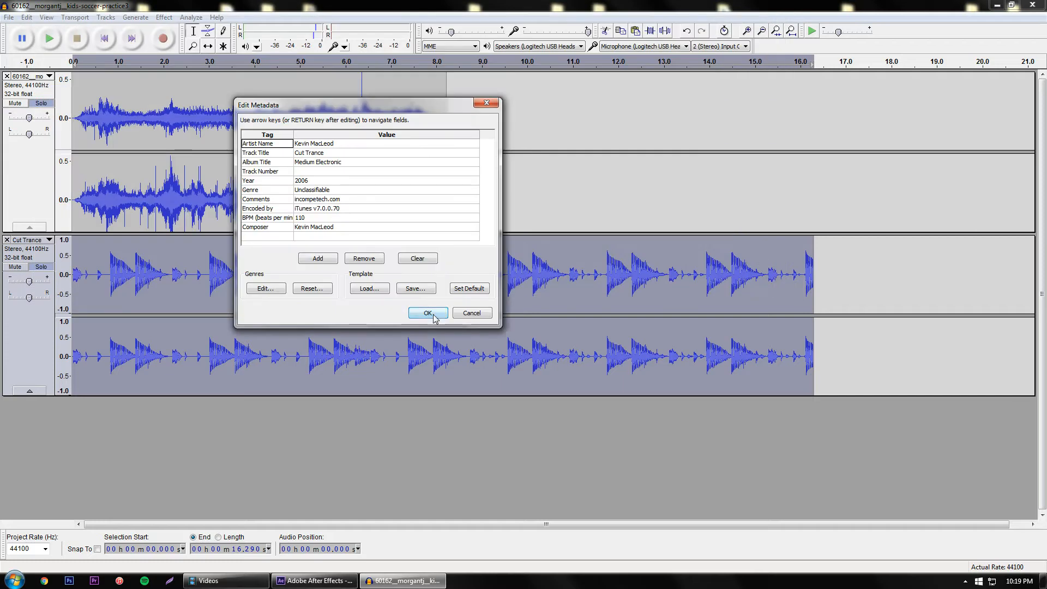
click(428, 312)
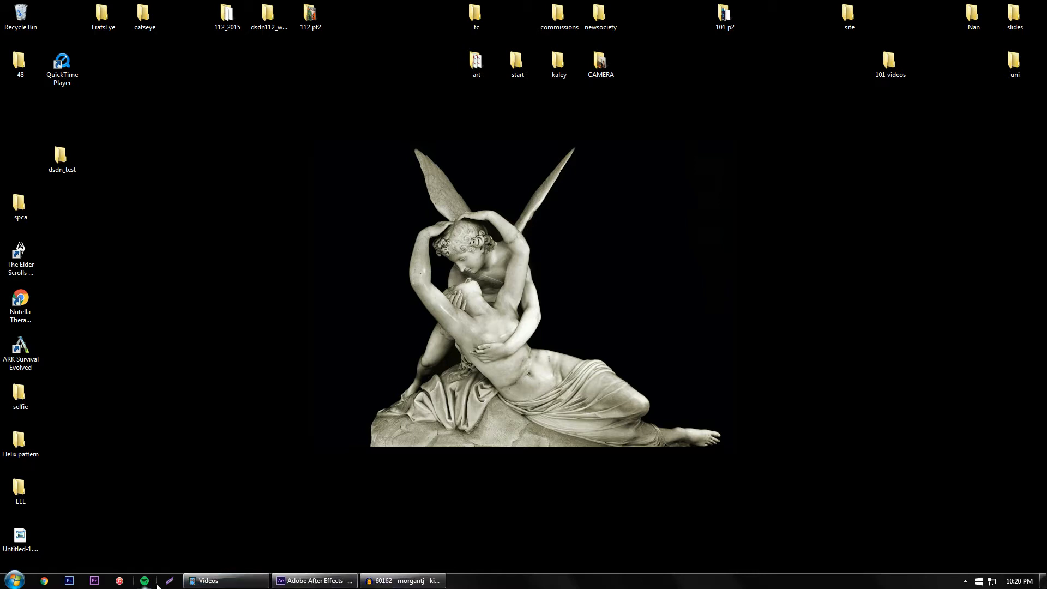
Browse Windows Explorer to the Music library and select test.wav.
click(207, 580)
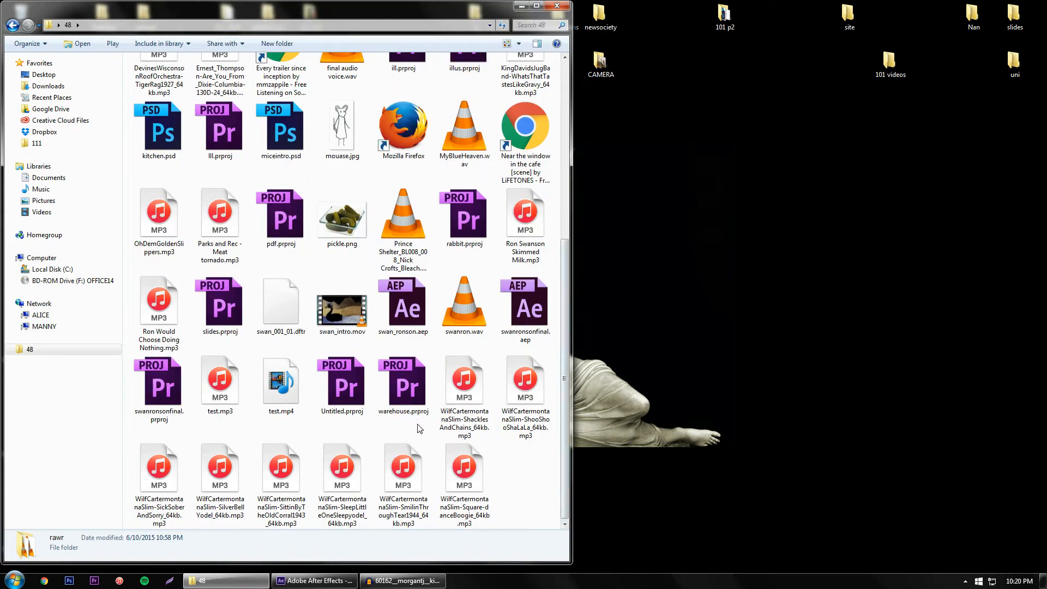
scroll(up, 3)
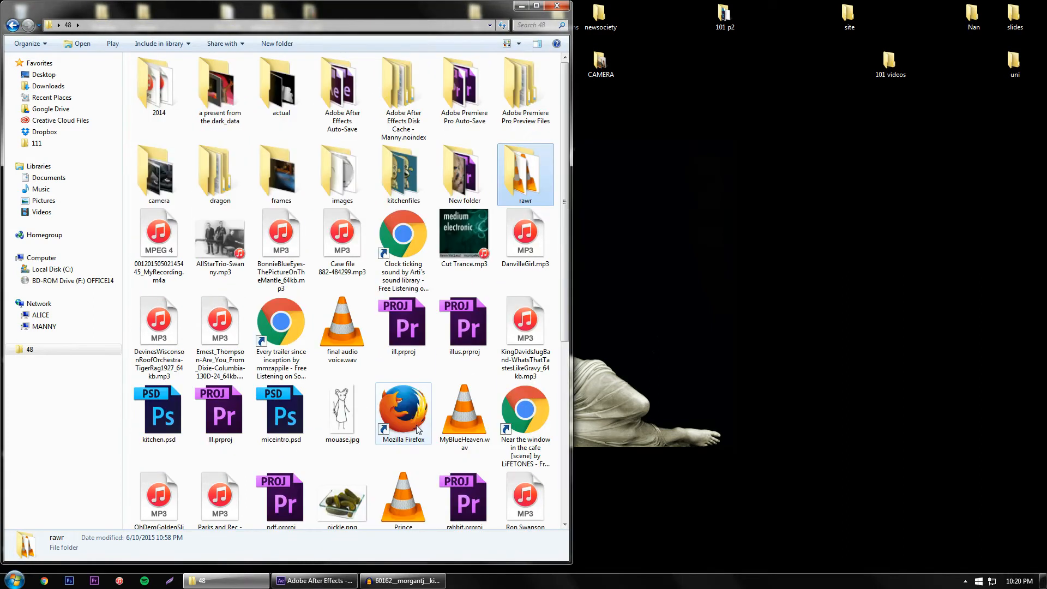
scroll(down, 3)
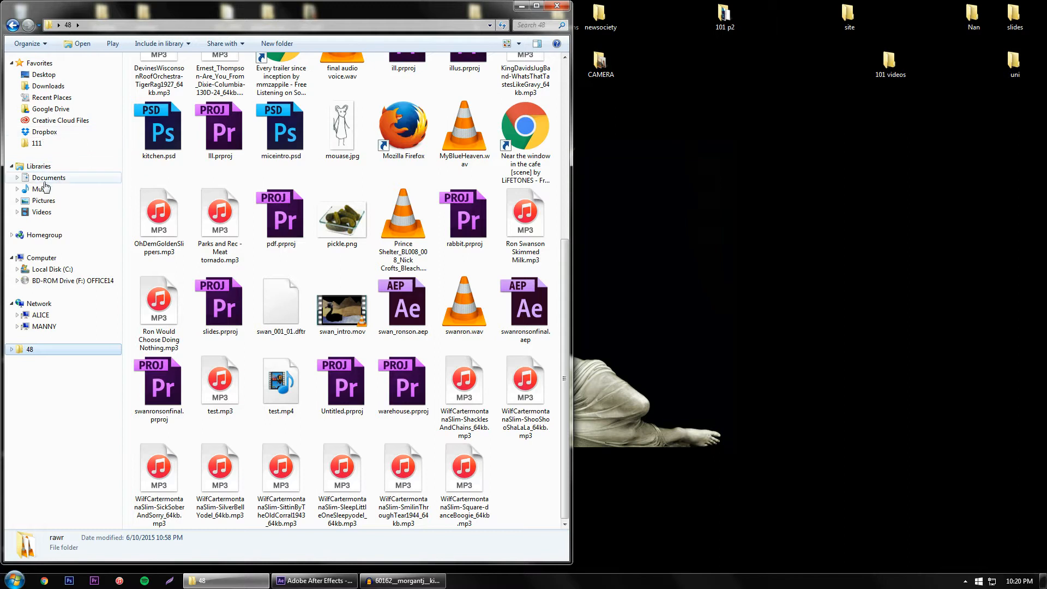
click(40, 190)
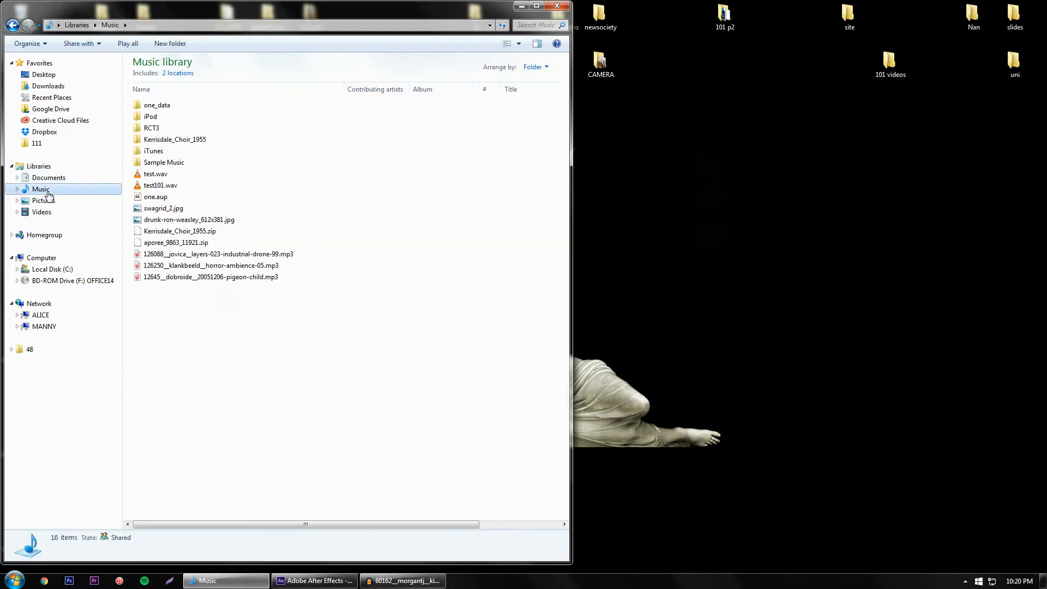
click(154, 174)
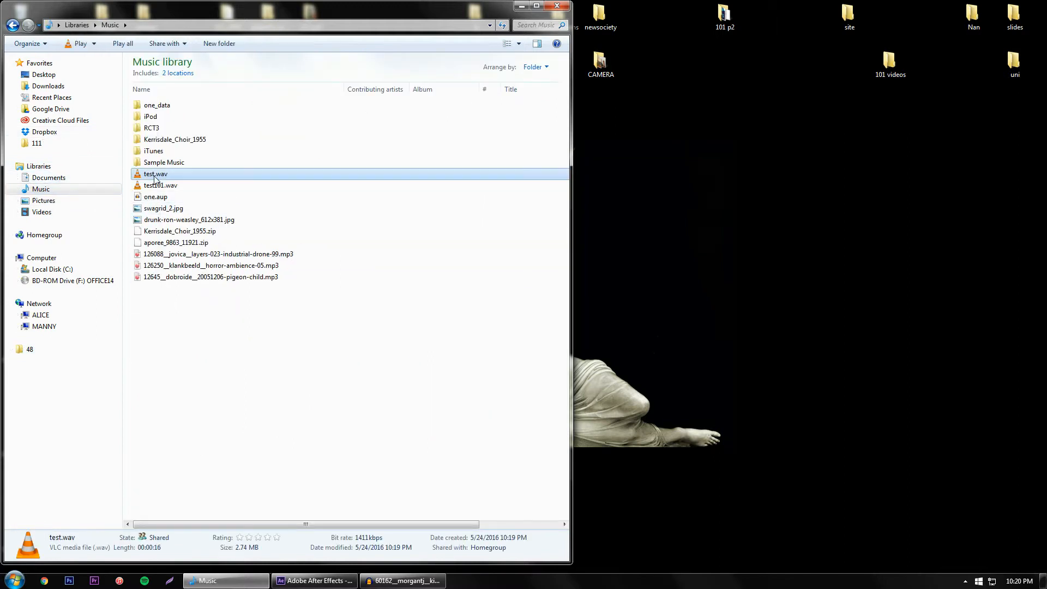
Play test.wav in VLC media player, then close VLC.
right_click(157, 173)
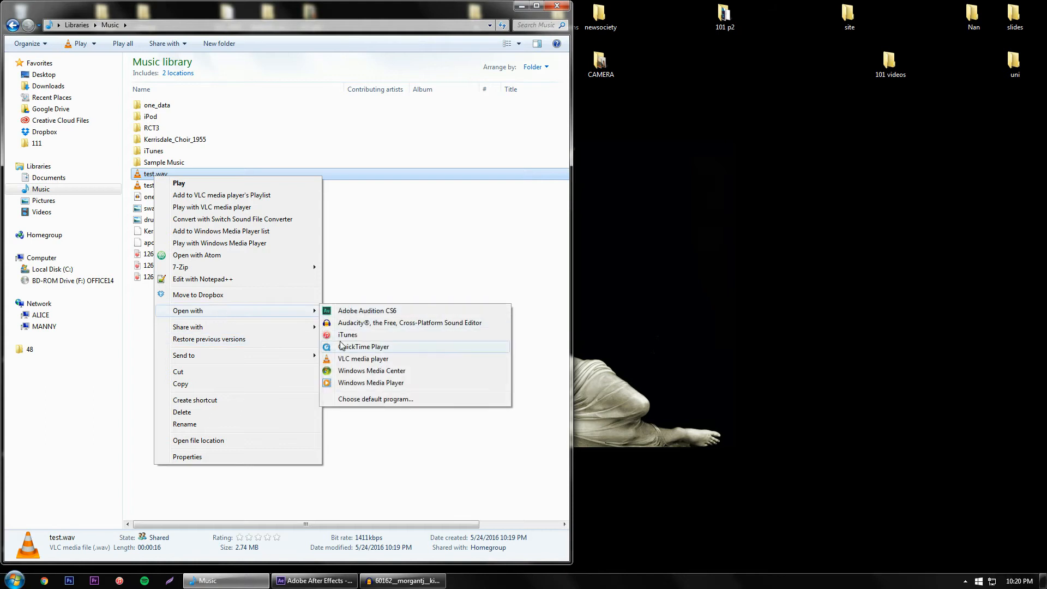
click(363, 359)
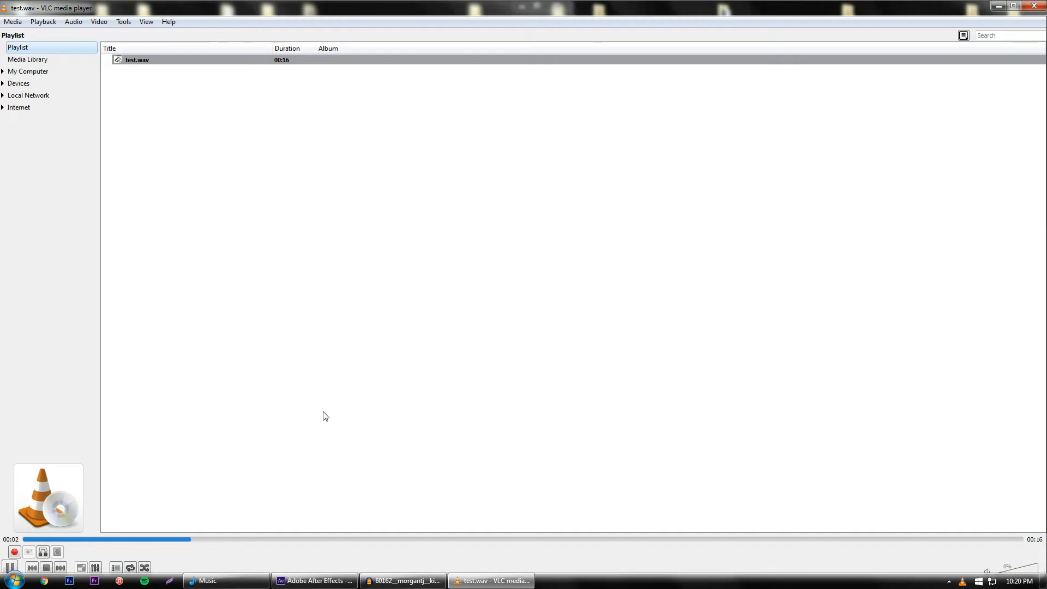
click(1014, 580)
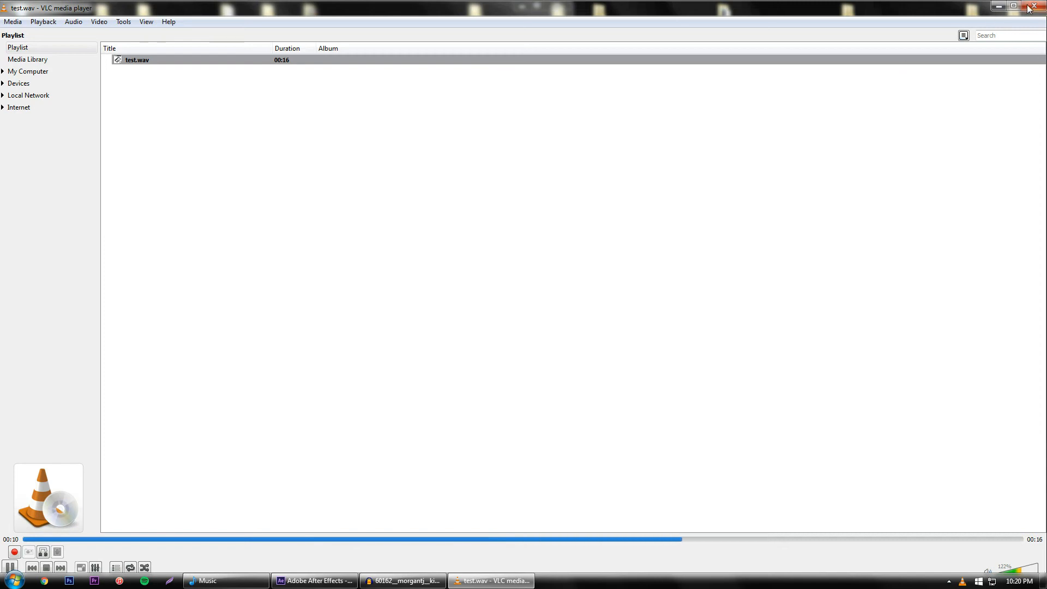
click(1033, 7)
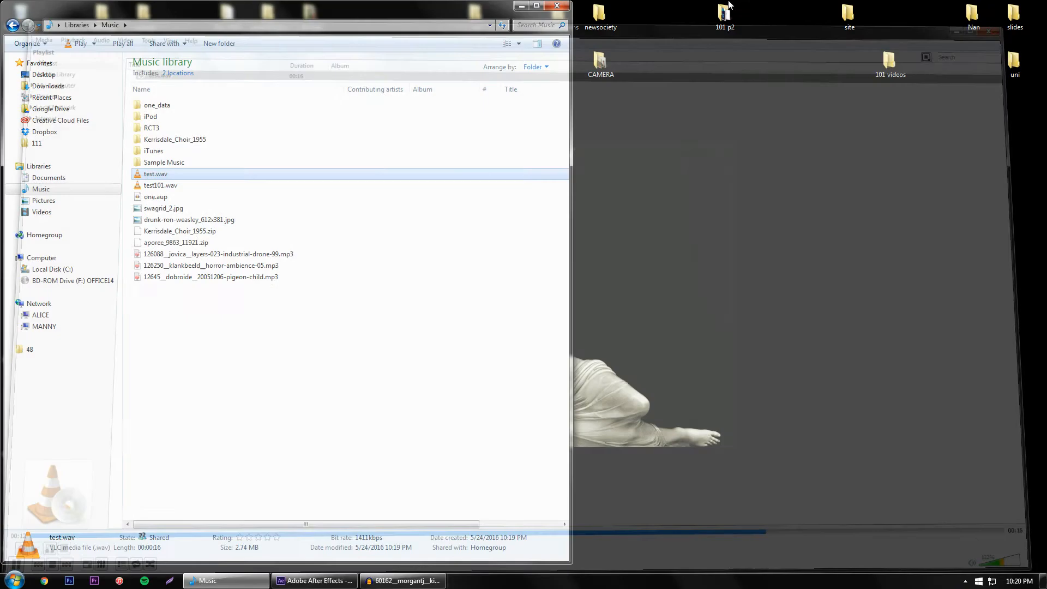
Close the Music library Explorer window and return to the untitled After Effects project.
click(556, 6)
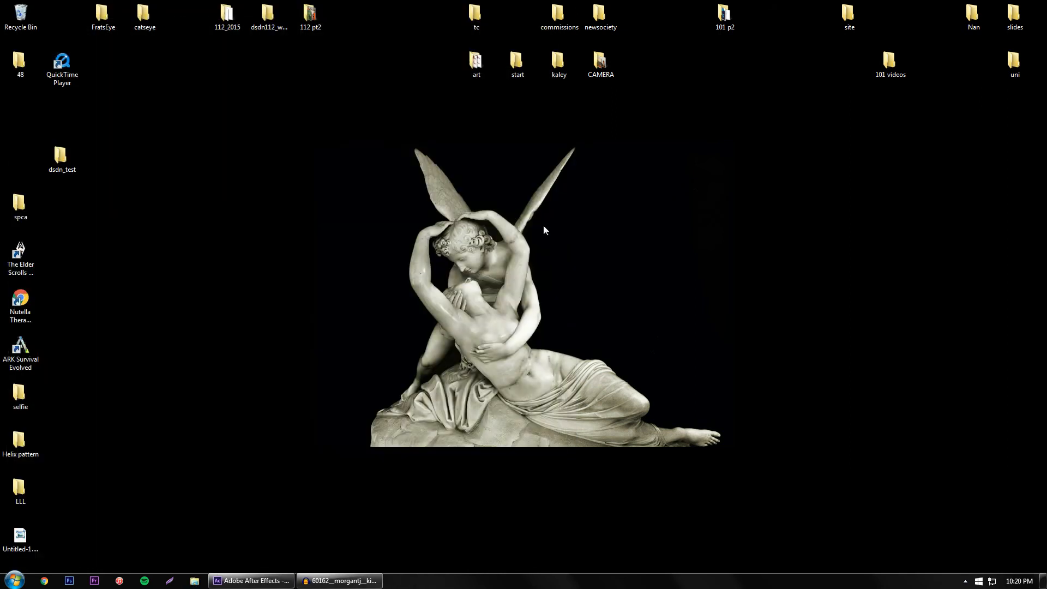
mouse_move(261, 562)
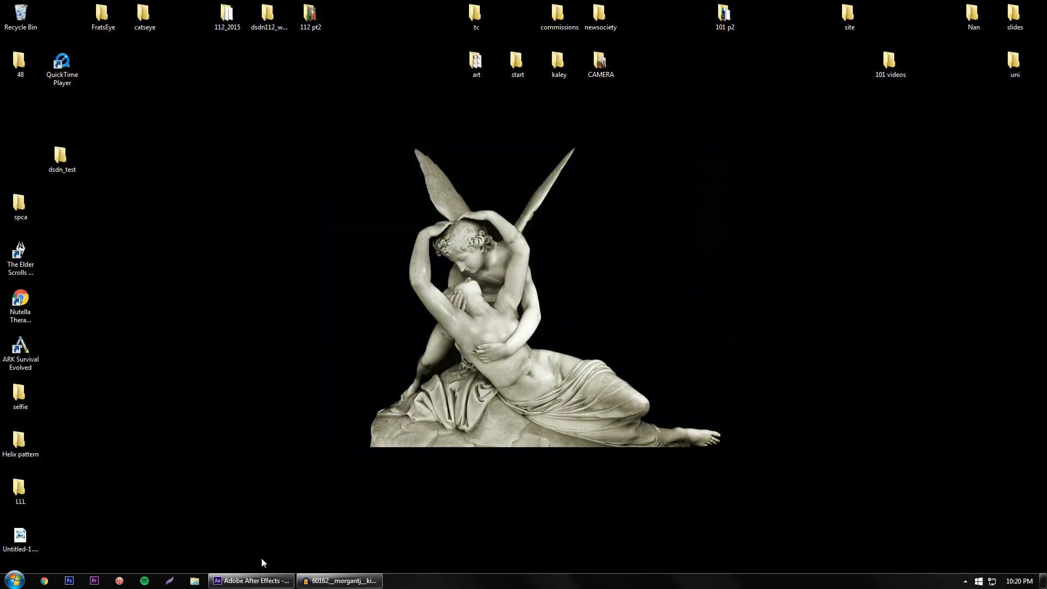
click(250, 580)
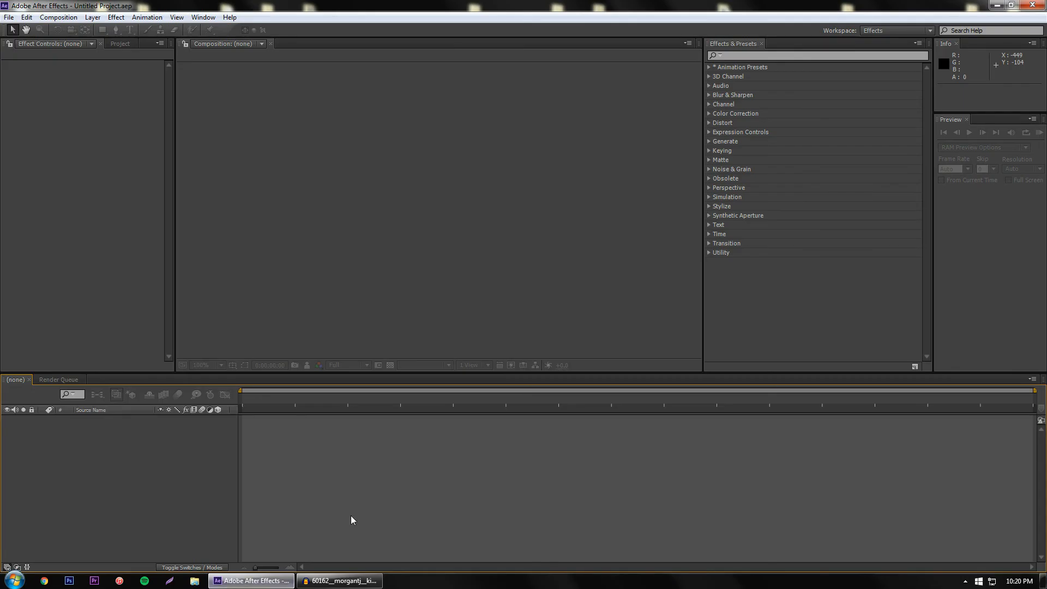